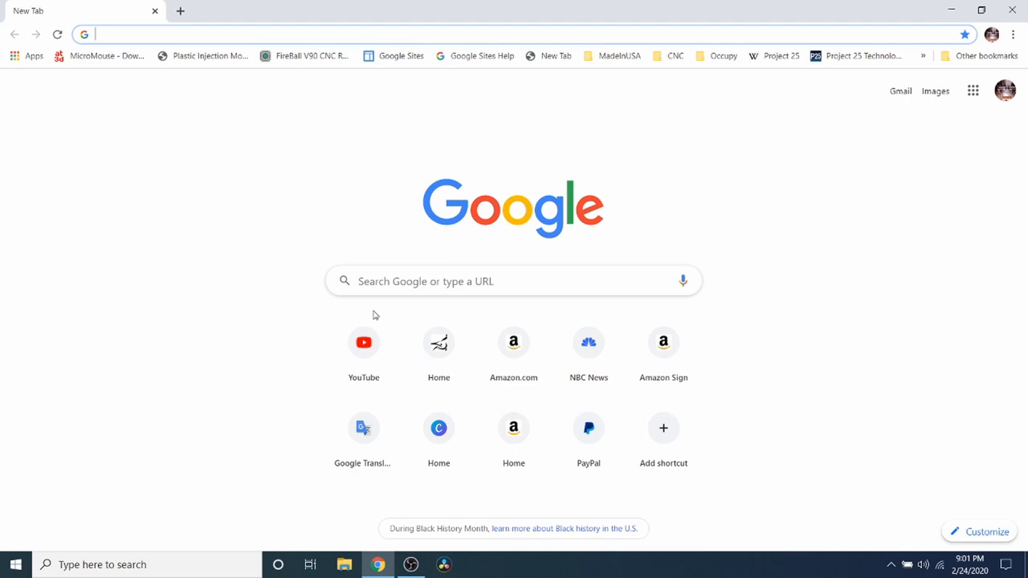
- Search Google for 'reprap calculator' and open the Prusa Printers RepRap Calculator result
type("re")
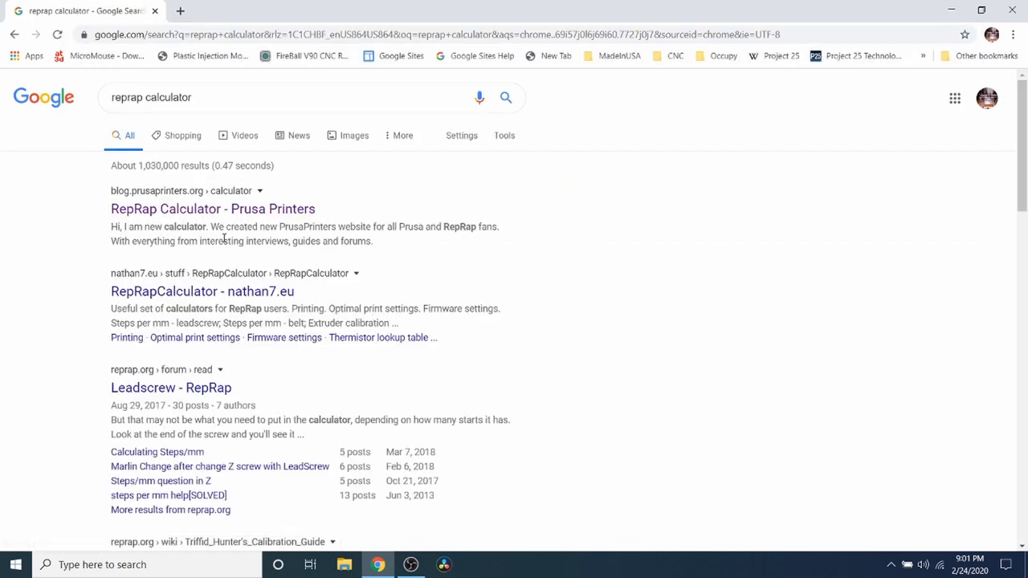
mouse_move(240, 260)
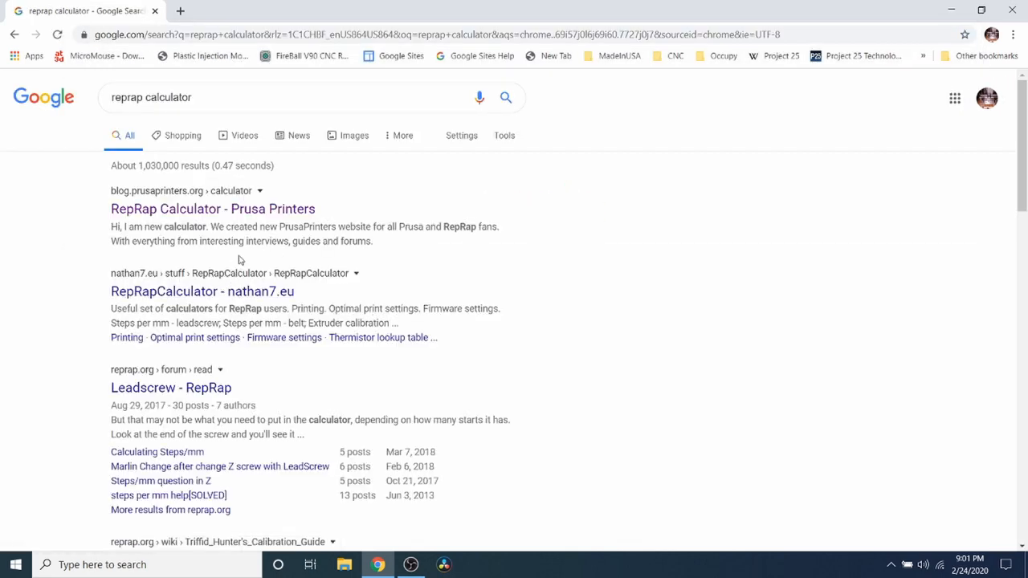
mouse_move(238, 231)
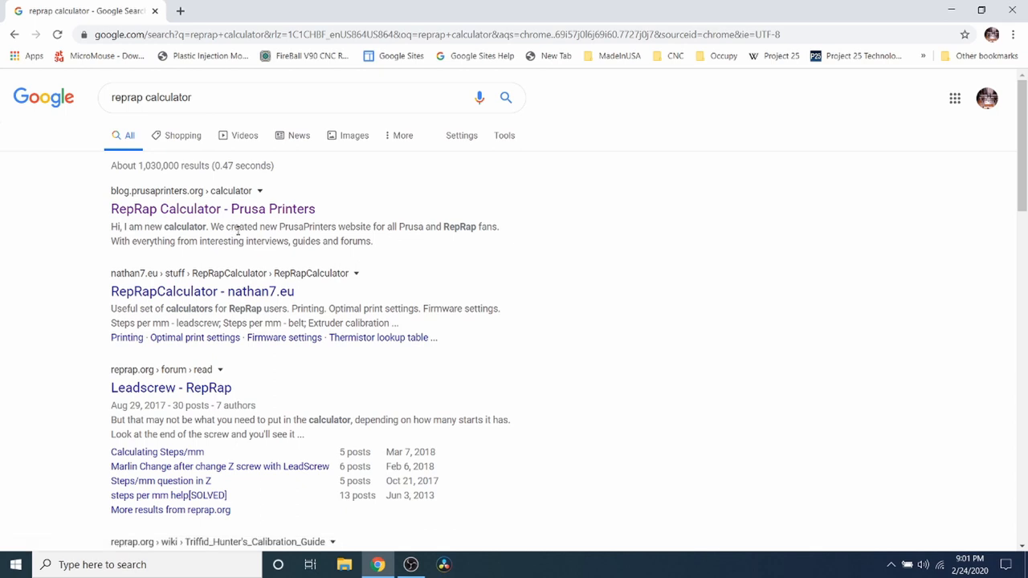
mouse_move(212, 209)
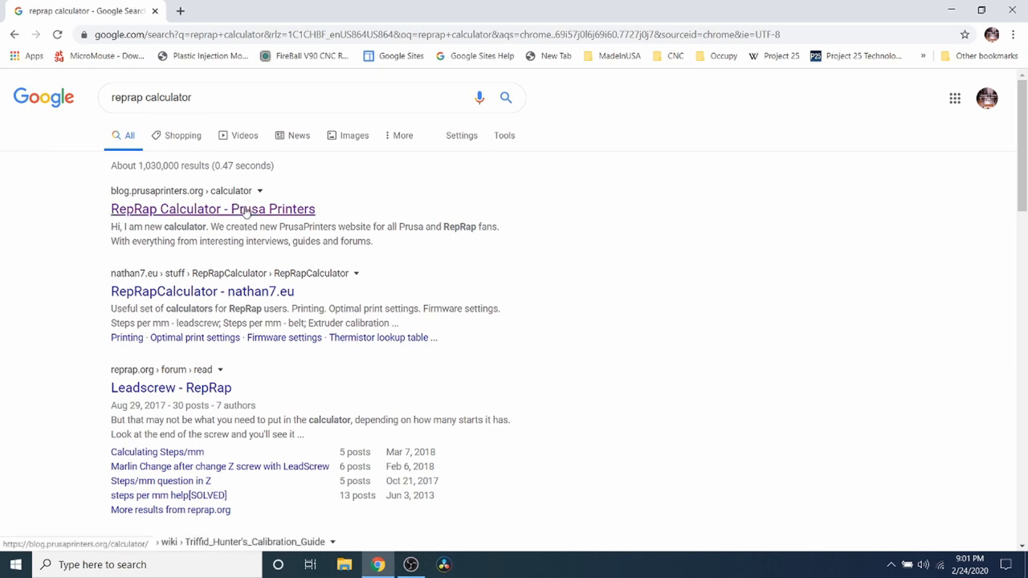
mouse_move(229, 216)
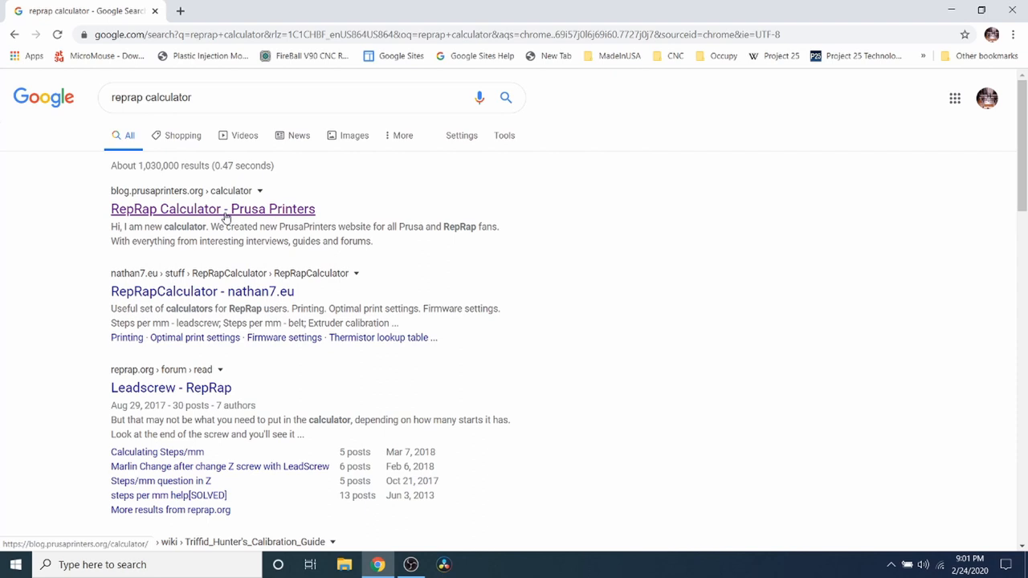
mouse_move(231, 217)
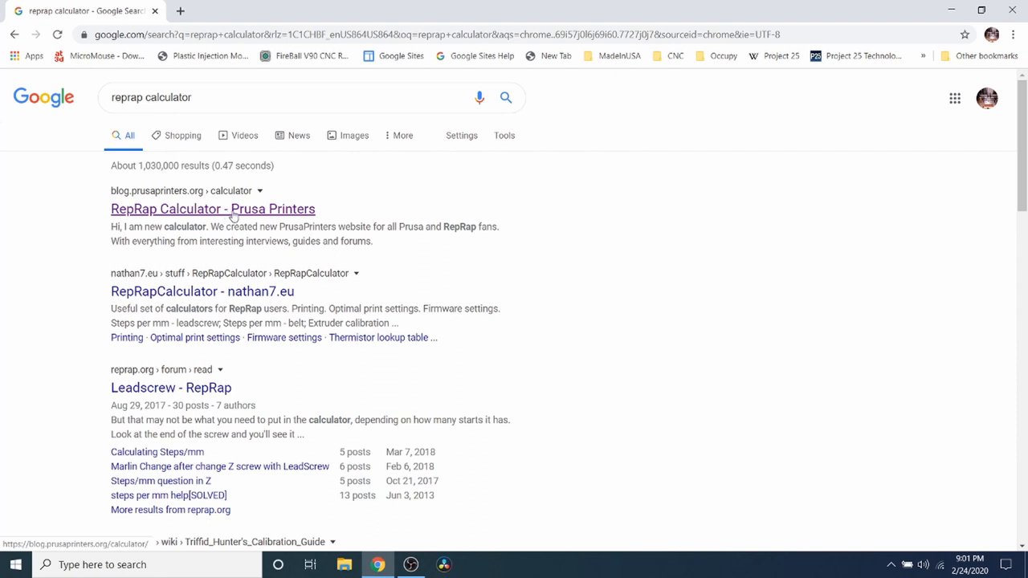
left_click(212, 209)
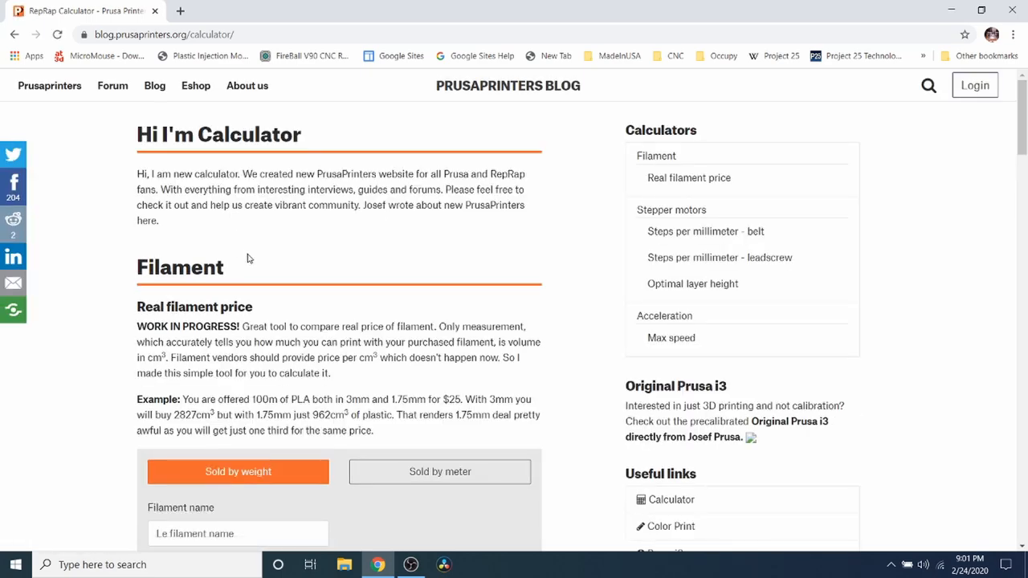
- Scroll down through the Real filament price calculator and its results table
scroll("down", 3)
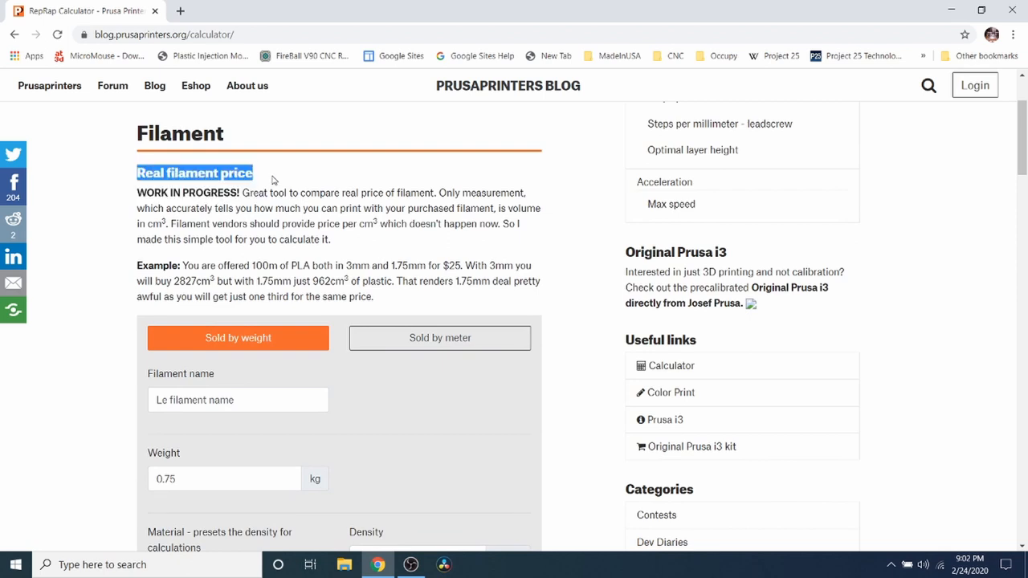
mouse_move(266, 183)
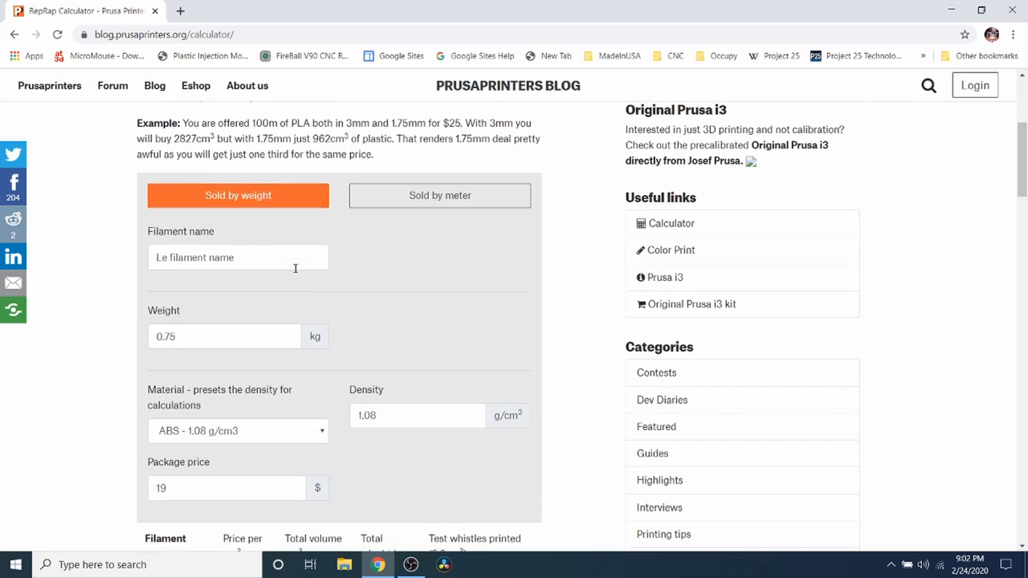
scroll("down", 3)
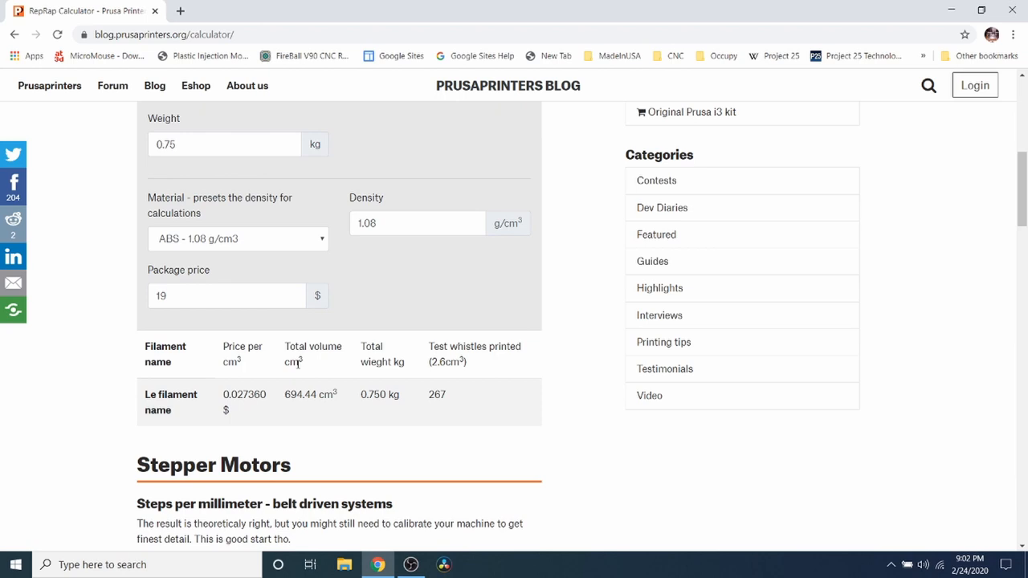
mouse_move(298, 362)
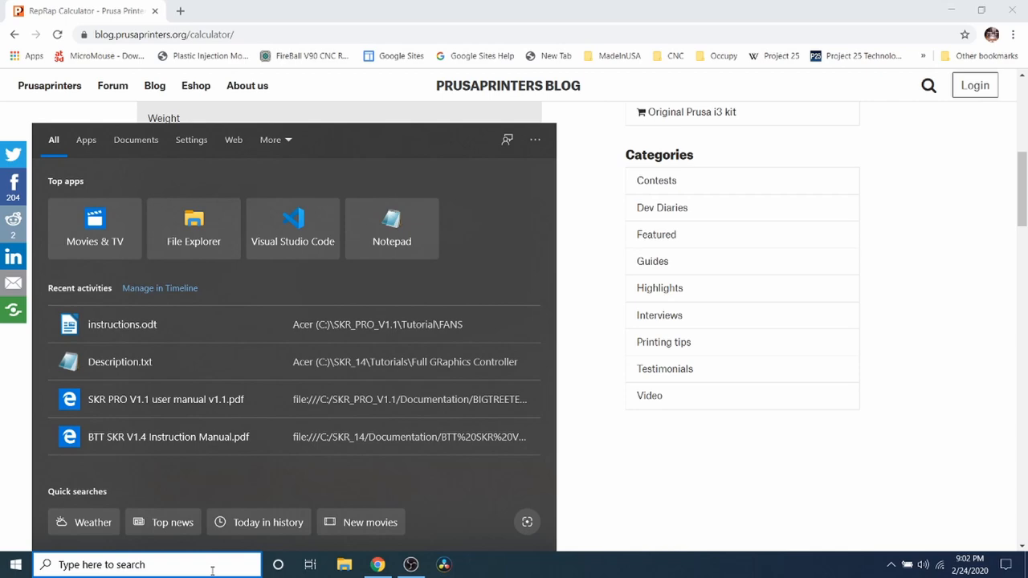
- Launch Notepad from taskbar search, then scroll to the belt-driven steps-per-mm calculator showing 200.00
type("notepad")
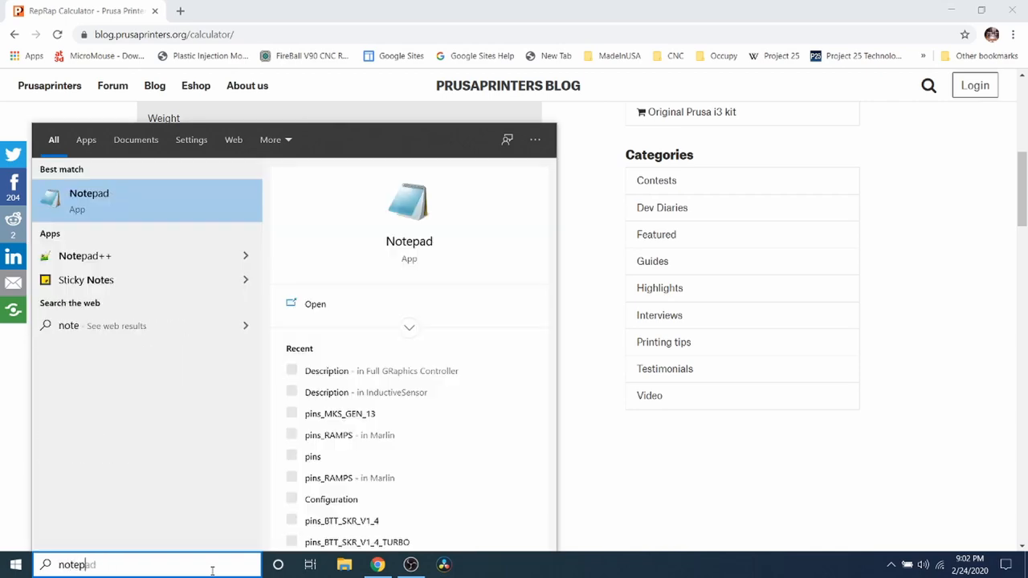
left_click(89, 201)
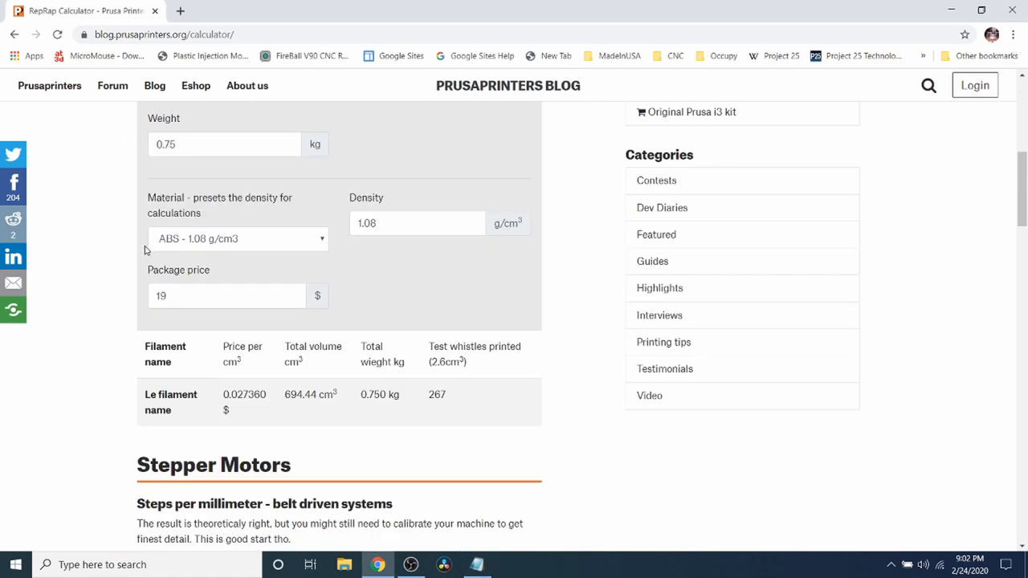
scroll("down", 3)
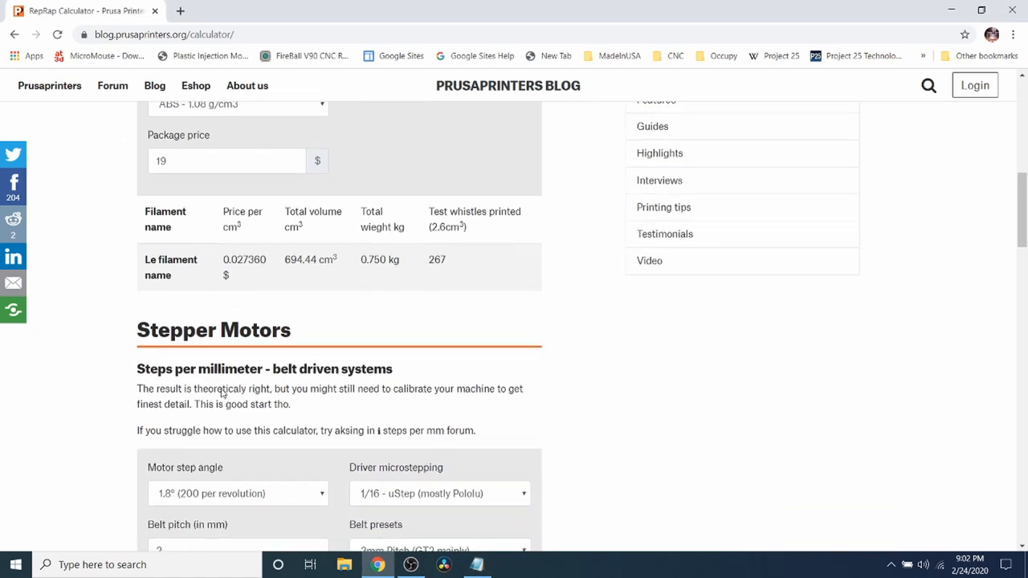
scroll("down", 3)
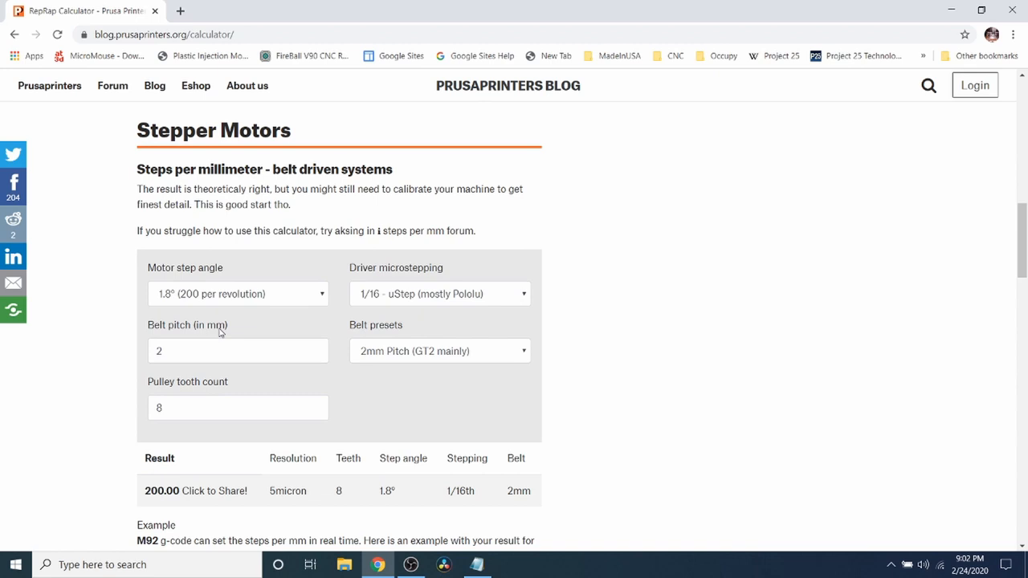
scroll("down", 3)
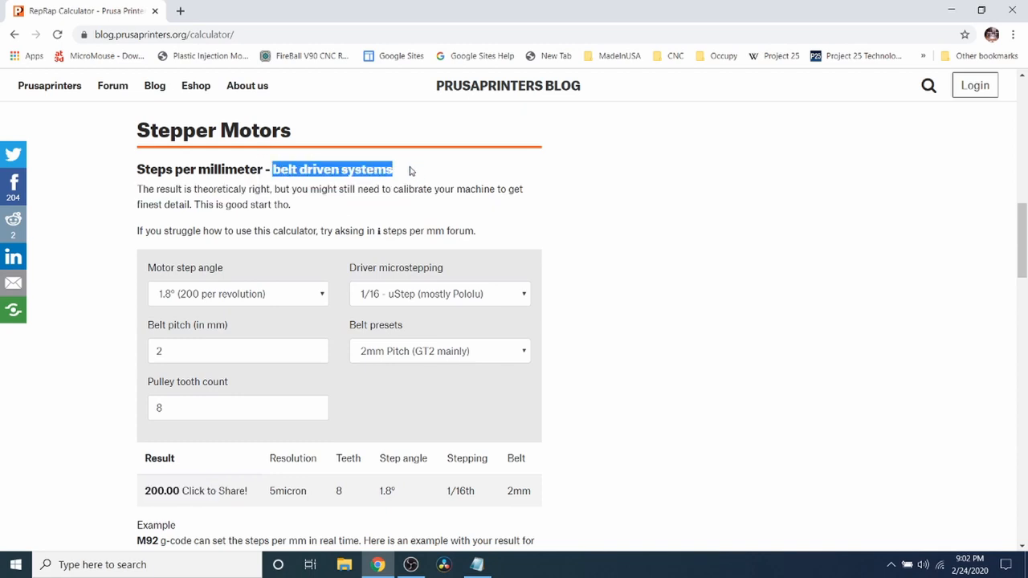
mouse_move(447, 355)
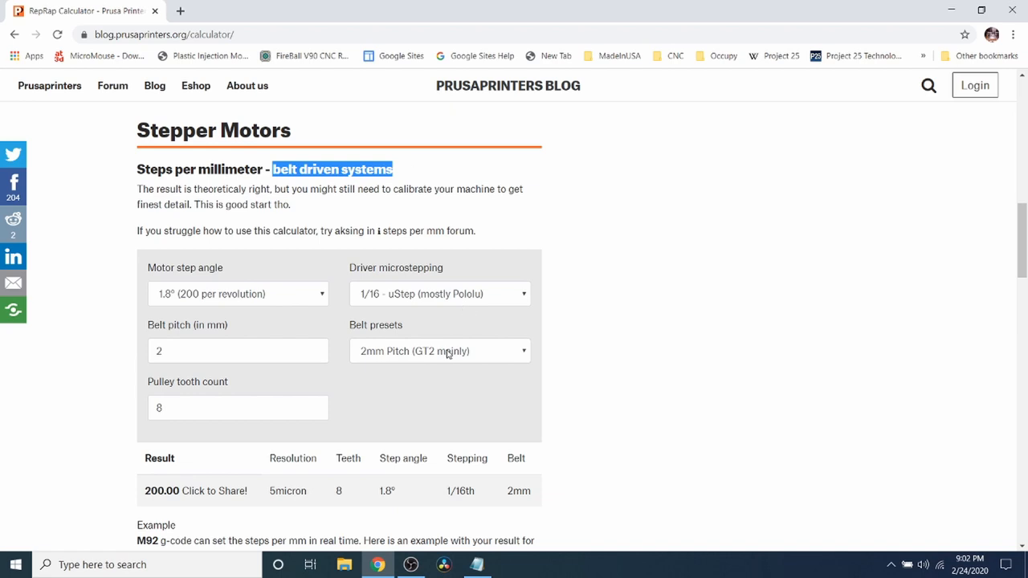
mouse_move(421, 358)
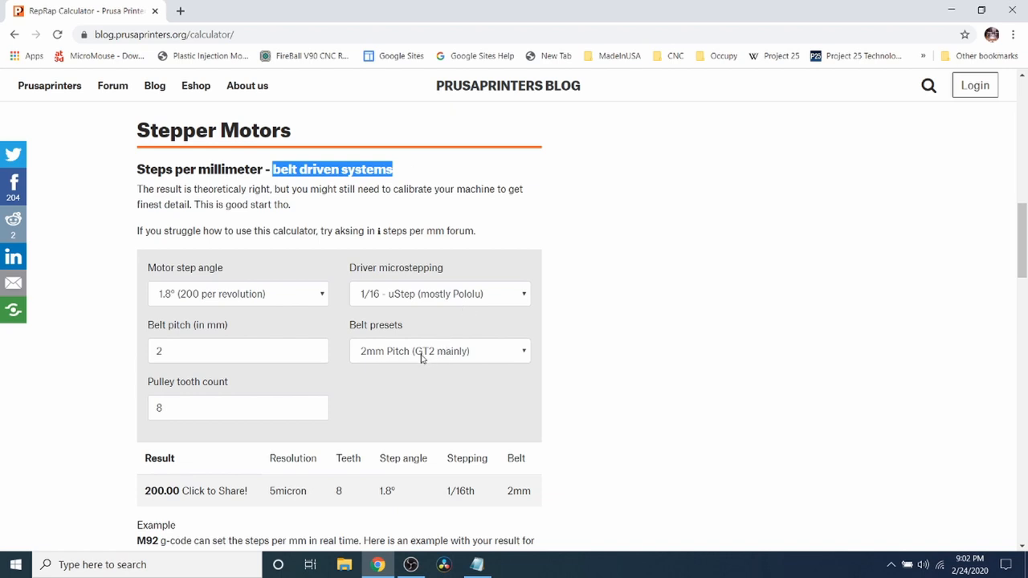
mouse_move(431, 360)
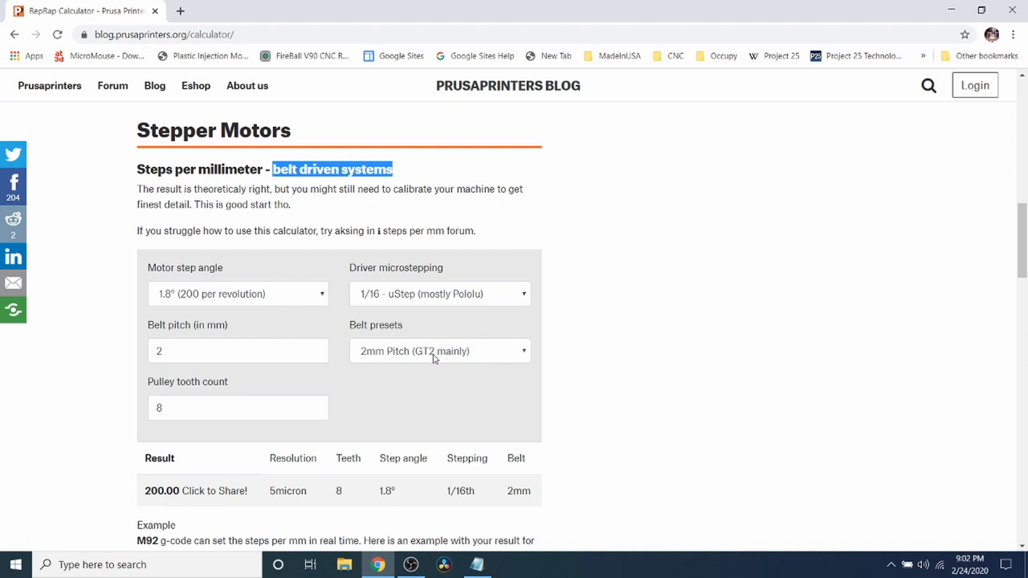
mouse_move(158, 306)
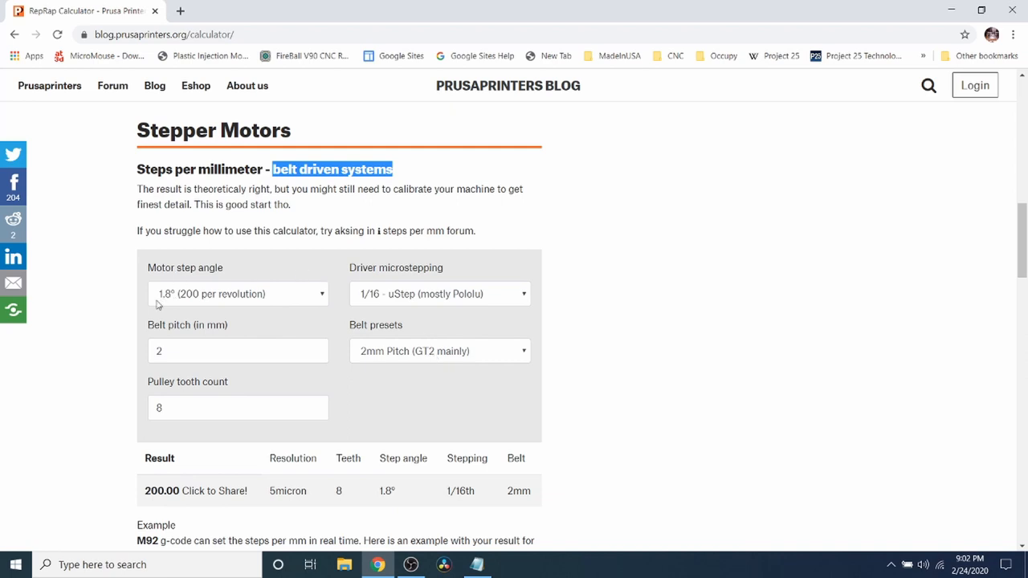
mouse_move(167, 299)
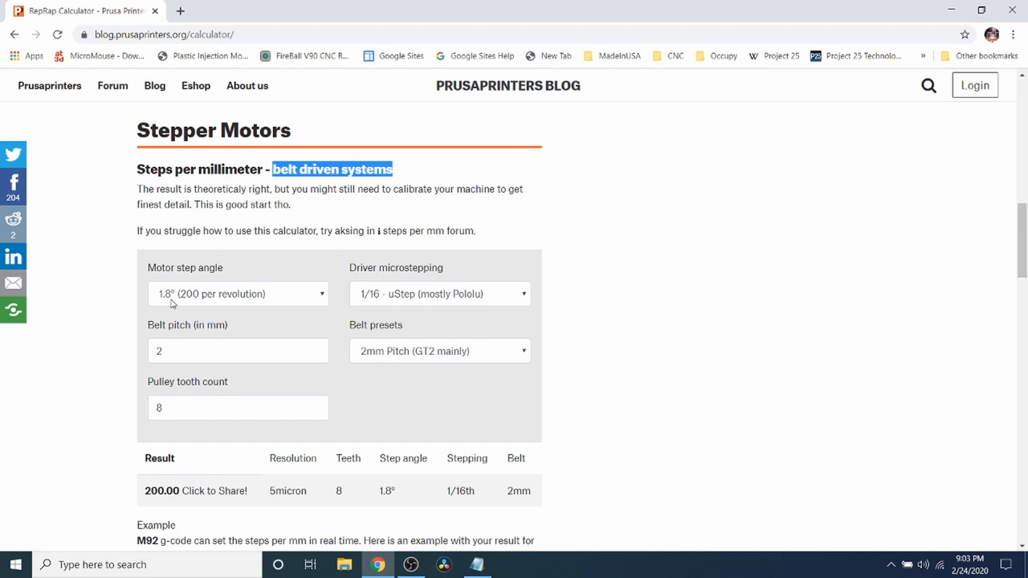
- Keep the 1.8° step angle and set driver microstepping to 1/32 in the belt calculator
left_click(238, 293)
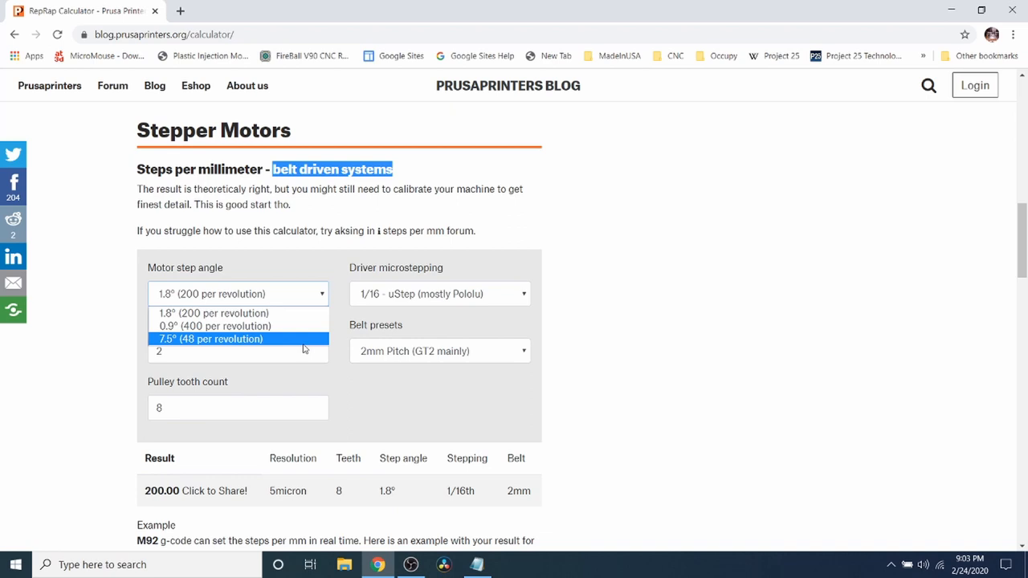
mouse_move(238, 312)
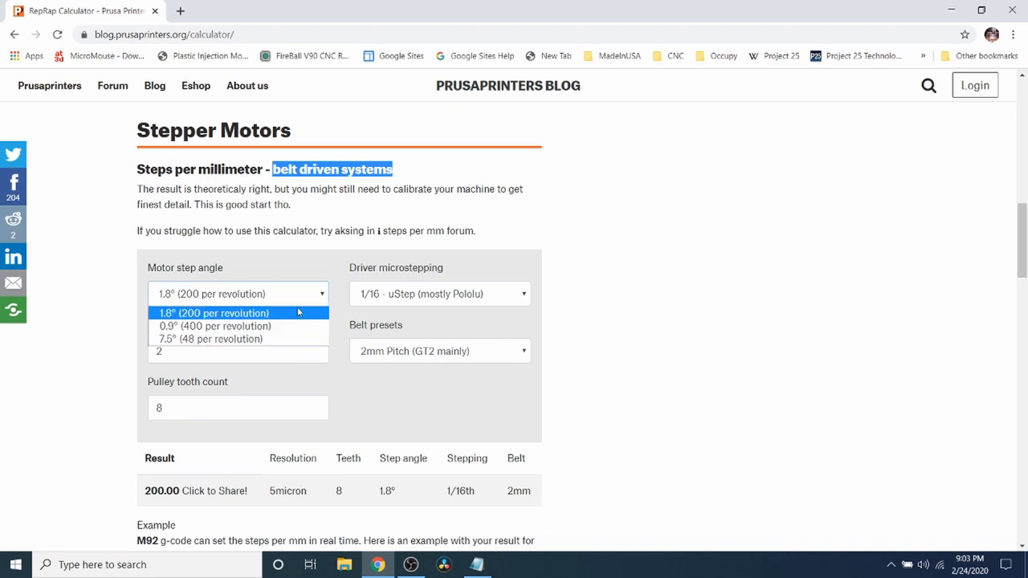
left_click(237, 314)
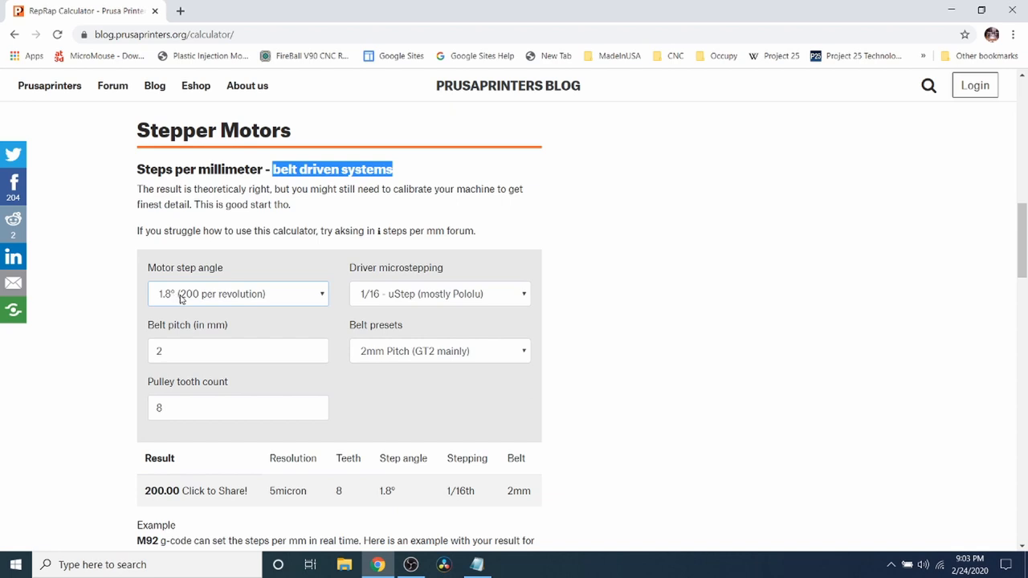
mouse_move(376, 292)
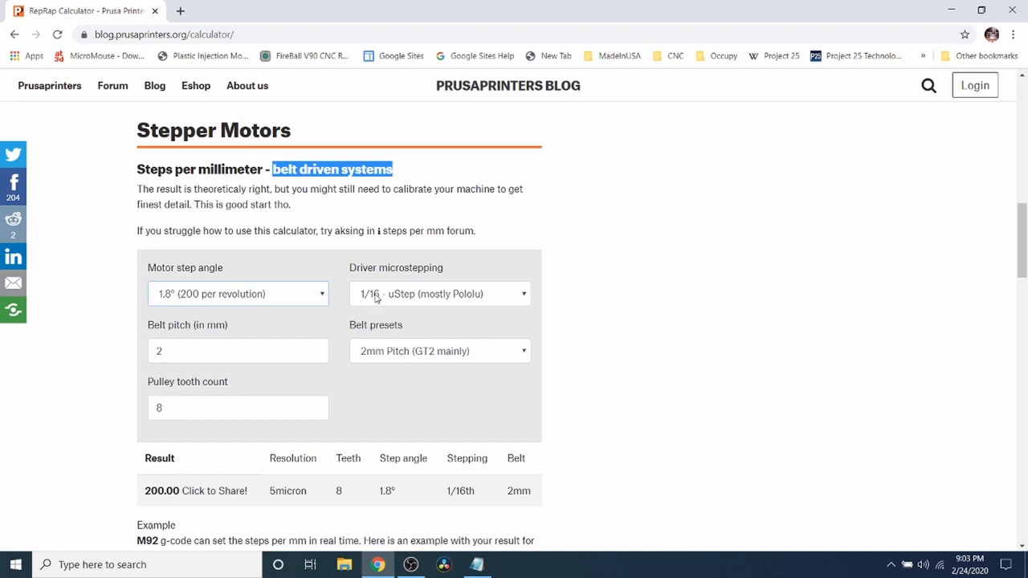
mouse_move(409, 276)
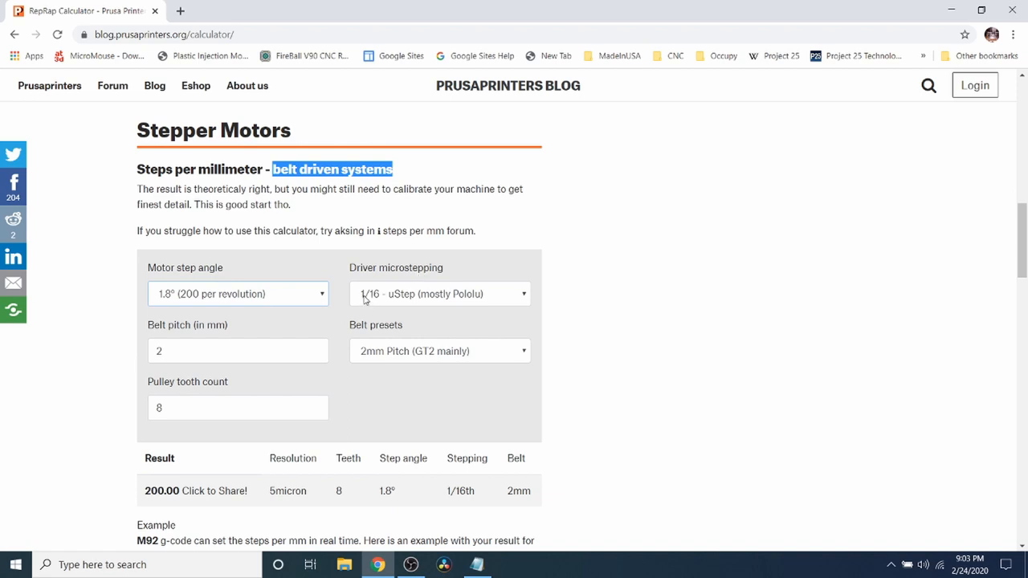
mouse_move(376, 300)
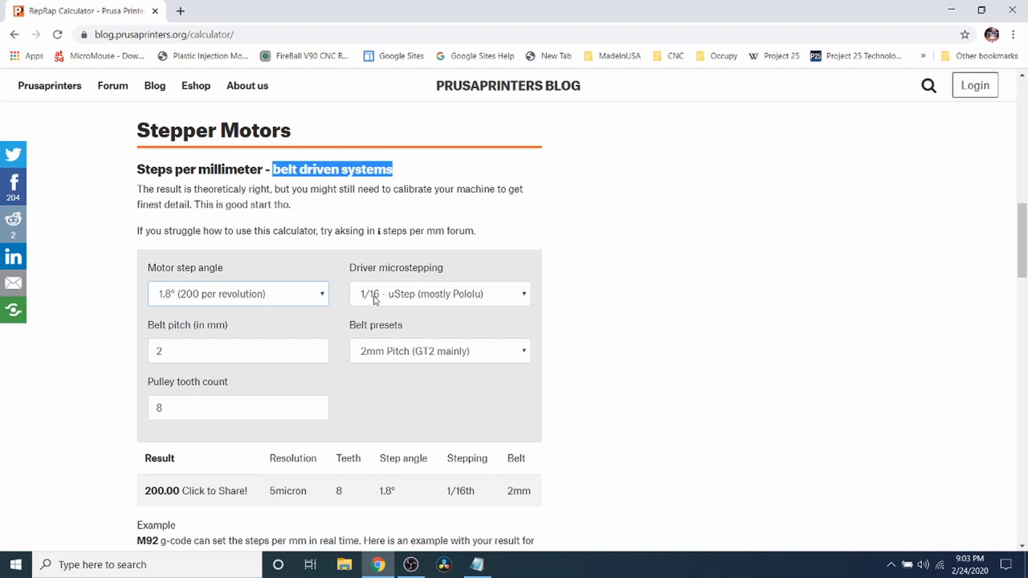
left_click(440, 293)
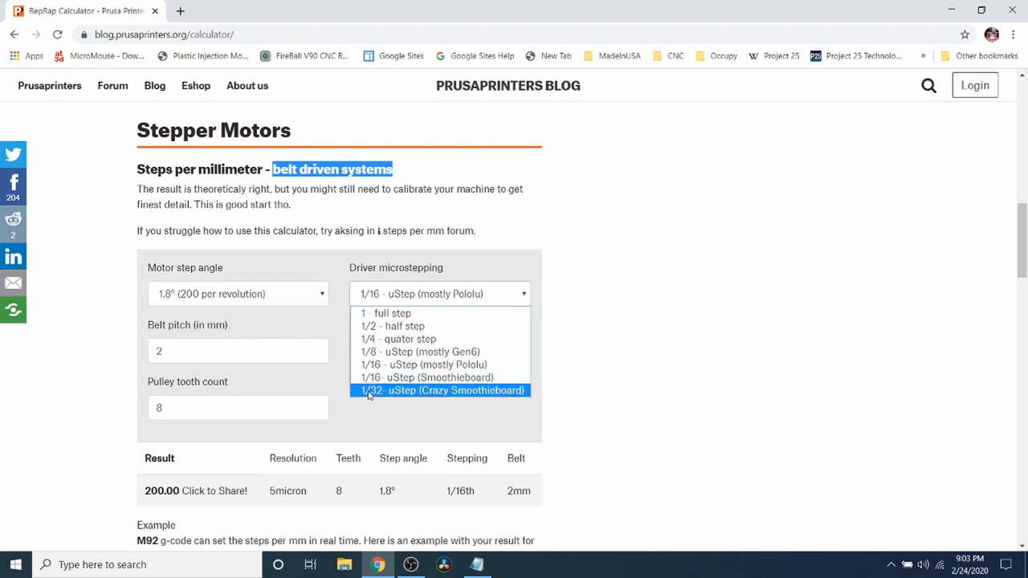
left_click(455, 391)
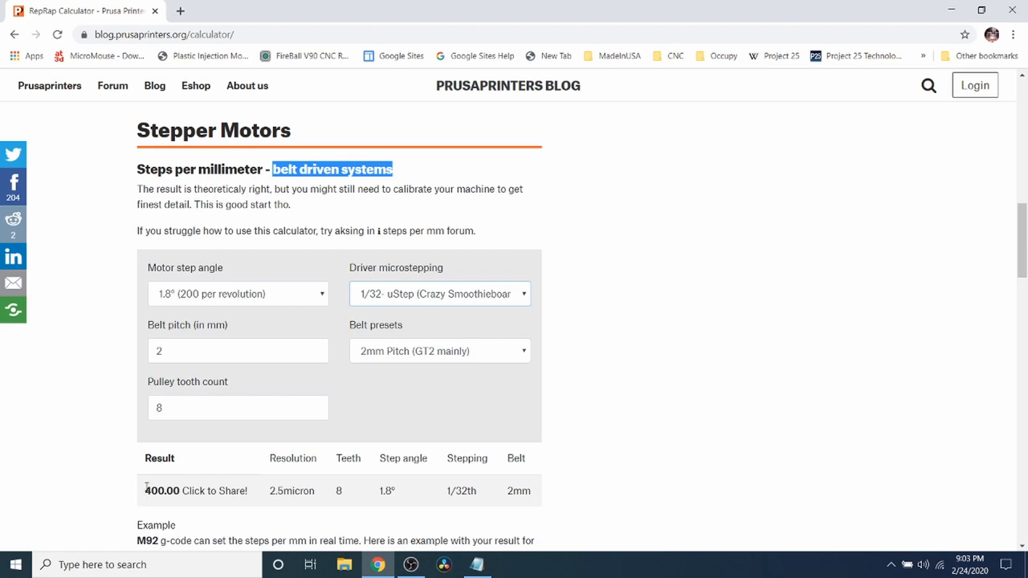
- Select the 400.00 result, verify belt pitch 2 and 8-tooth pulley, and switch to Notepad
double_click(161, 492)
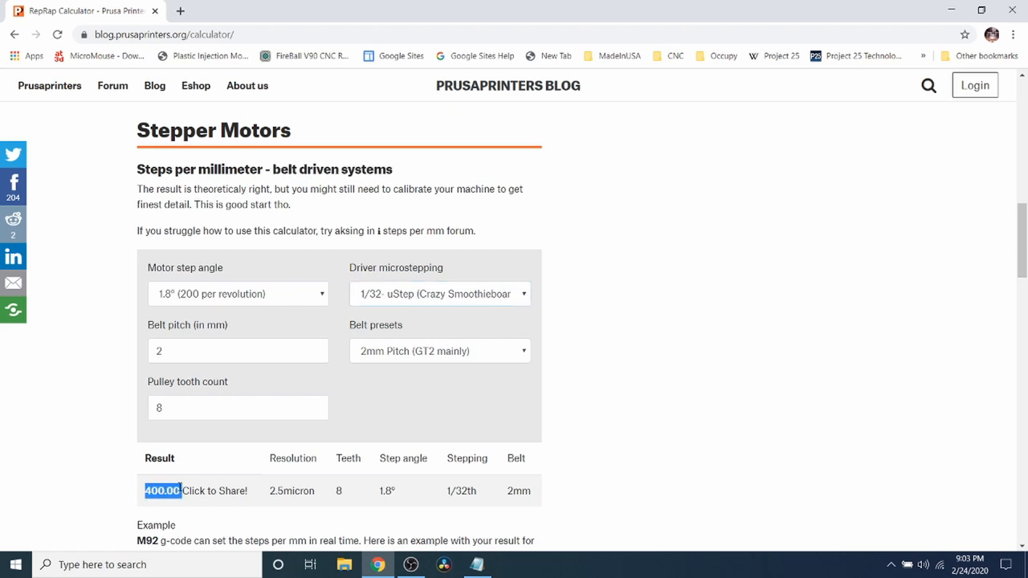
mouse_move(164, 340)
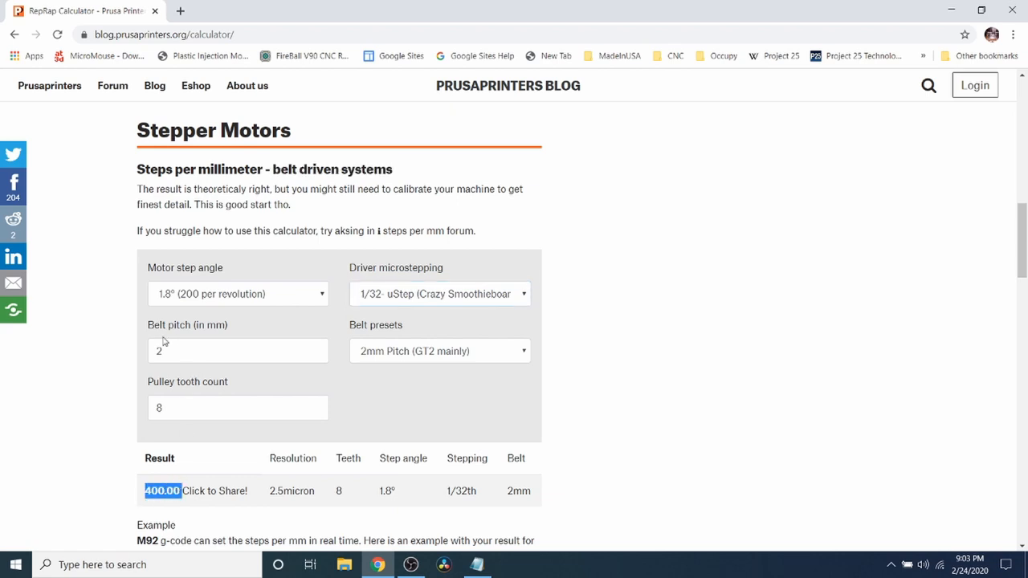
left_click(238, 350)
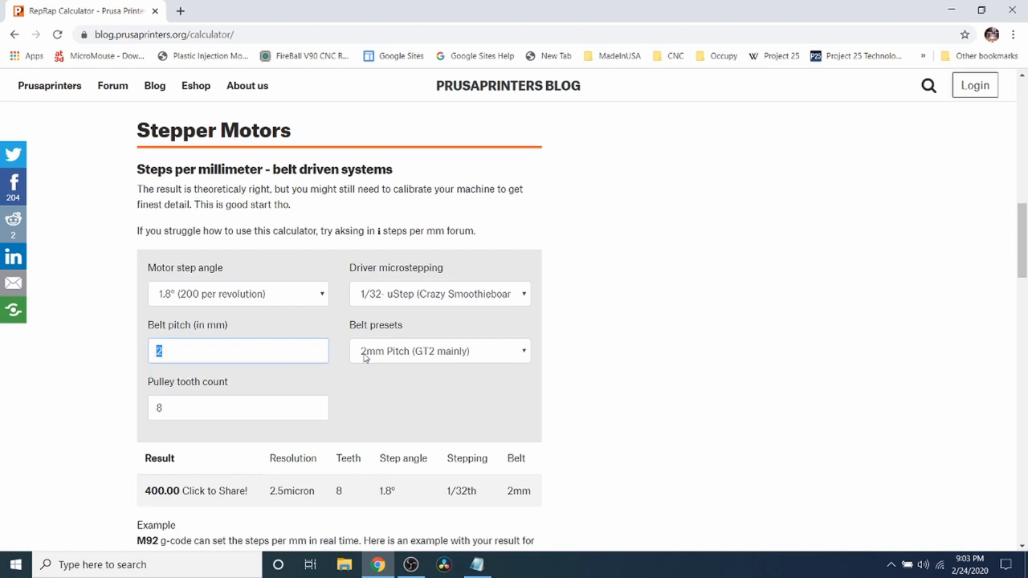
mouse_move(177, 387)
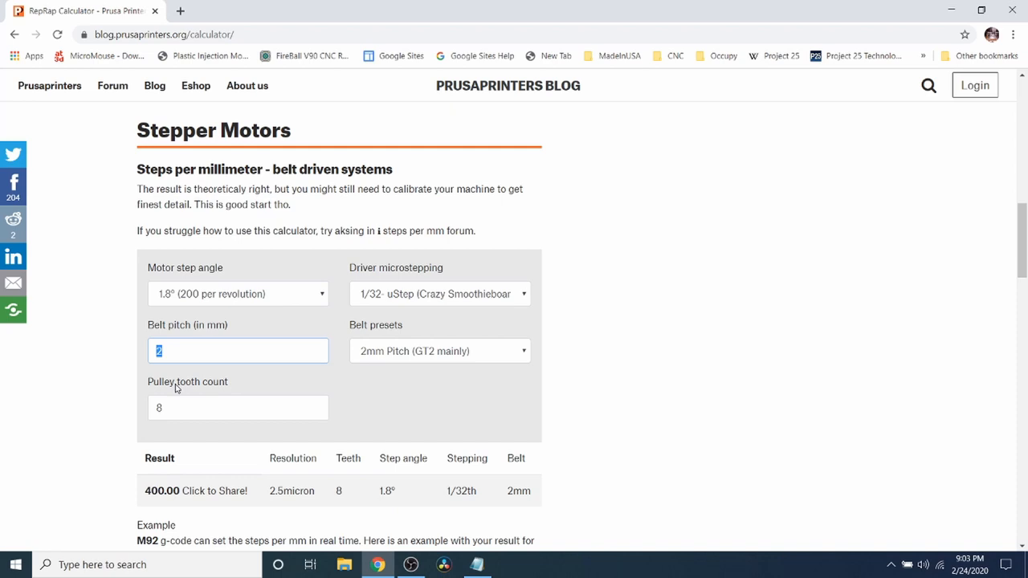
mouse_move(201, 390)
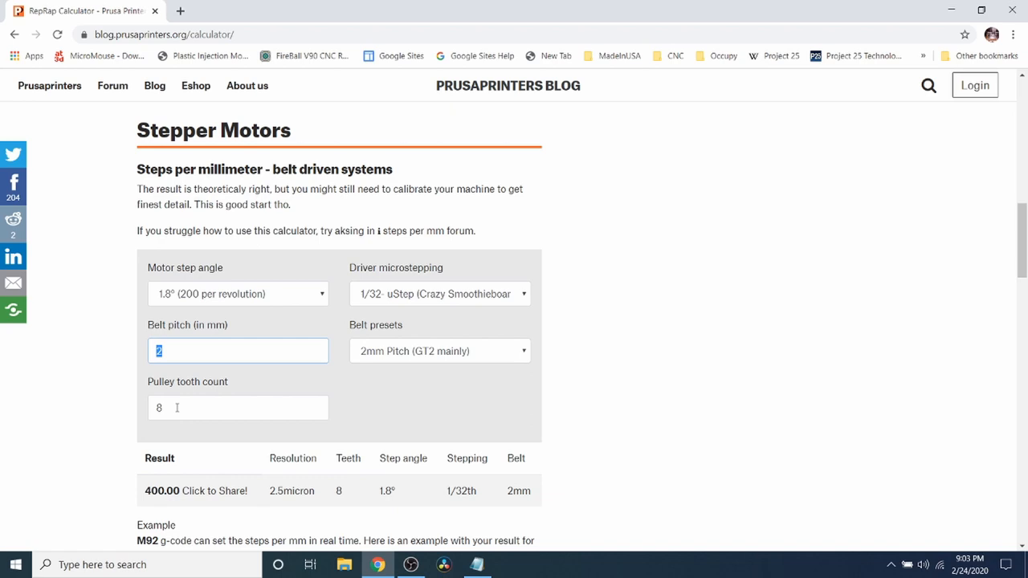
left_click(238, 408)
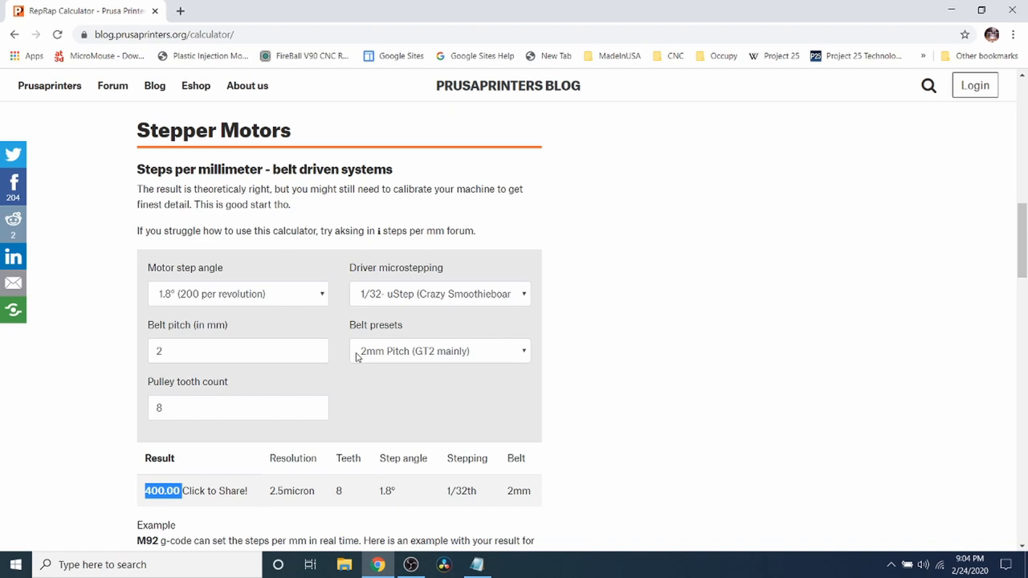
left_click(477, 565)
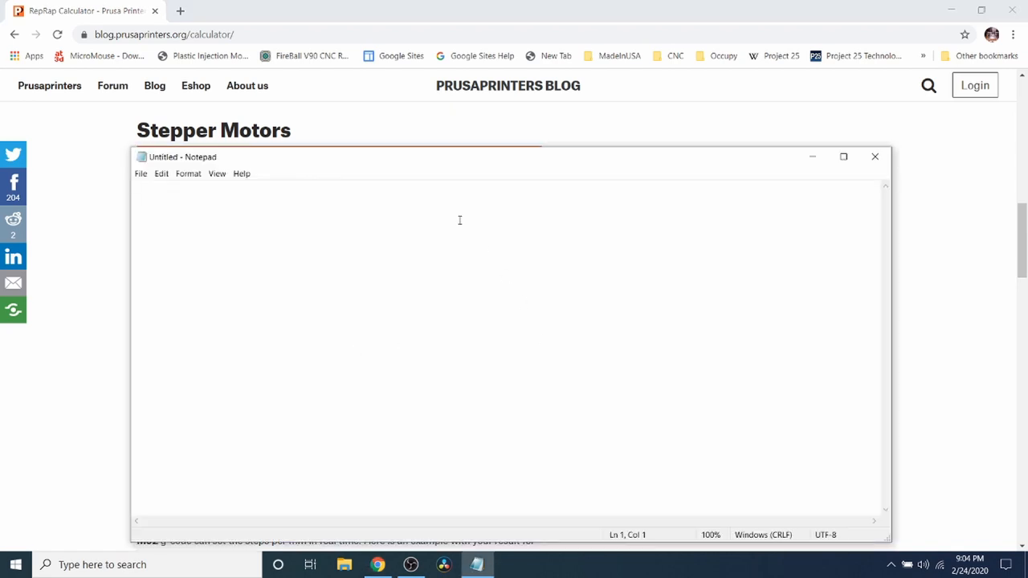
- Note 'X =400', 'Y =400' and start a 'Z =' line in Notepad
type("x")
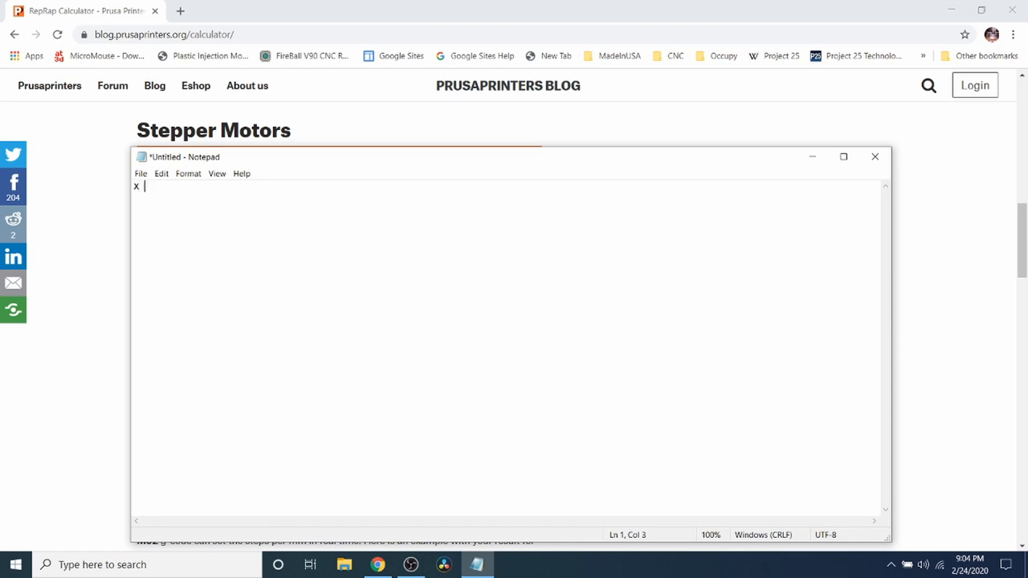
type("=400")
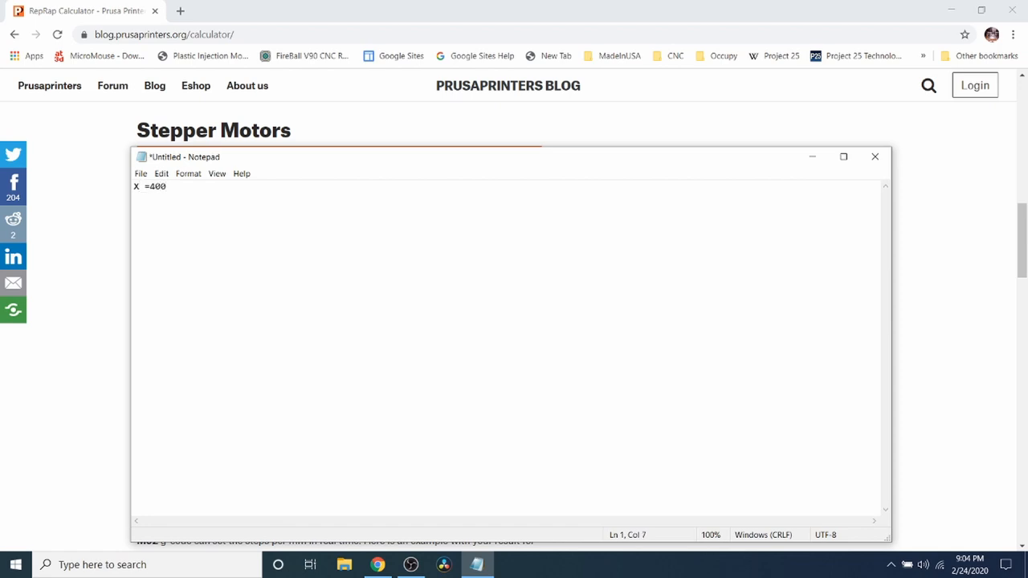
type("Y")
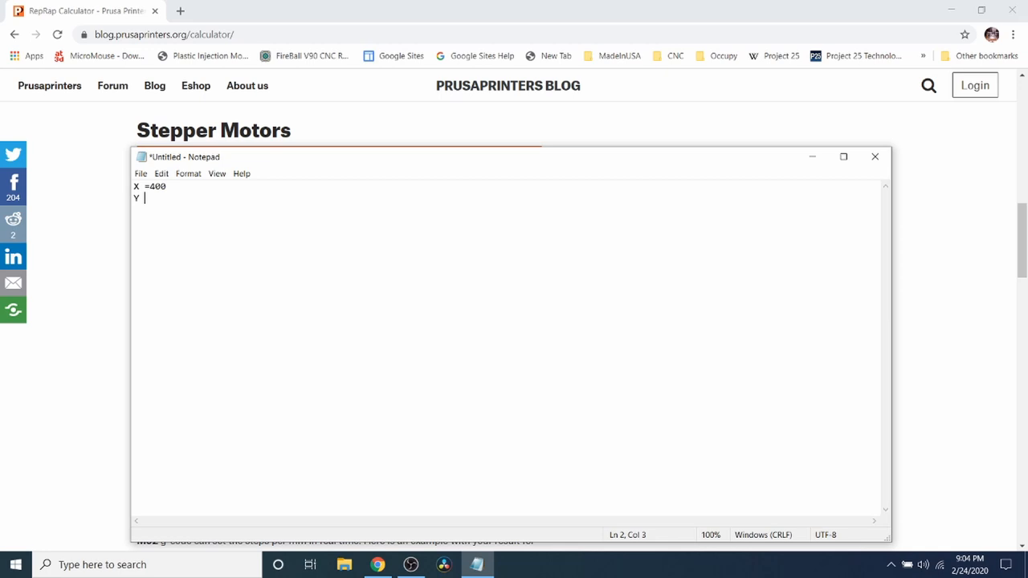
type("=400")
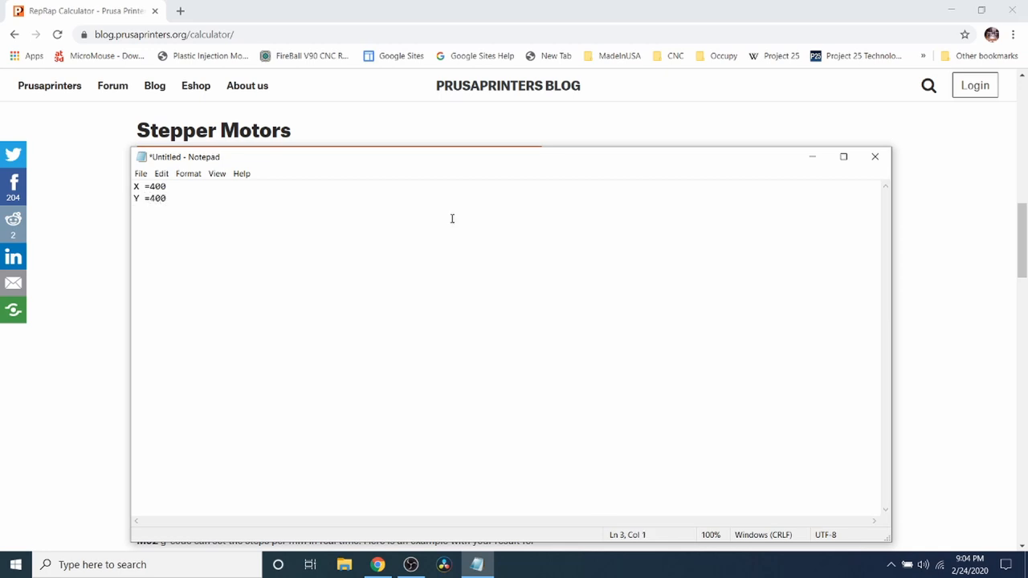
type("x")
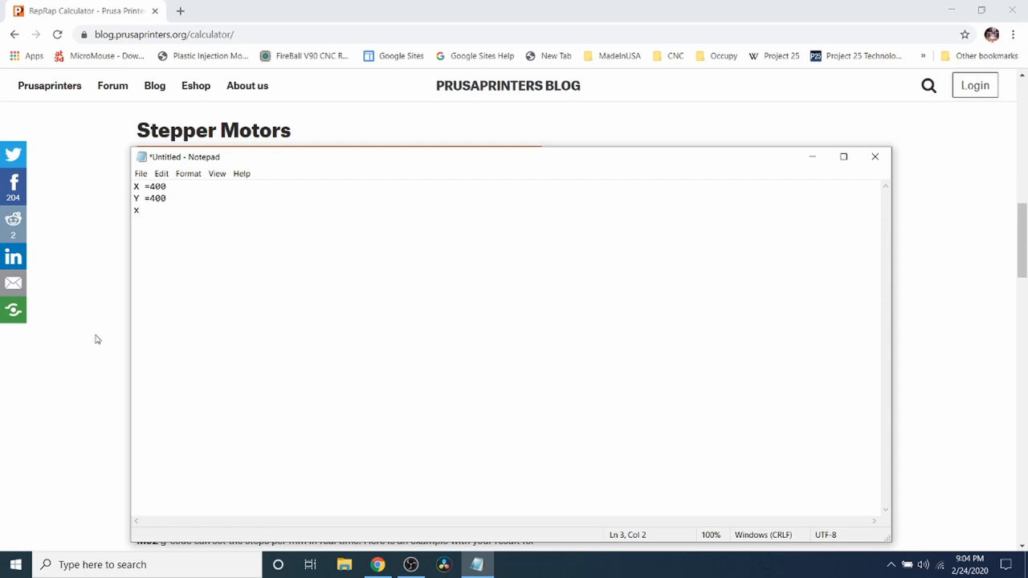
type("Z =")
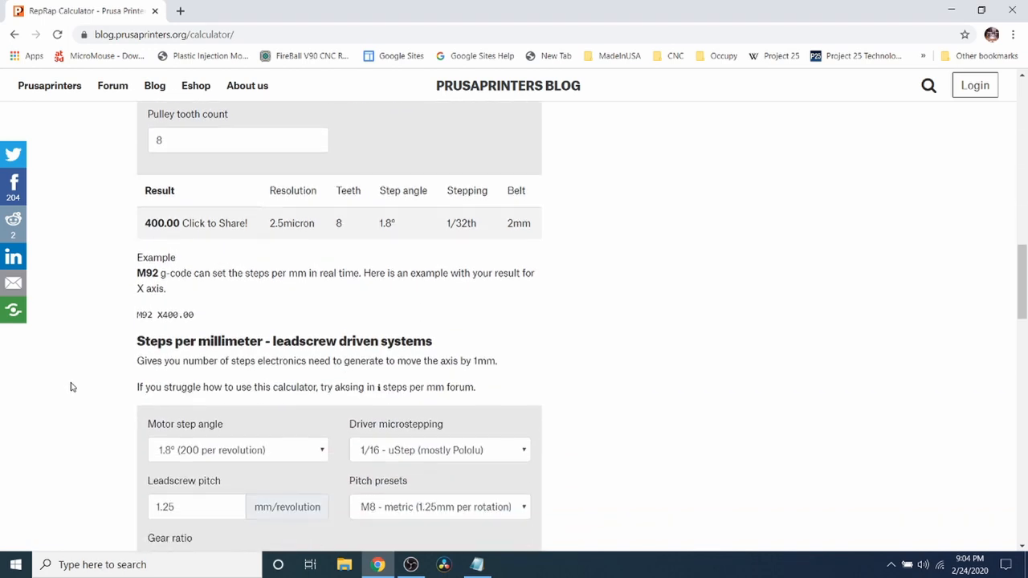
- Set the leadscrew calculator to 1/32 microstepping with the M8 (1.25 mm) pitch preset
scroll("down", 3)
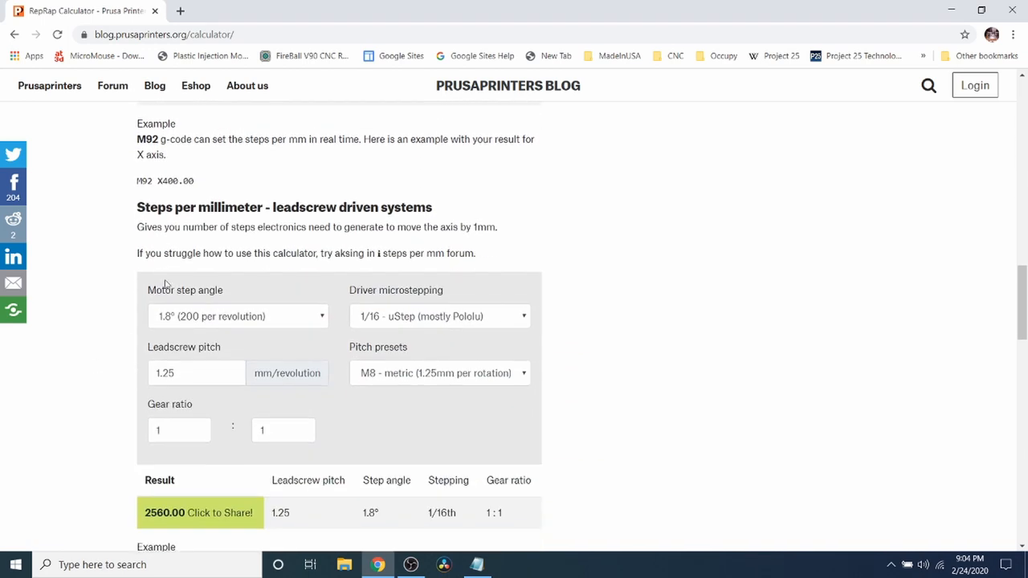
mouse_move(392, 376)
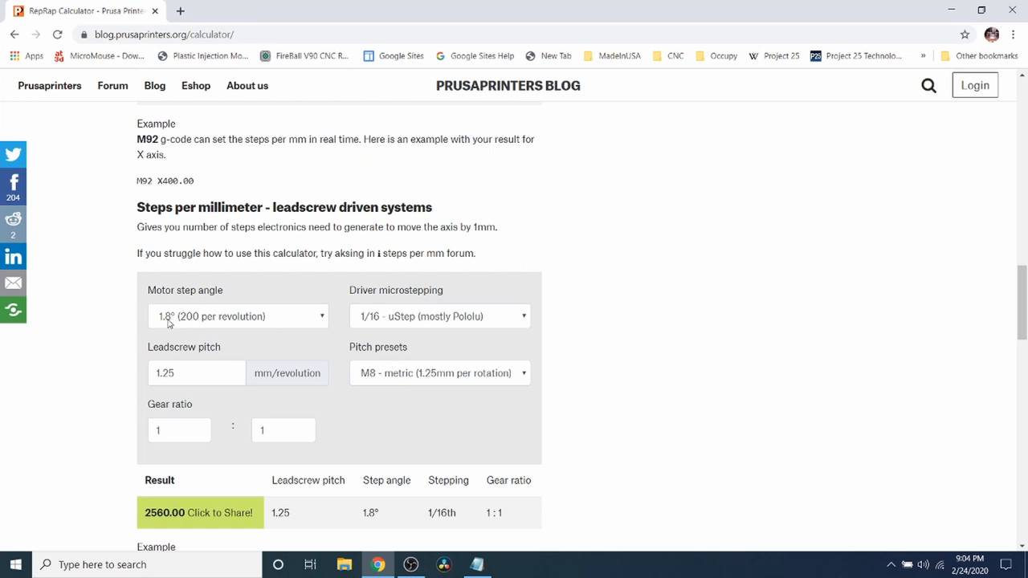
mouse_move(187, 323)
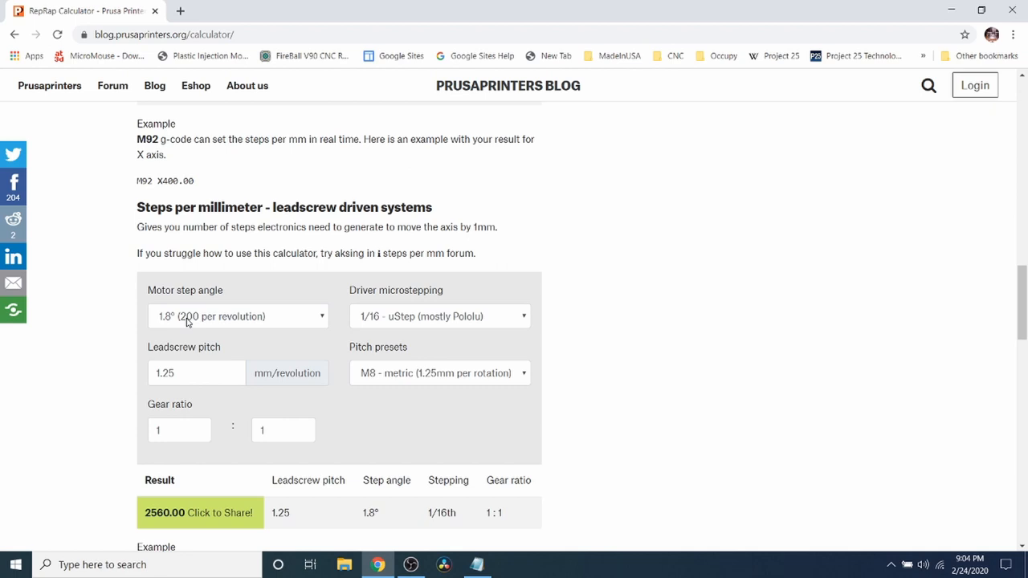
mouse_move(189, 321)
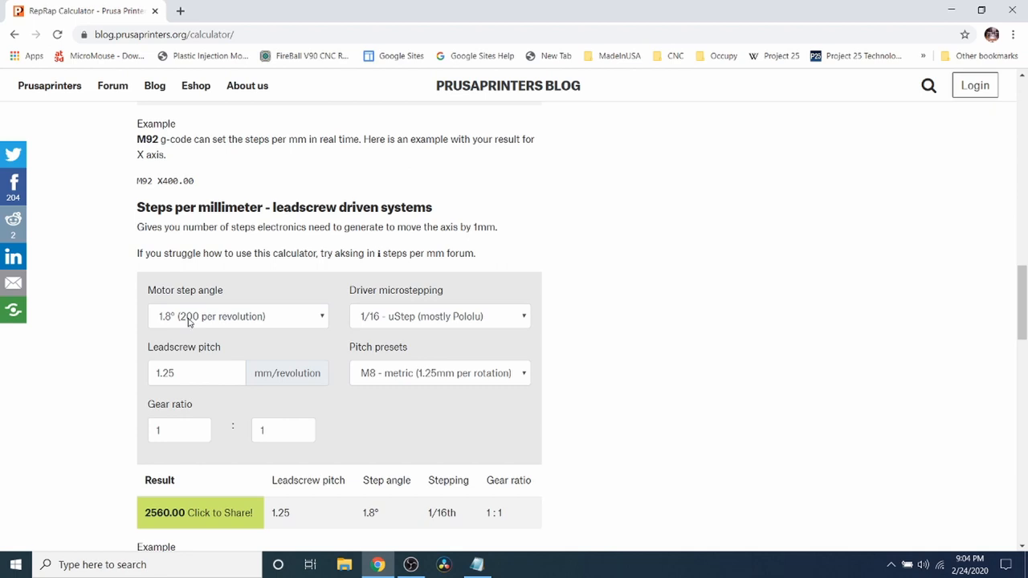
mouse_move(366, 314)
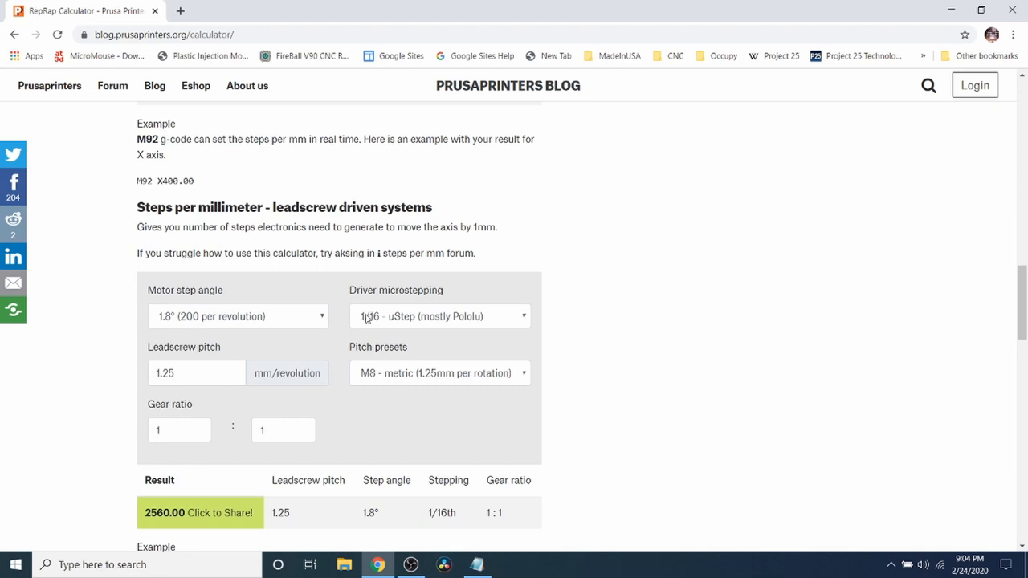
left_click(440, 314)
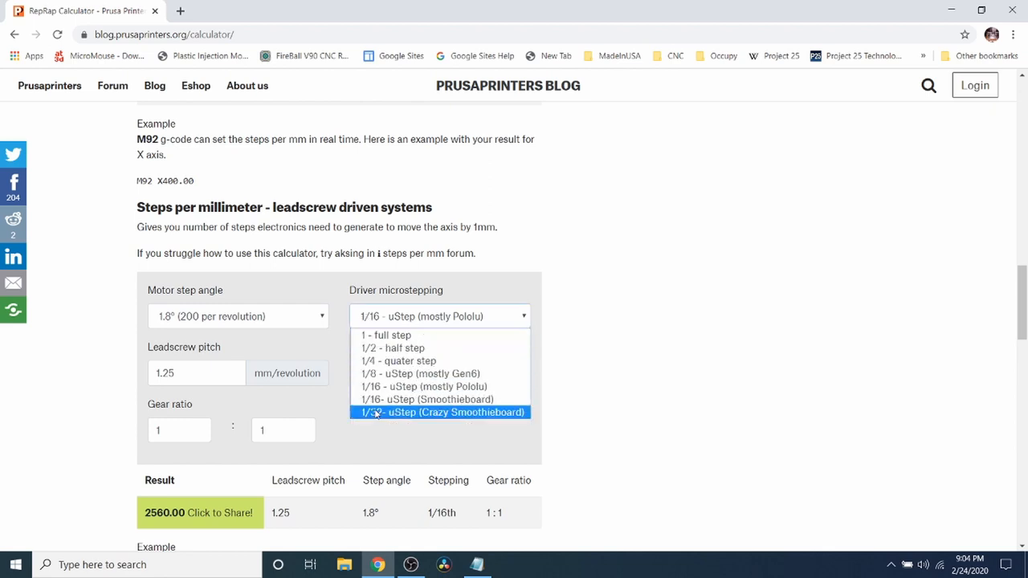
left_click(441, 411)
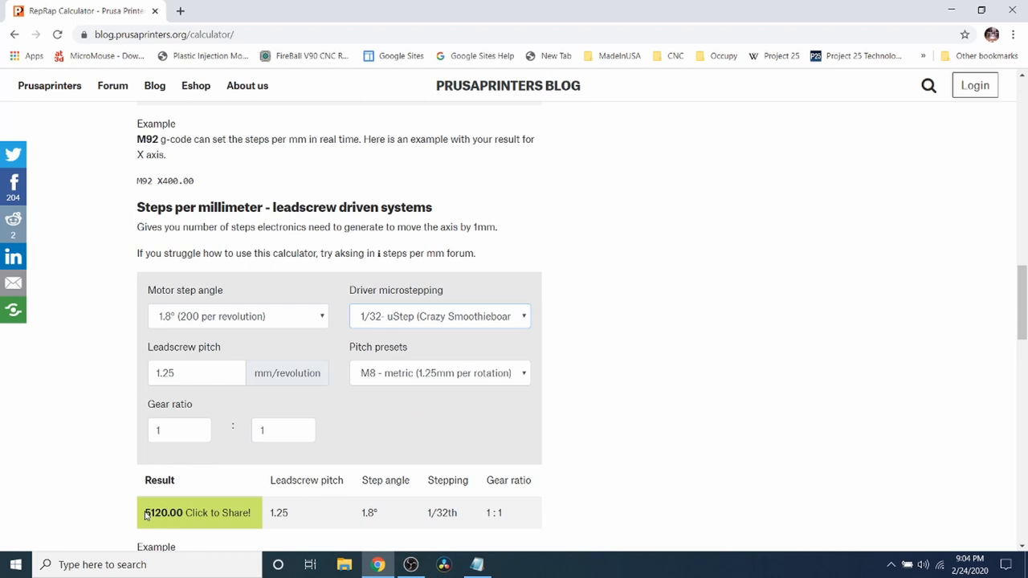
mouse_move(368, 379)
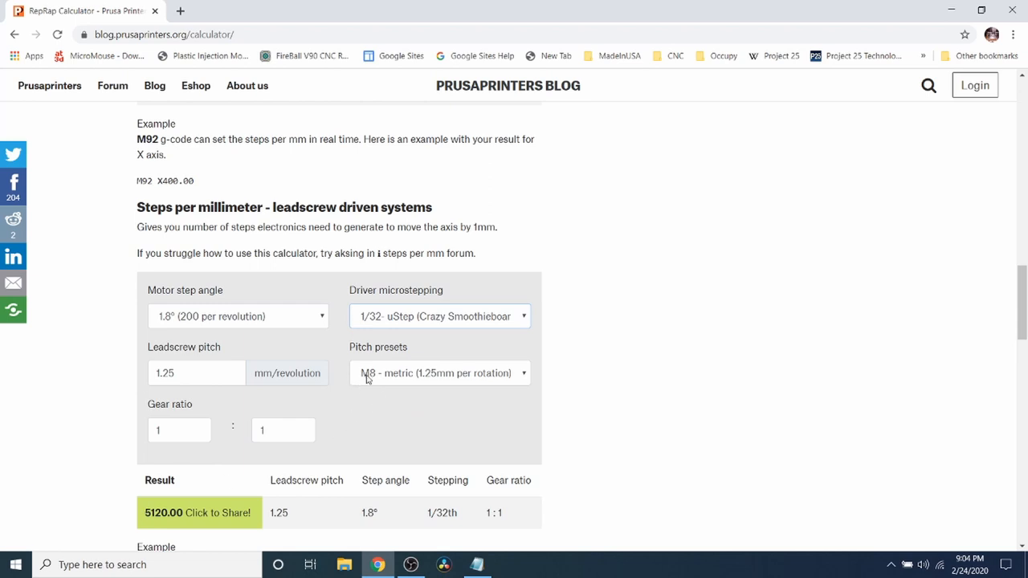
mouse_move(408, 378)
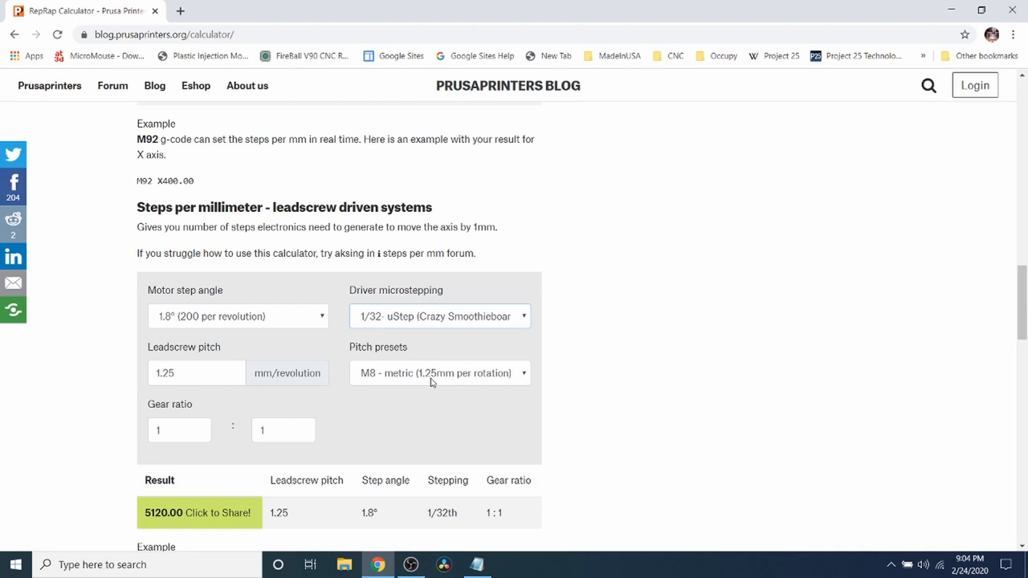
mouse_move(440, 376)
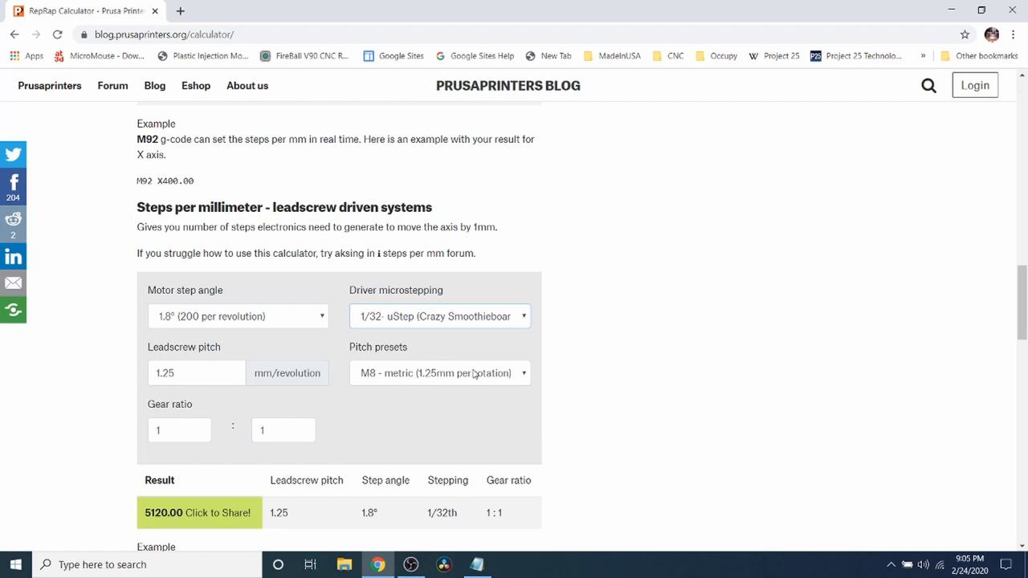
mouse_move(514, 384)
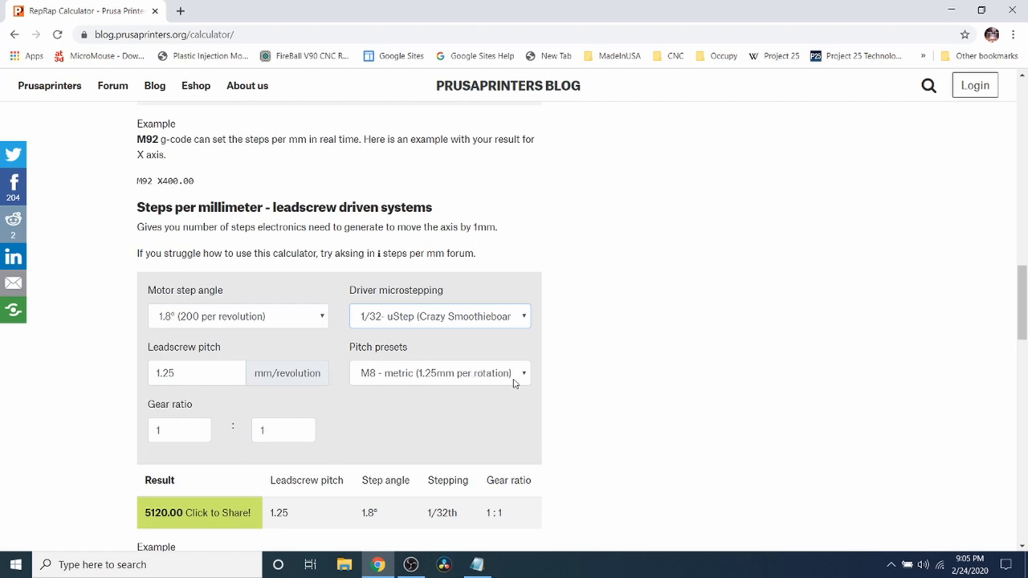
left_click(440, 373)
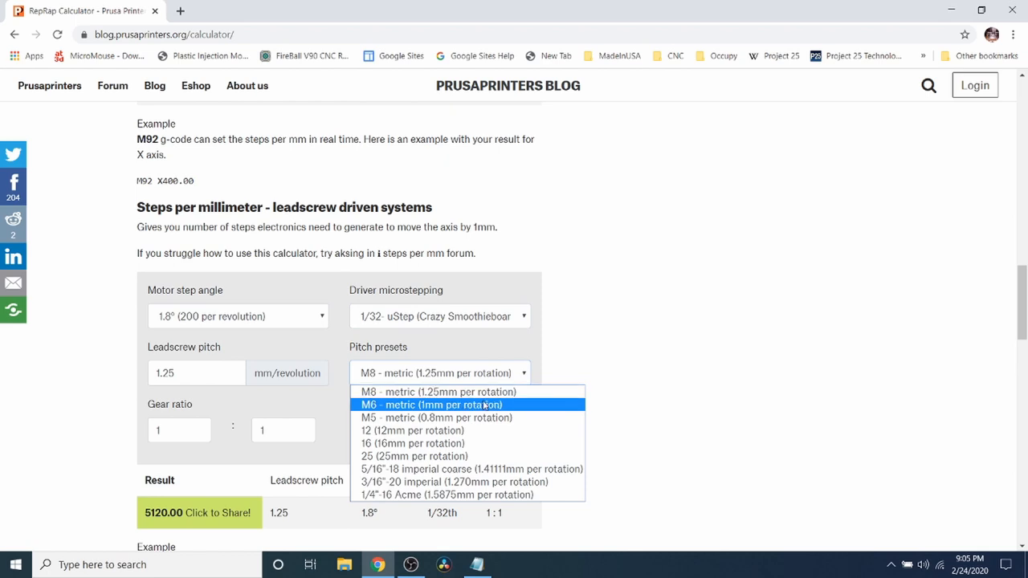
mouse_move(485, 404)
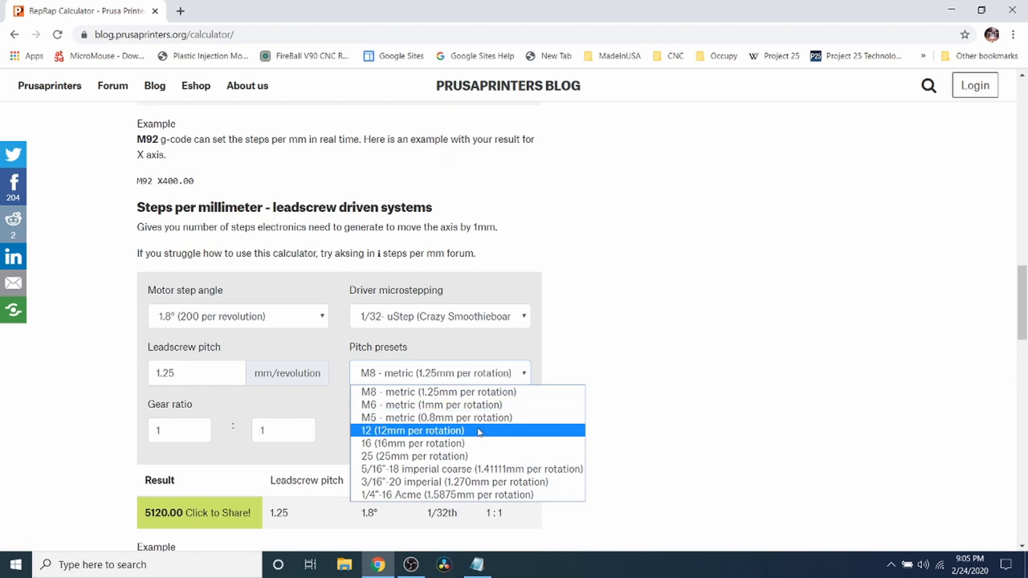
mouse_move(446, 495)
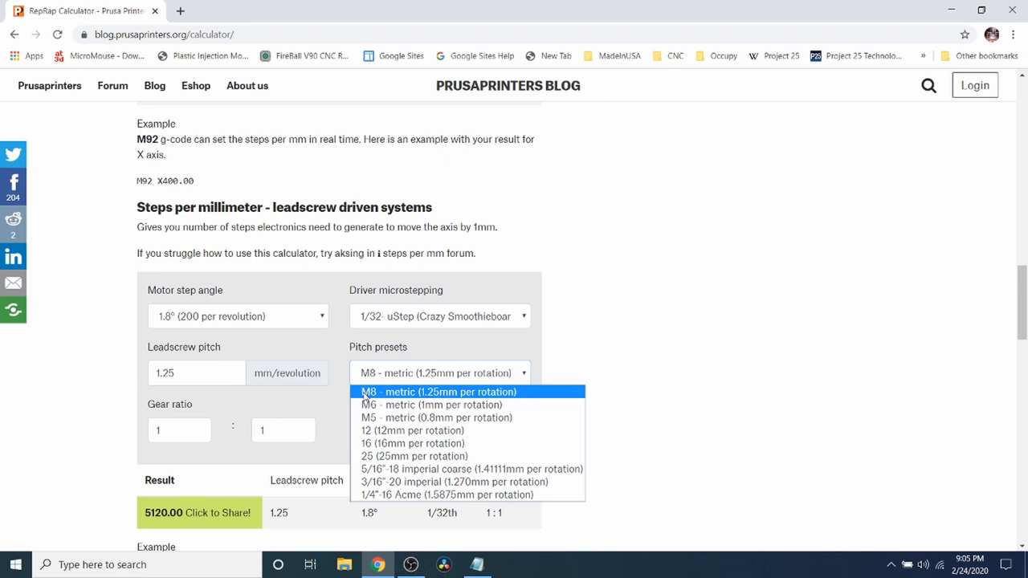
left_click(439, 392)
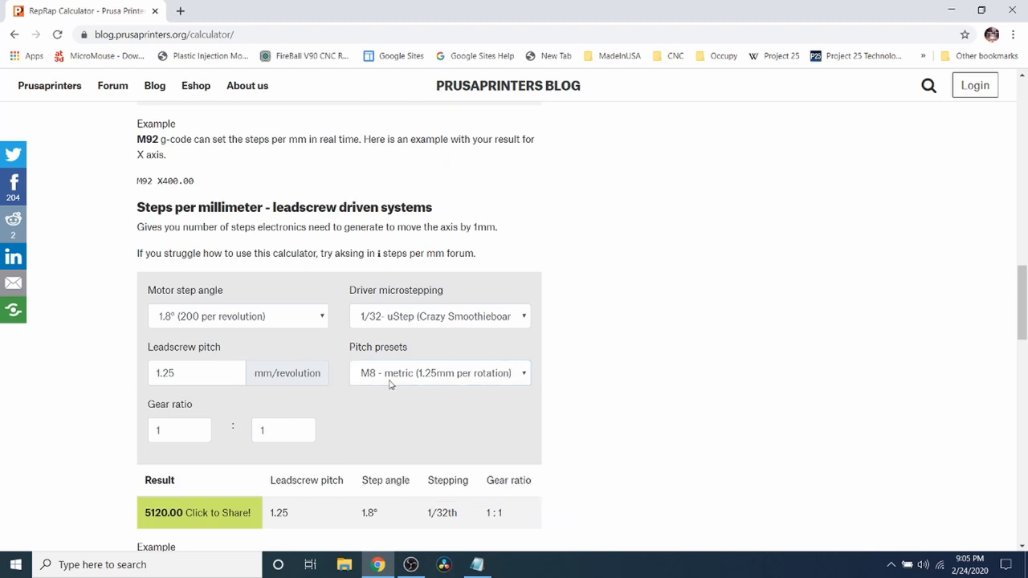
mouse_move(373, 383)
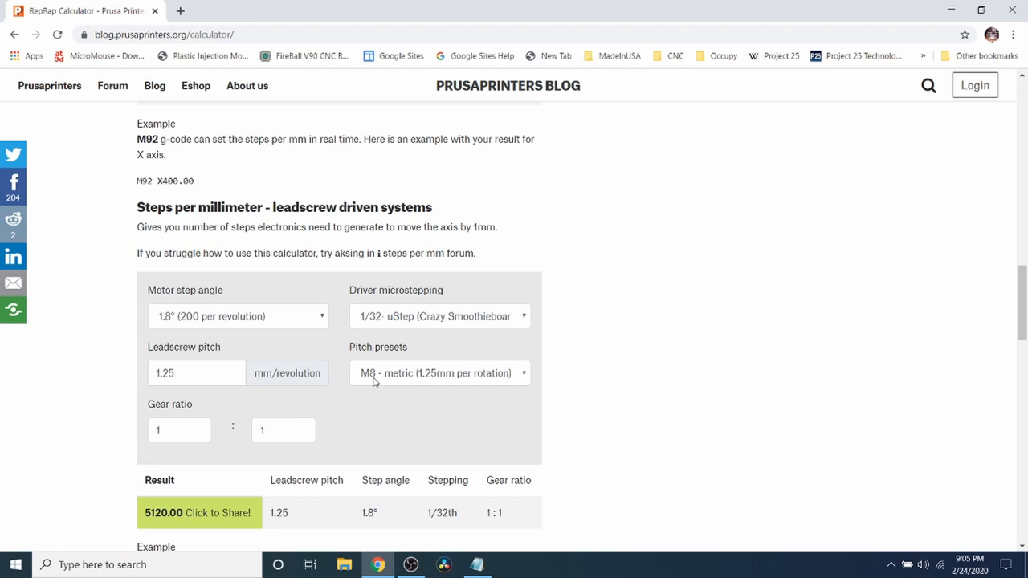
- Select the 5120.00 leadscrew result and bring up its copy options
double_click(177, 512)
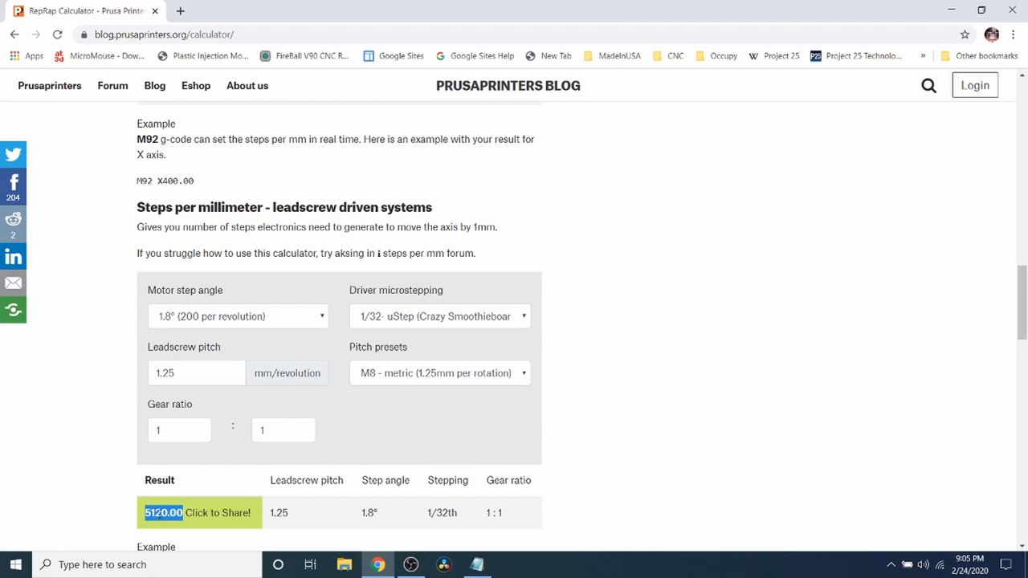
right_click(164, 513)
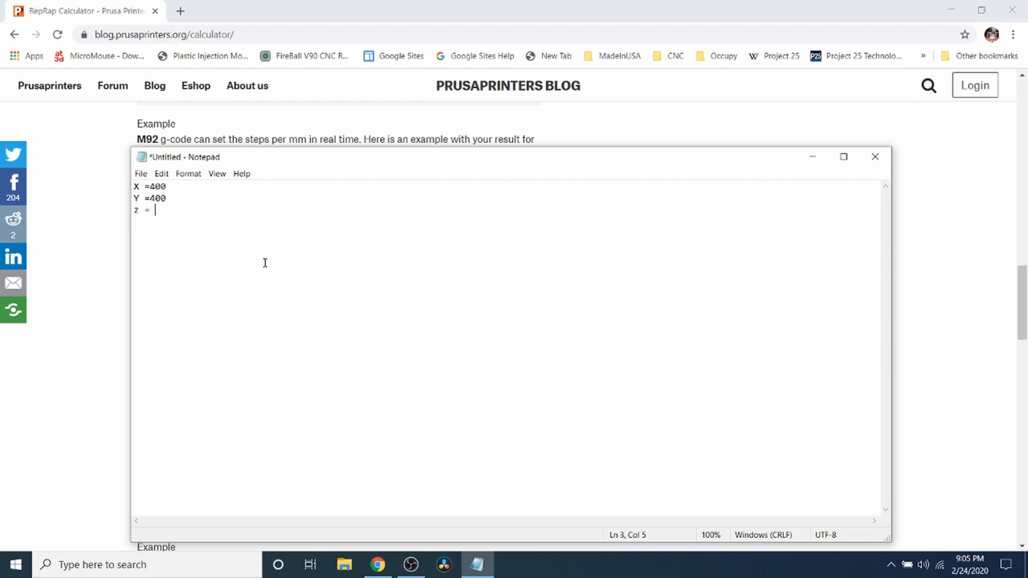
- Record 'Z = 5120.00' beneath the X and Y values in Notepad
type("5120.00")
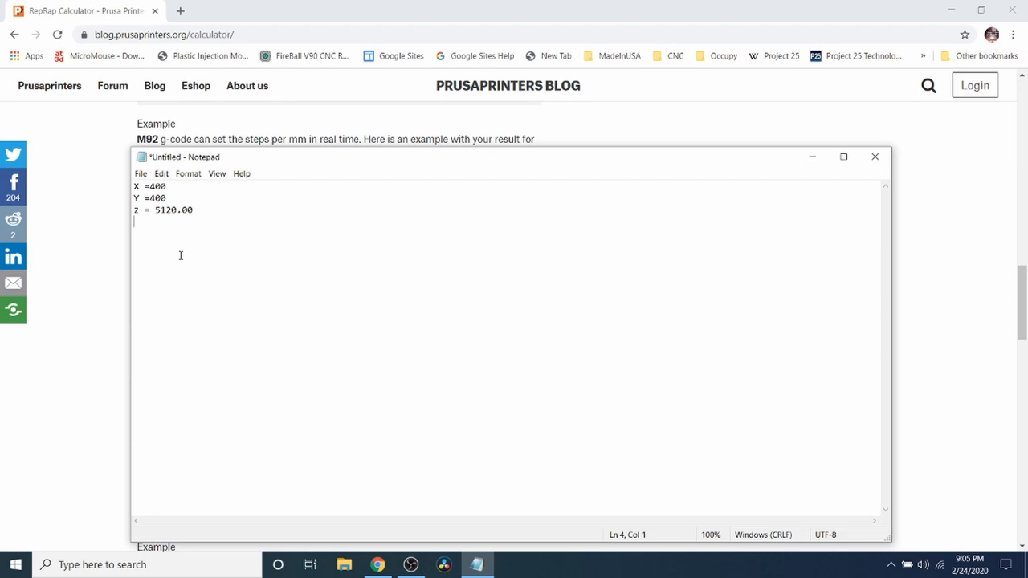
mouse_move(203, 261)
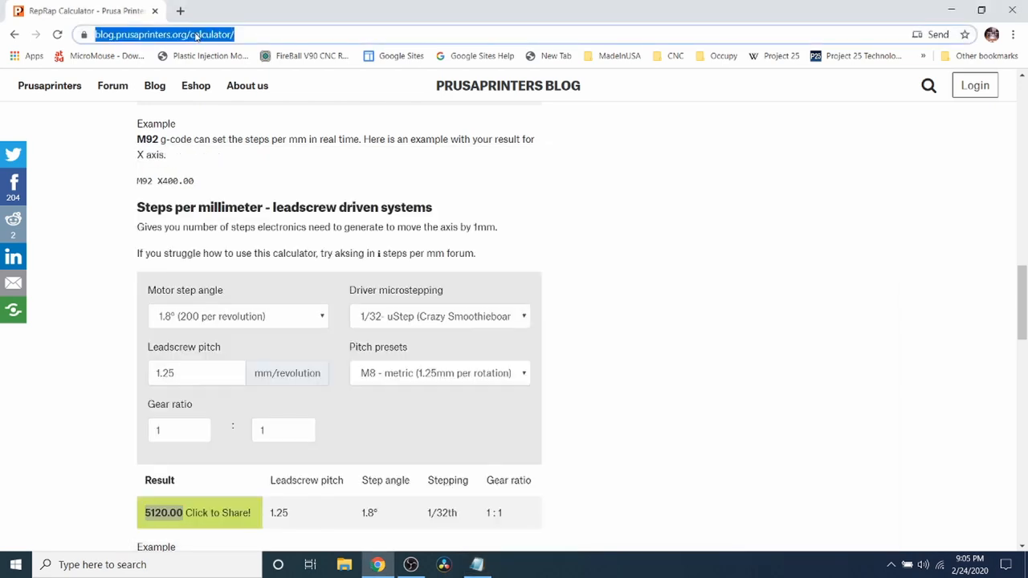
- Go to marlinfw.org and head to its Download page
type("marlinfw.org")
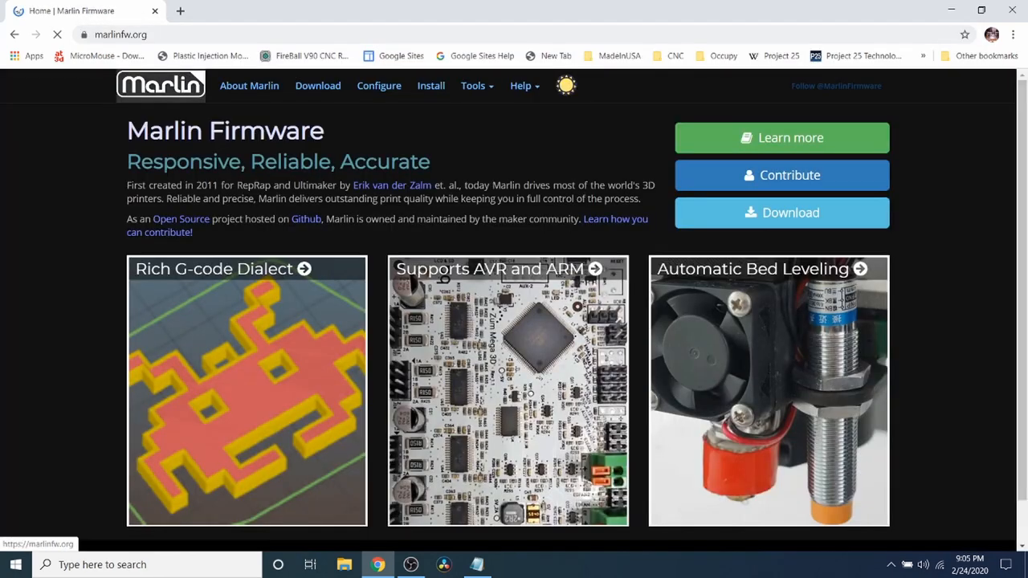
left_click(318, 87)
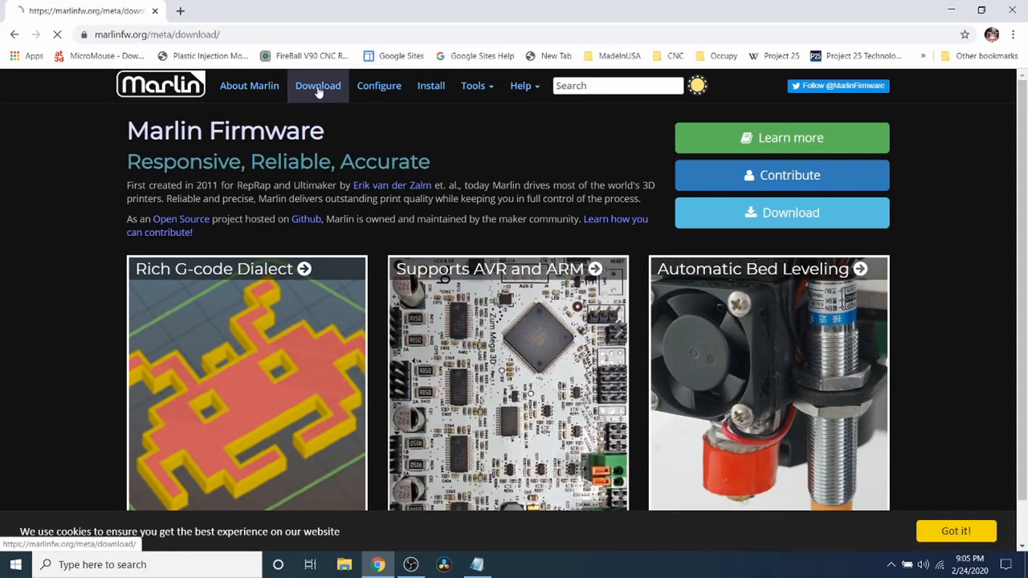
- Load the Download page listing releases 2.0.4.3, 1.1.9 and 1.0.2-2
left_click(318, 85)
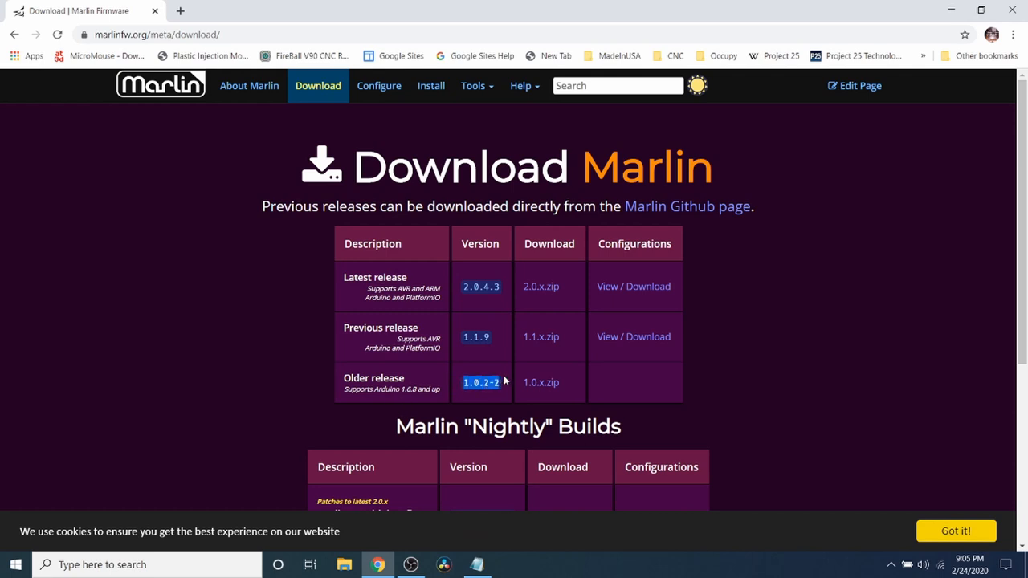
mouse_move(479, 399)
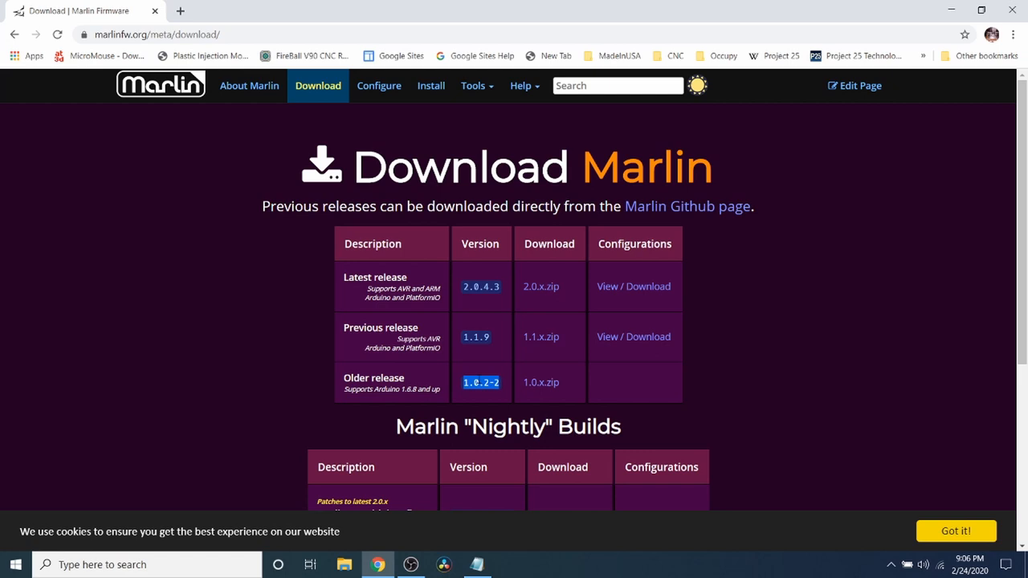
mouse_move(495, 327)
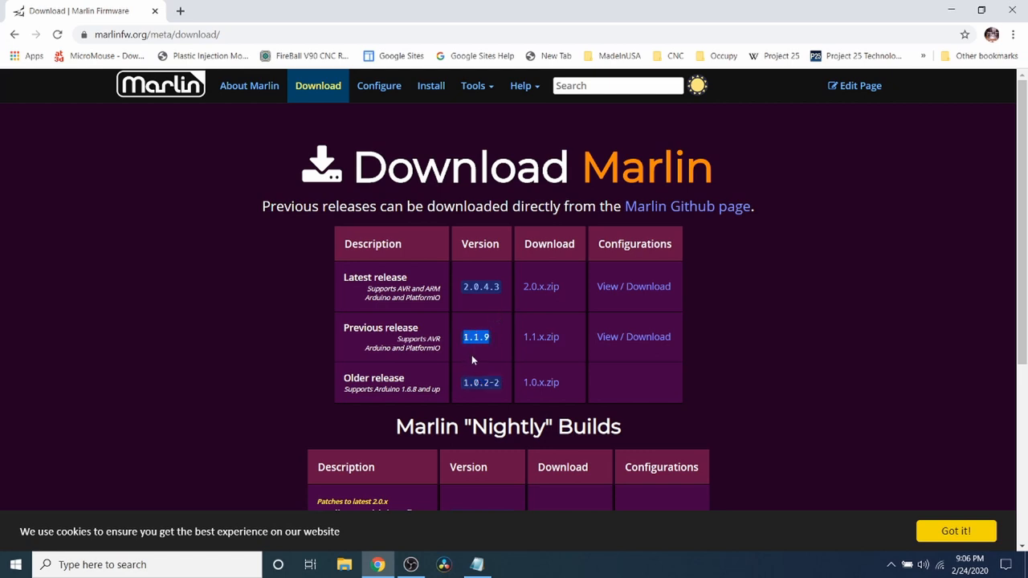
mouse_move(470, 350)
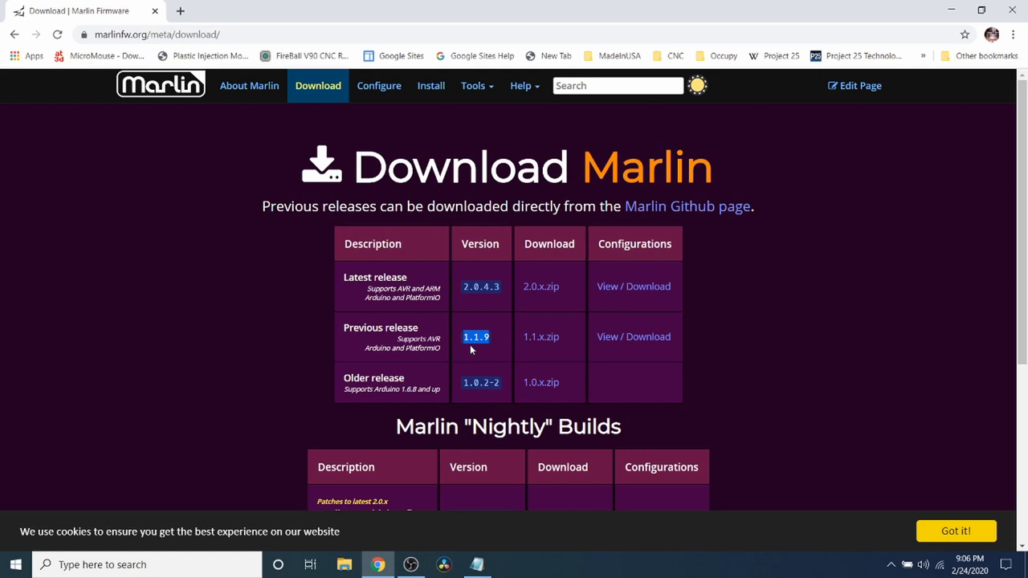
mouse_move(490, 341)
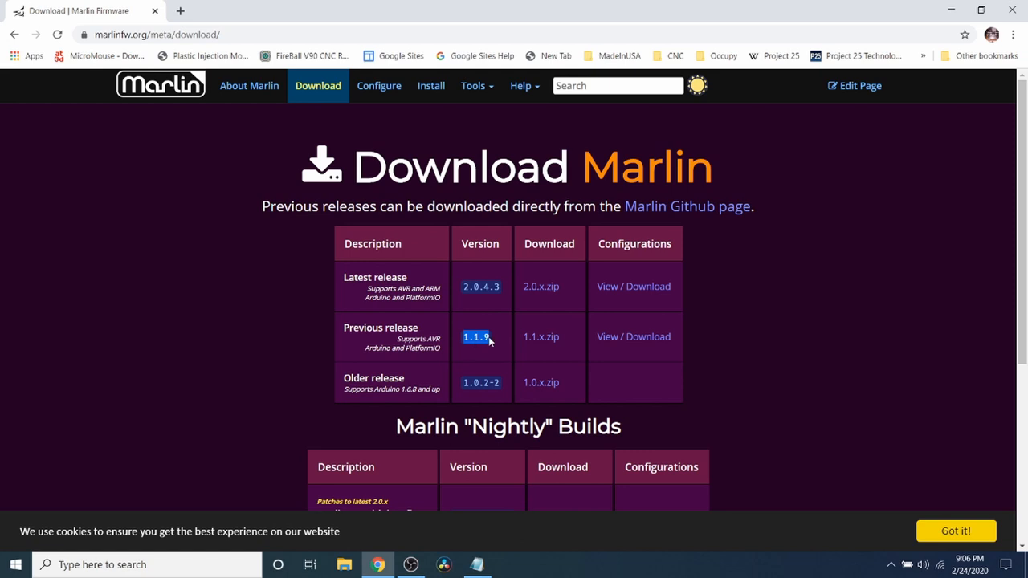
mouse_move(493, 337)
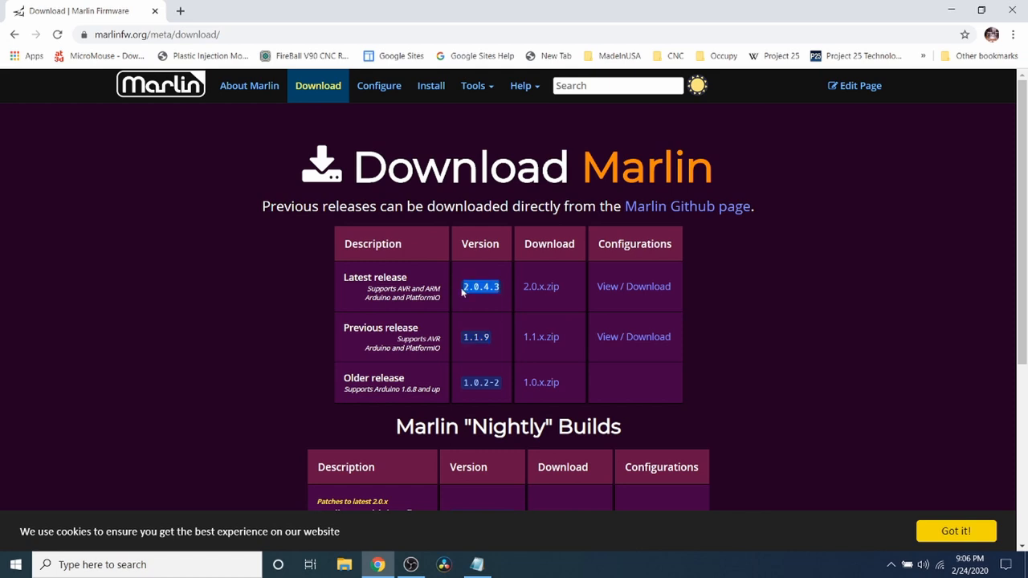
mouse_move(479, 300)
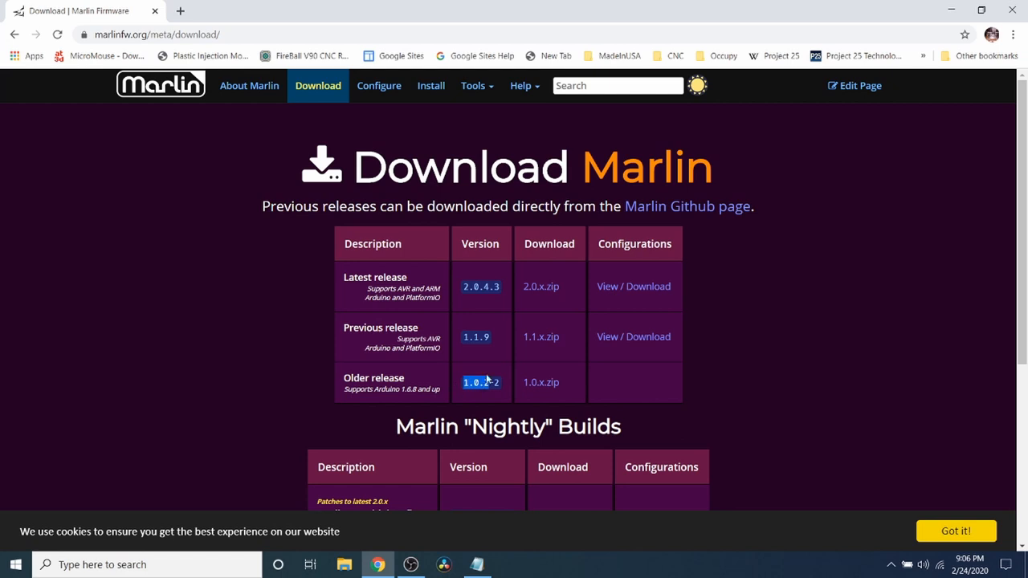
- Browse the Marlin nightly builds list and open the GitHub issue reporting page
scroll("down", 3)
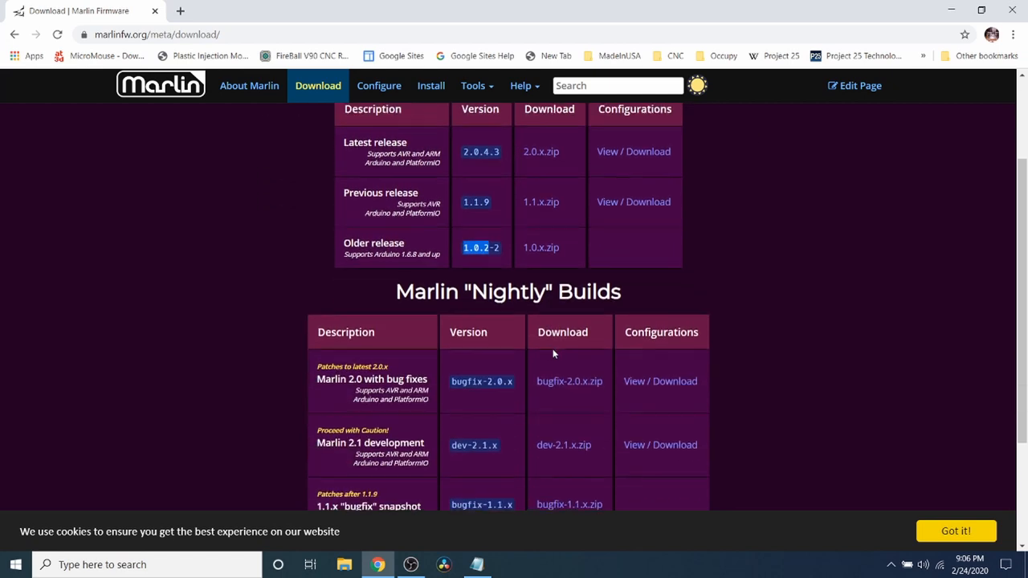
scroll("down", 3)
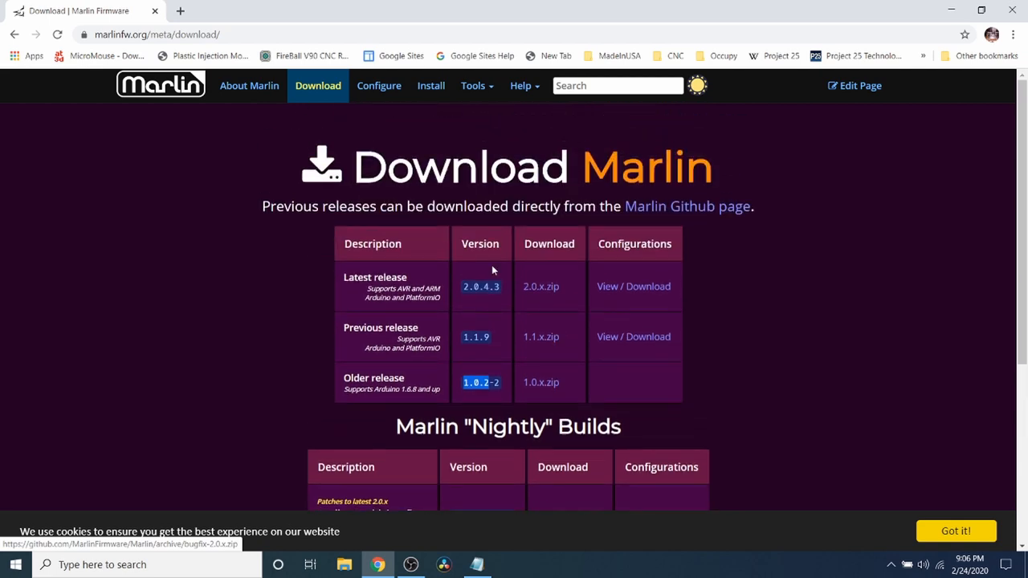
mouse_move(493, 270)
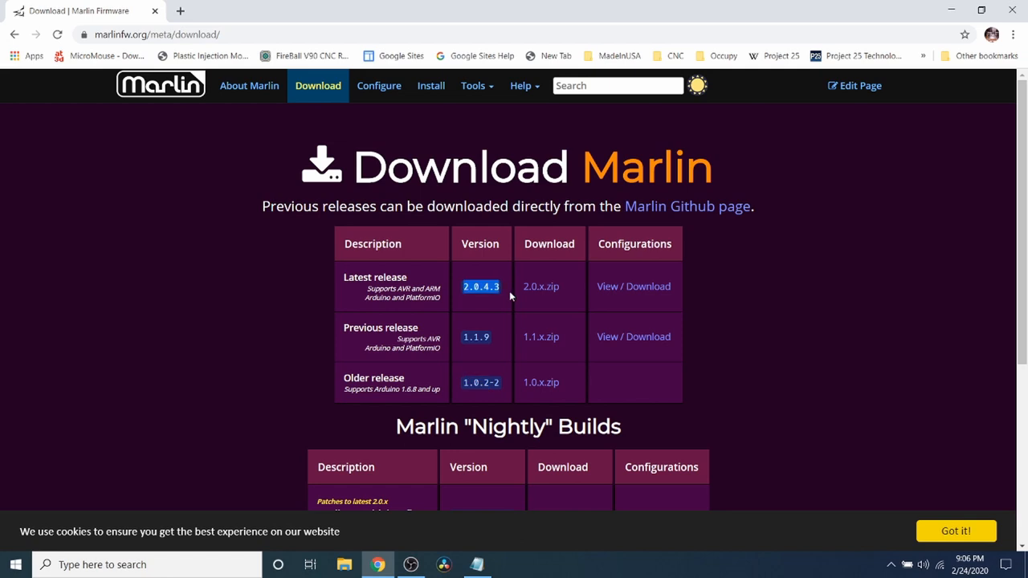
scroll("down", 3)
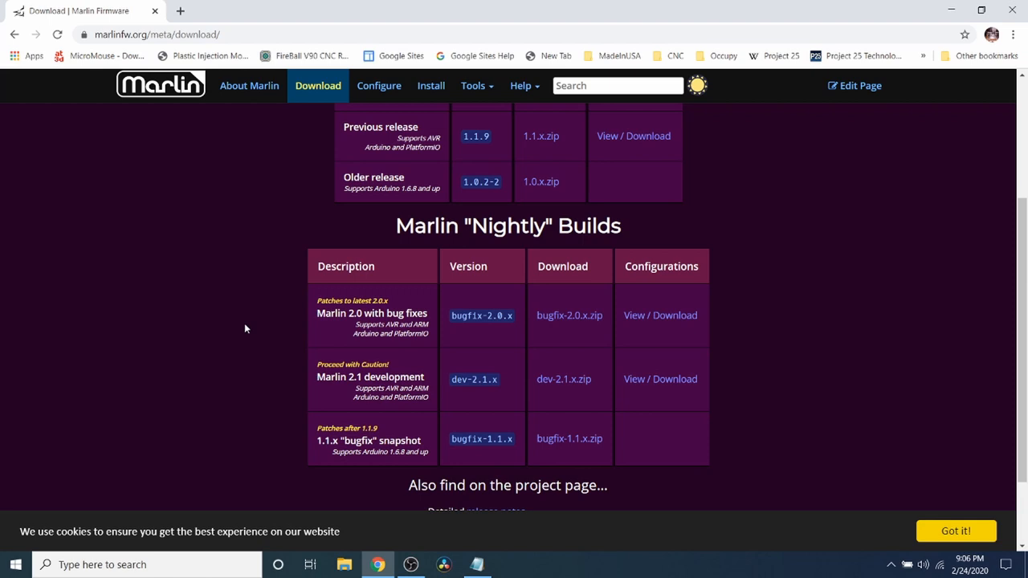
scroll("down", 3)
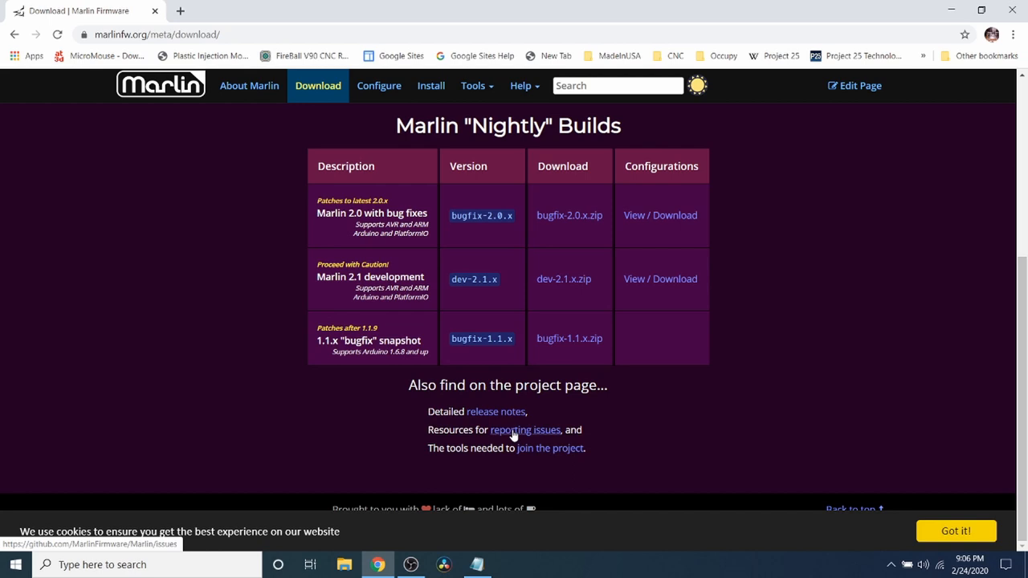
mouse_move(514, 437)
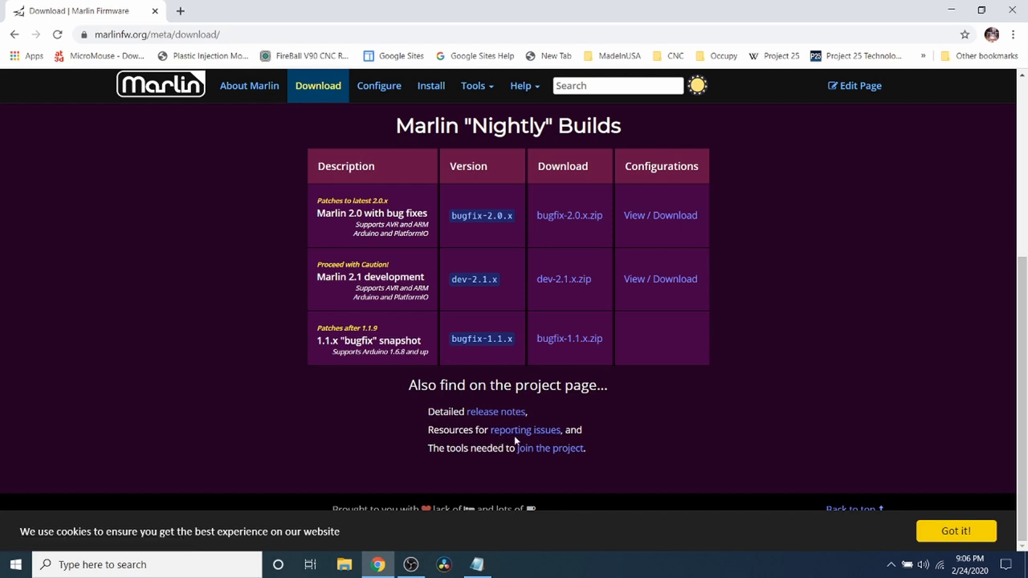
mouse_move(524, 430)
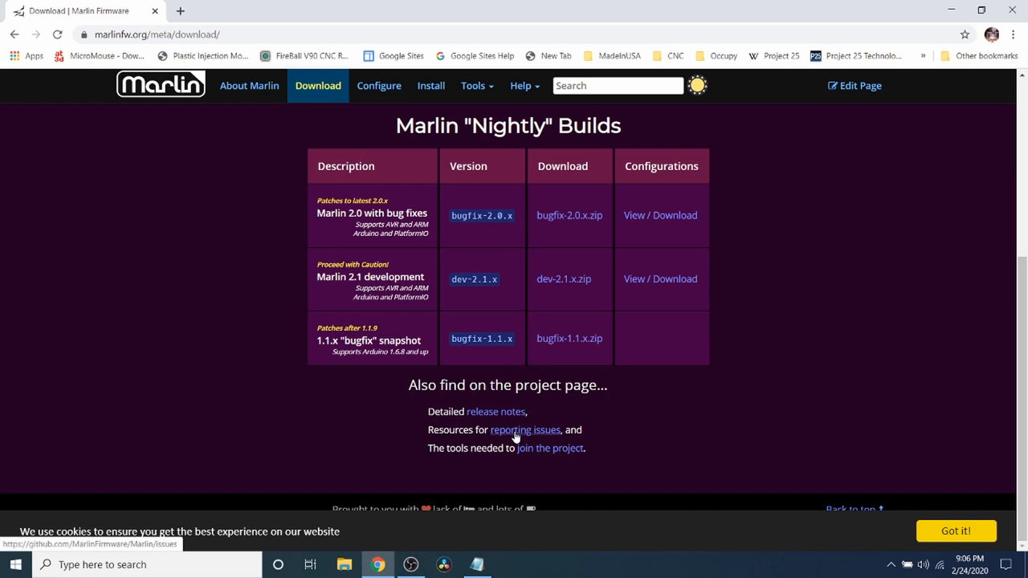
left_click(525, 431)
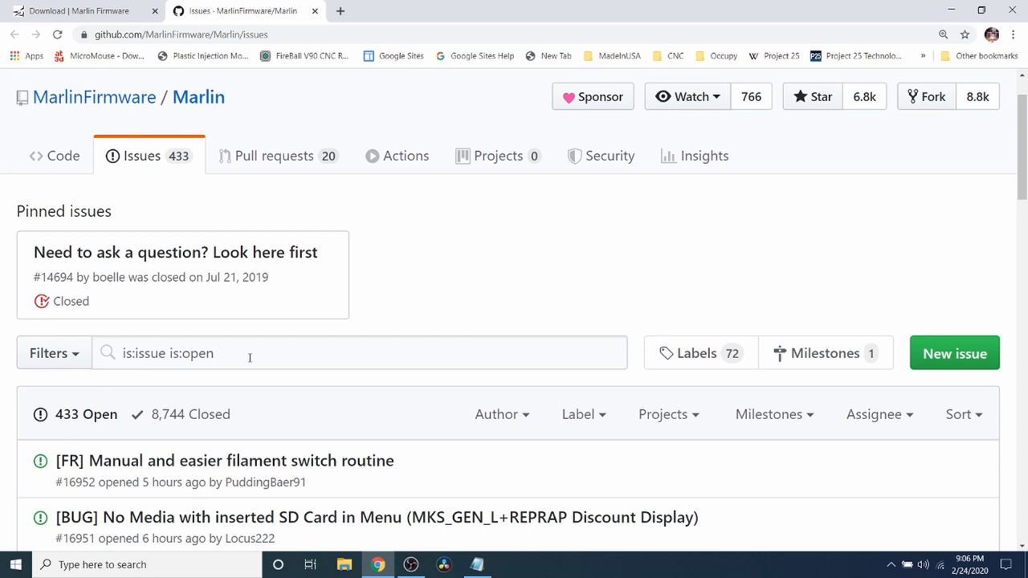
- Append TMC2209 to the issues query and scroll the 19 open results
left_click(249, 354)
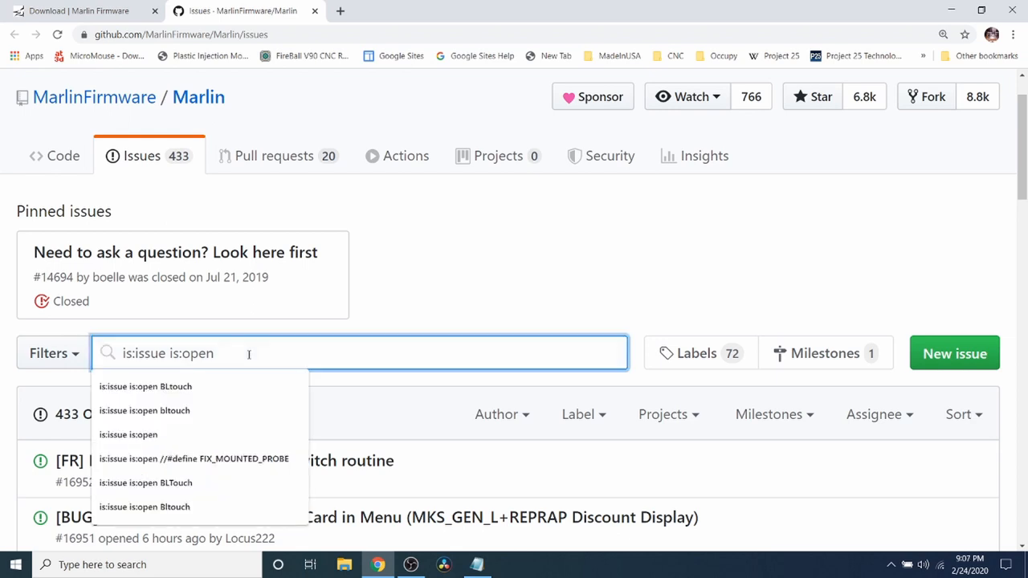
type("TMC")
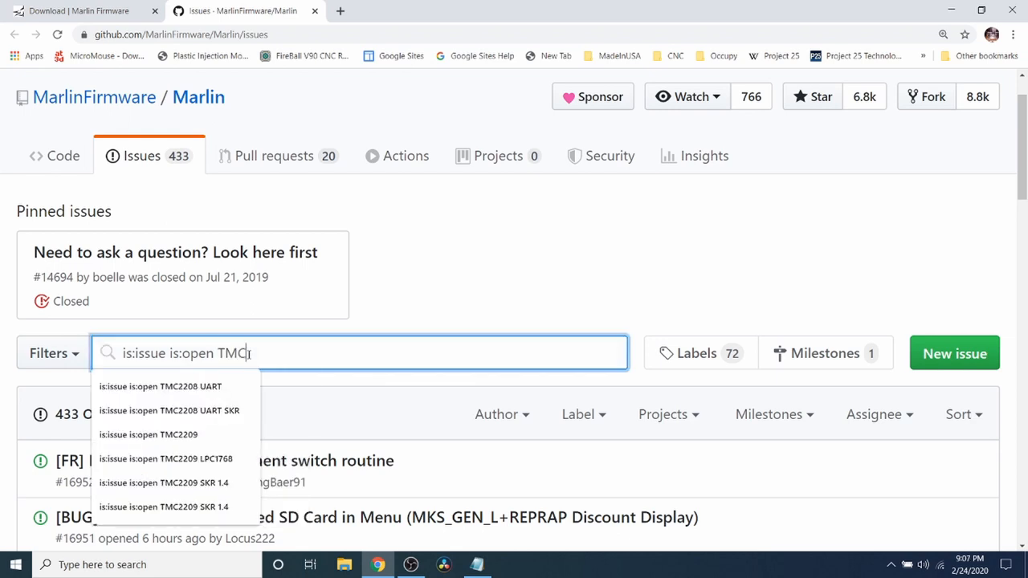
type("209")
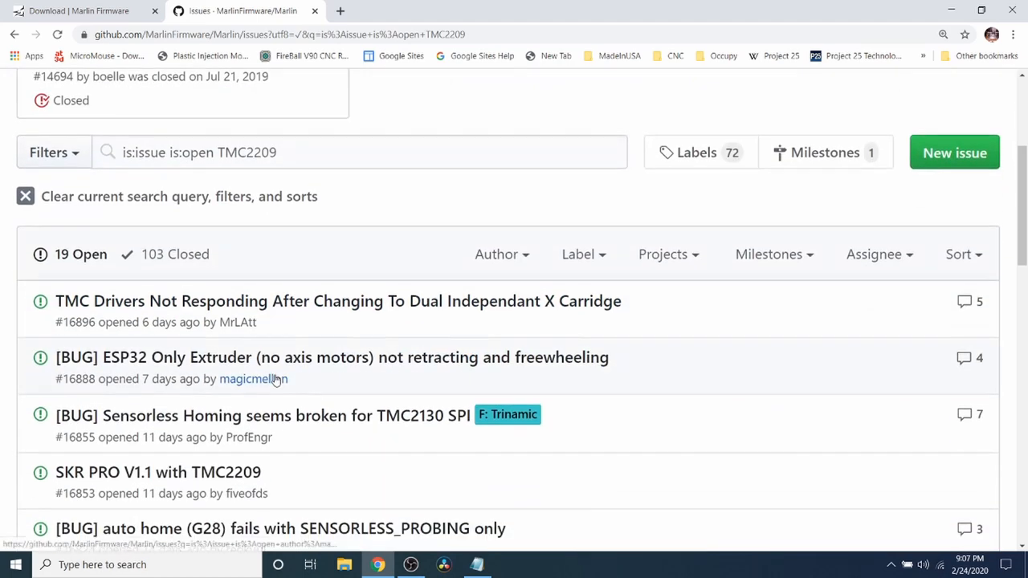
mouse_move(337, 301)
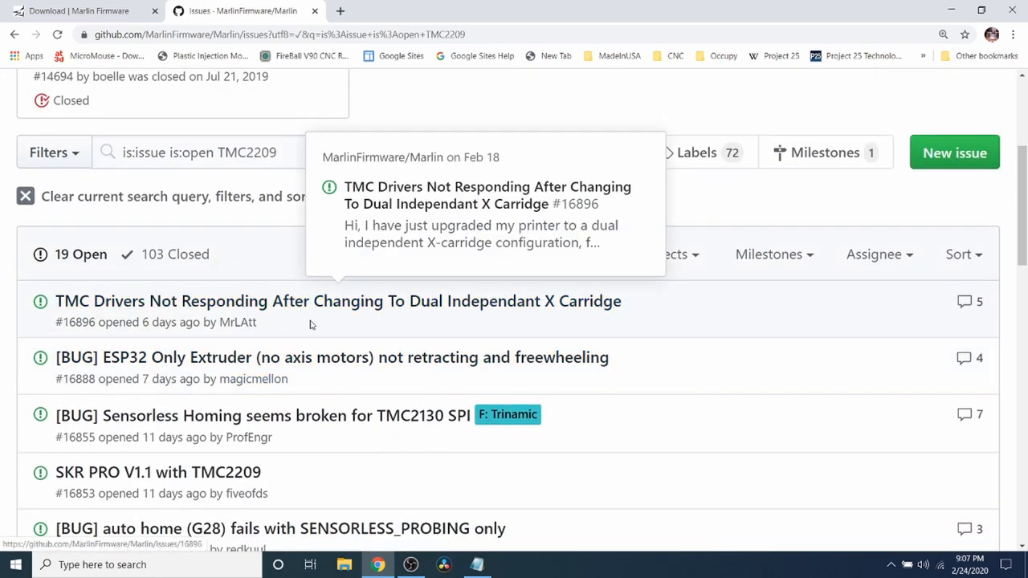
scroll("down", 3)
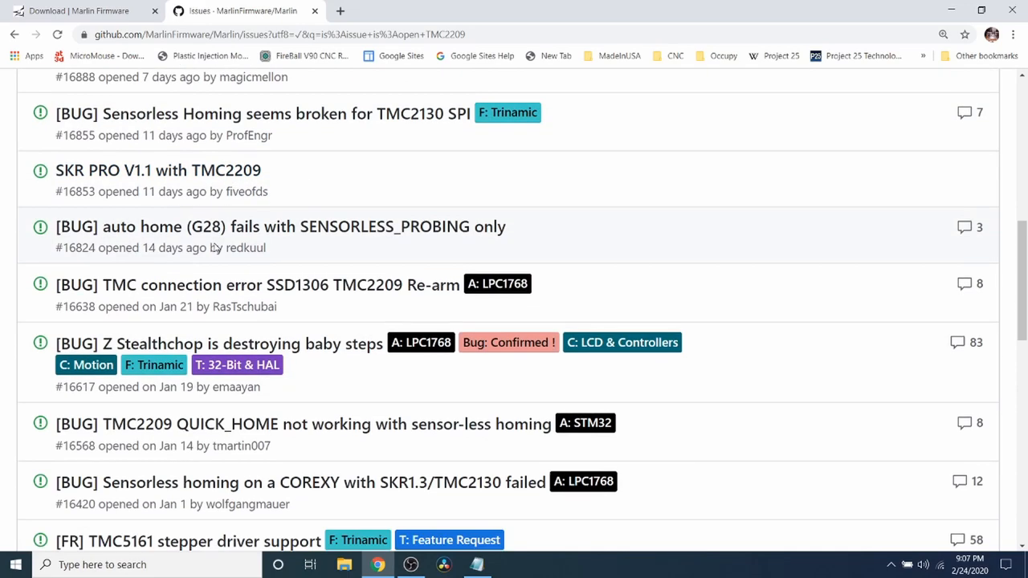
scroll("down", 3)
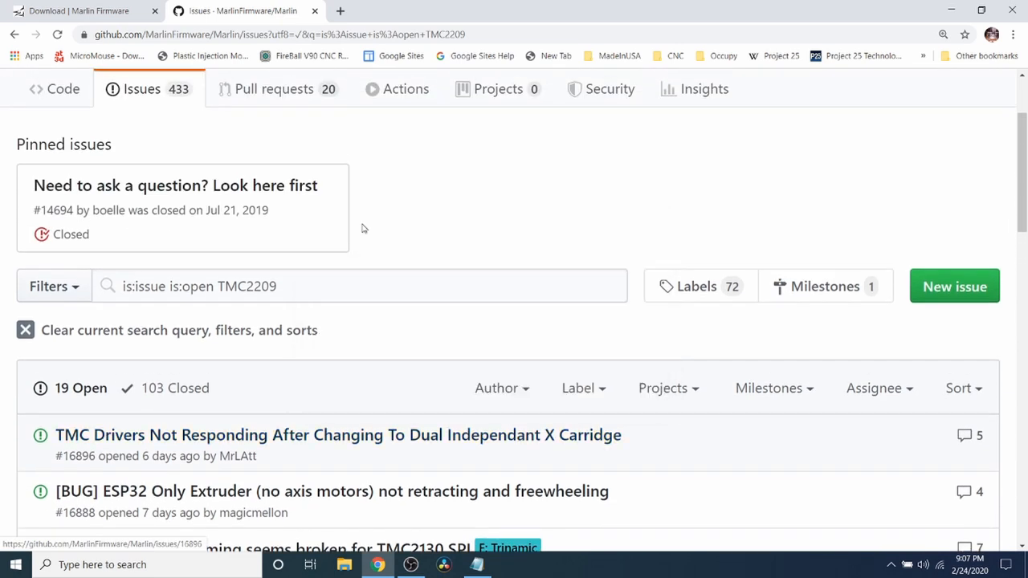
mouse_move(329, 196)
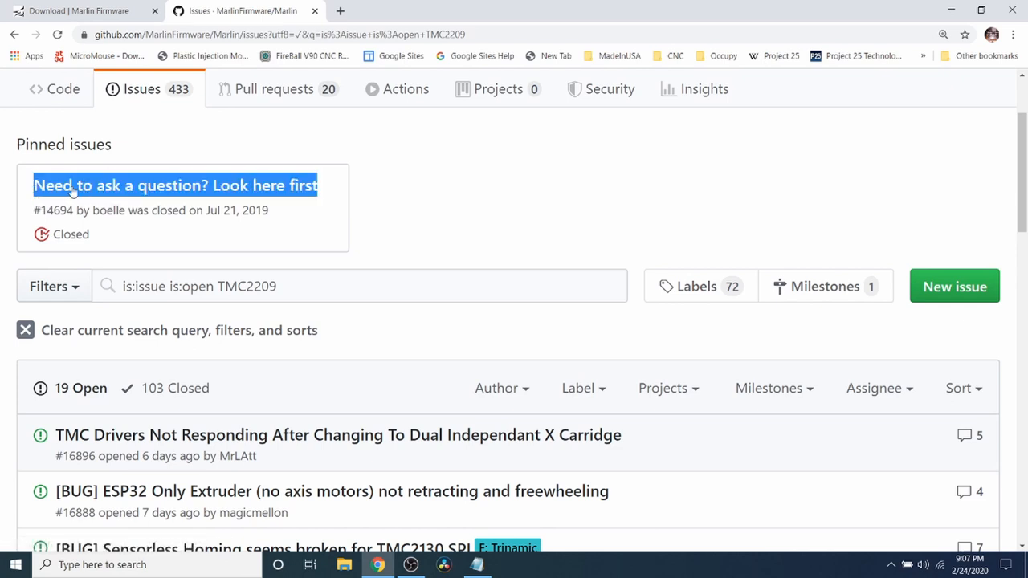
mouse_move(127, 191)
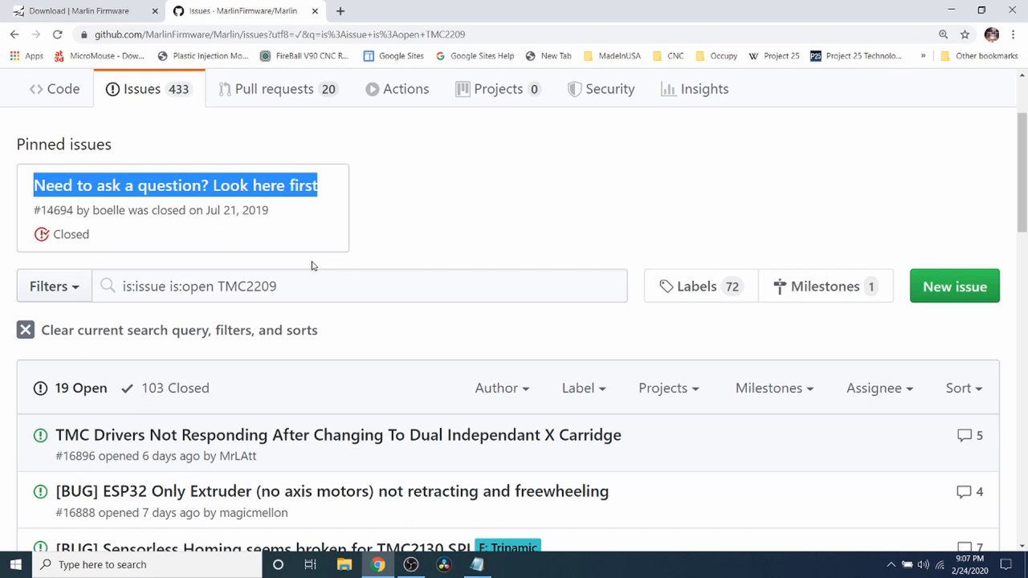
mouse_move(341, 264)
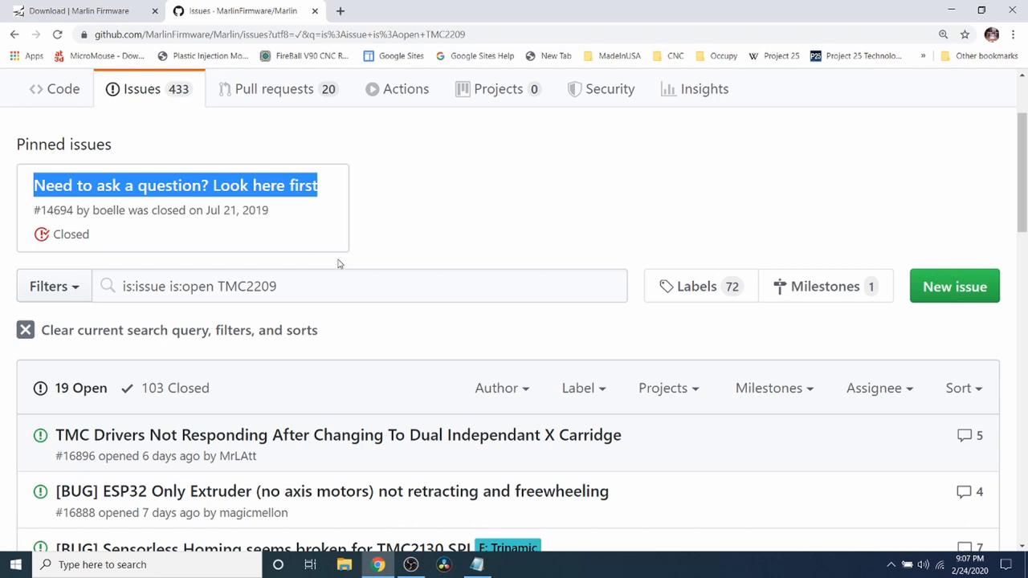
mouse_move(329, 263)
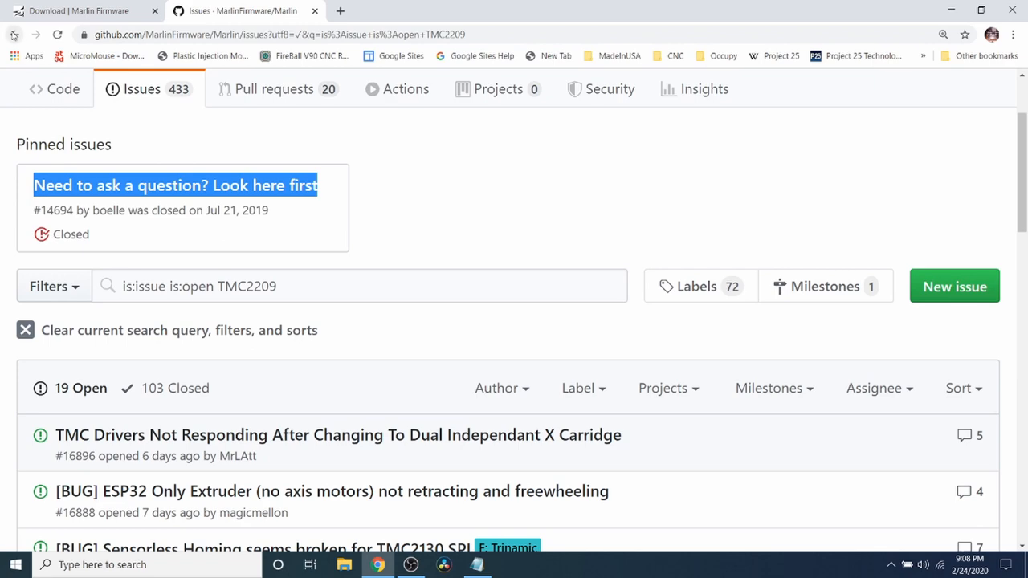
- Download bugfix-2.0.x.zip from the Nightly Builds on the Marlin download page
left_click(78, 10)
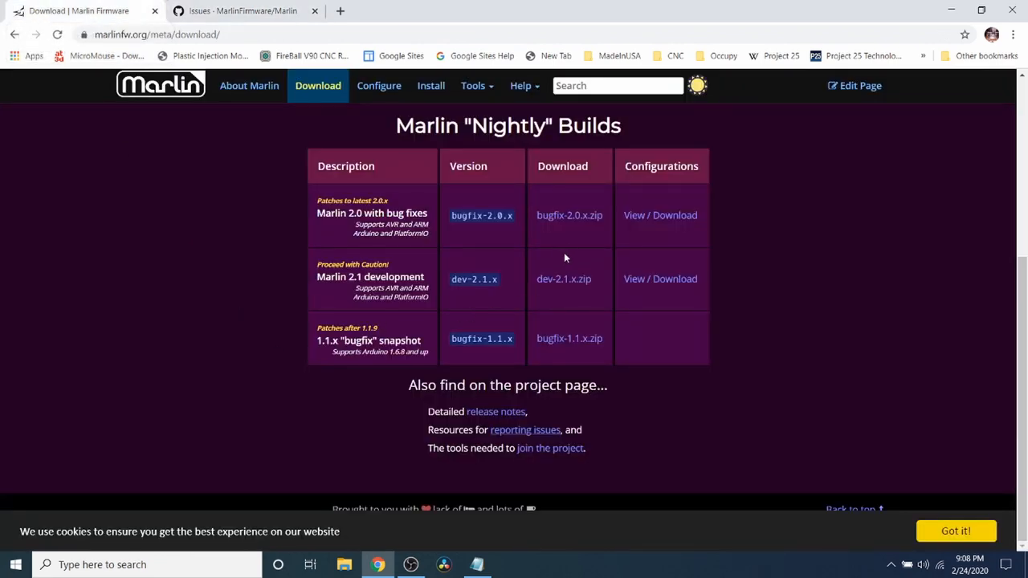
left_click(569, 215)
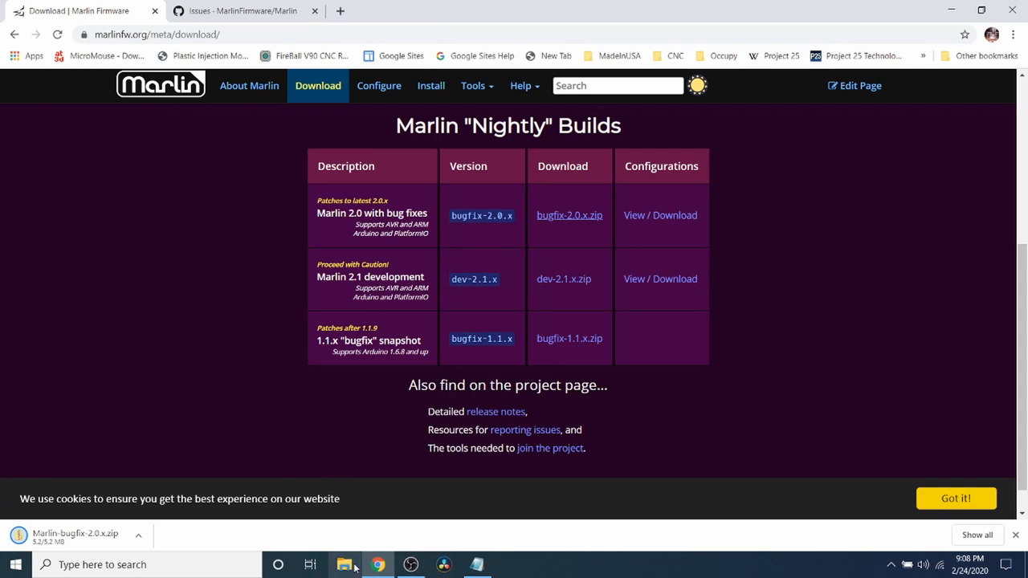
mouse_move(354, 568)
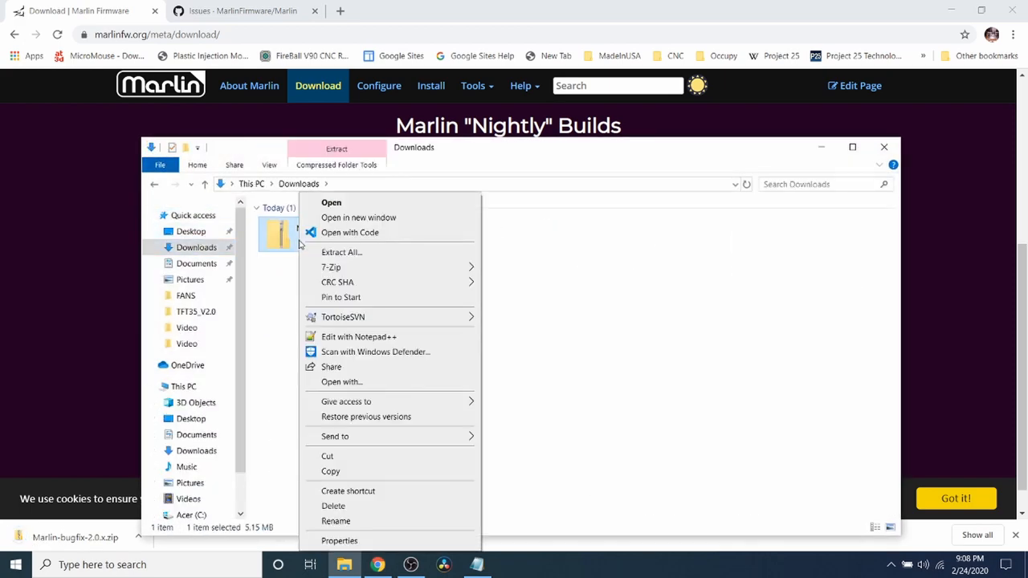
- Extract the Marlin-bugfix-2.0.x zip into the same-named Downloads folder
left_click(340, 253)
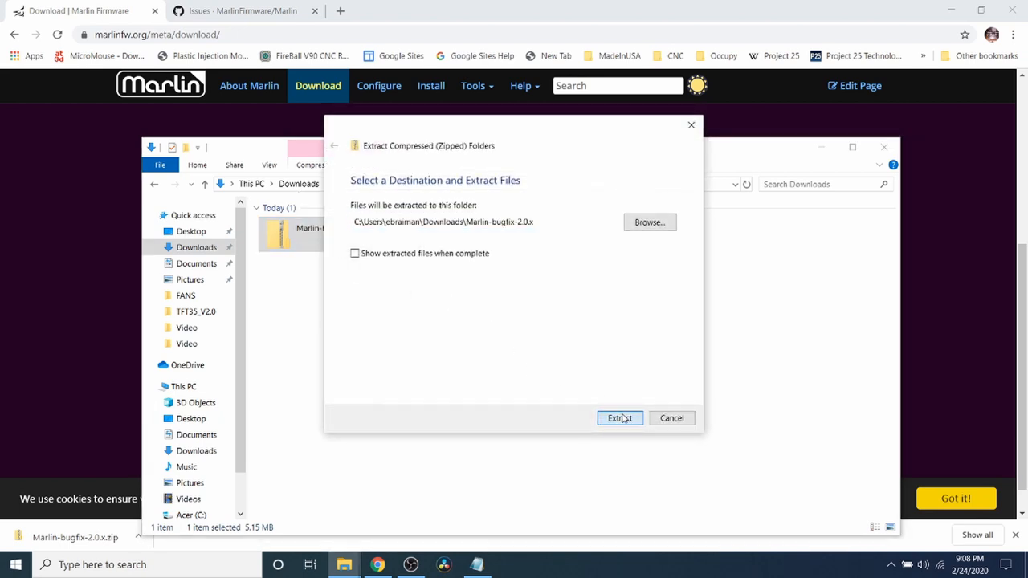
left_click(620, 418)
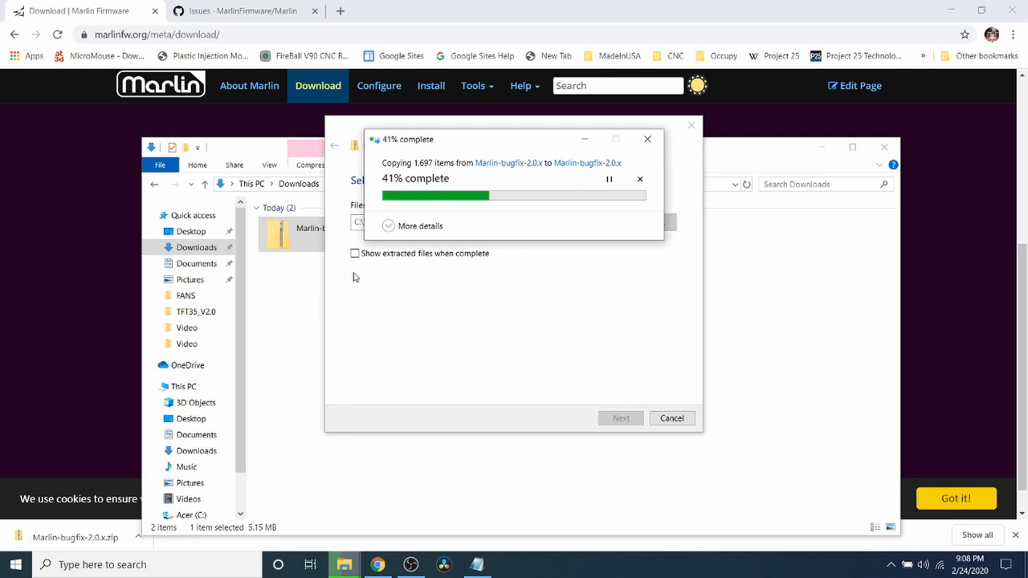
mouse_move(304, 305)
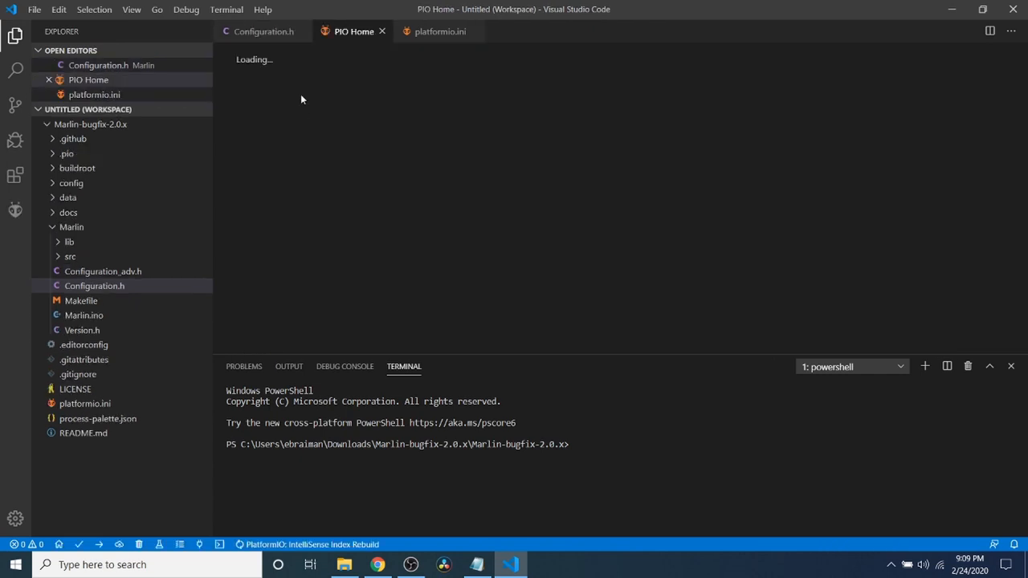
- Bring up Configuration.h and start a Find search in it
left_click(264, 32)
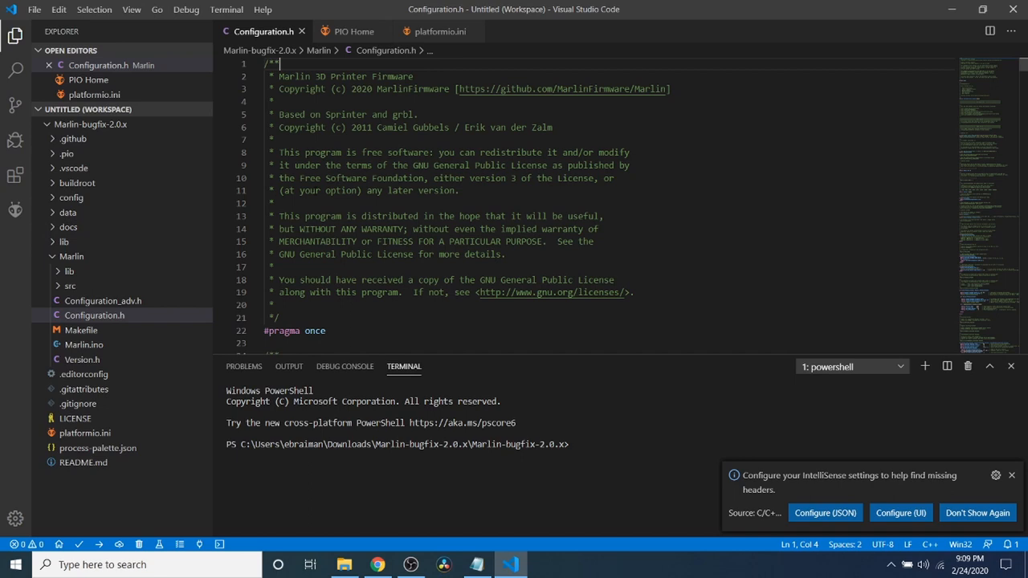
key("Ctrl+f")
type("A4988")
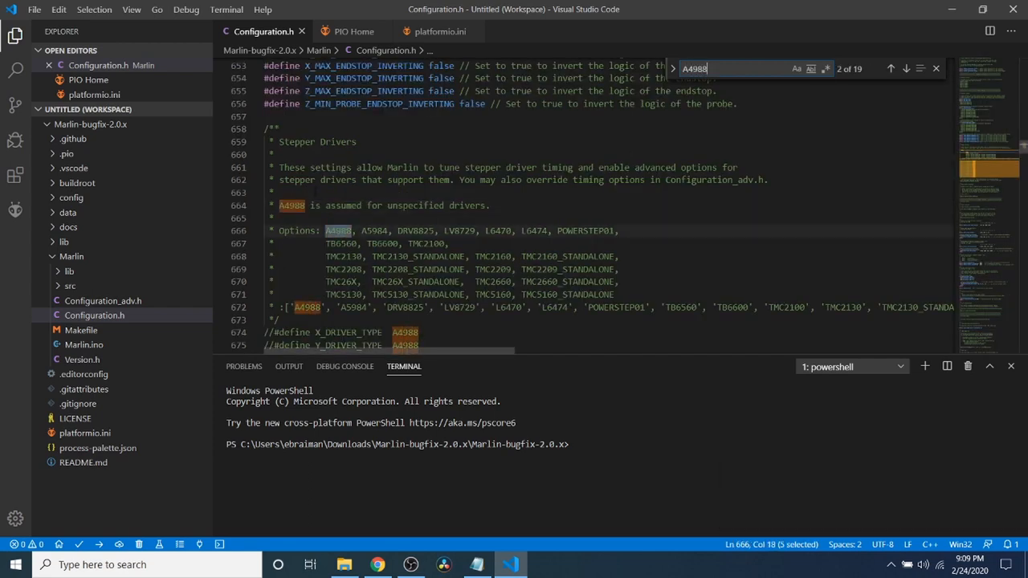
- Uncomment #define X_DRIVER_TYPE A4988 in the stepper driver section
scroll("down", 3)
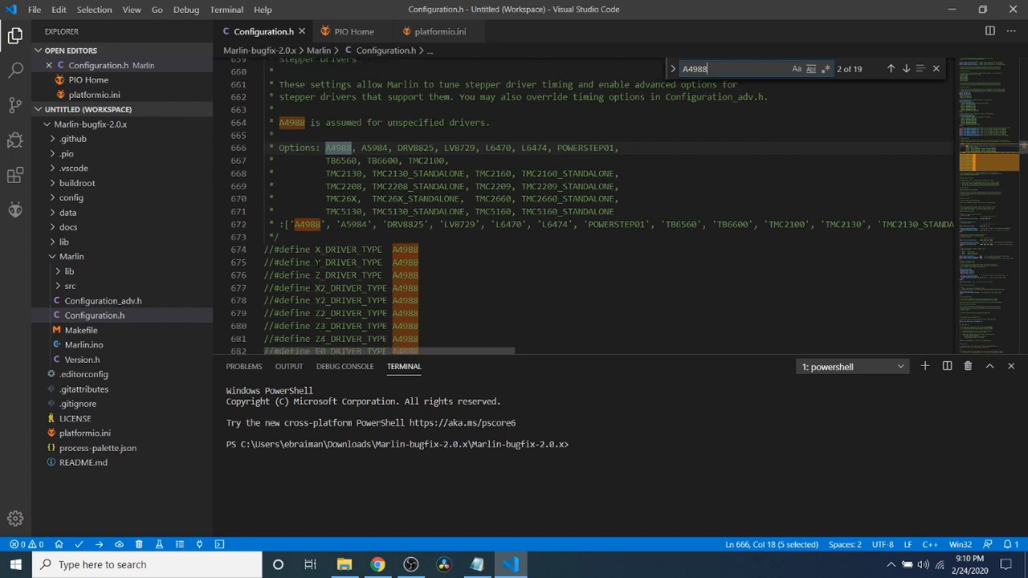
left_click(267, 249)
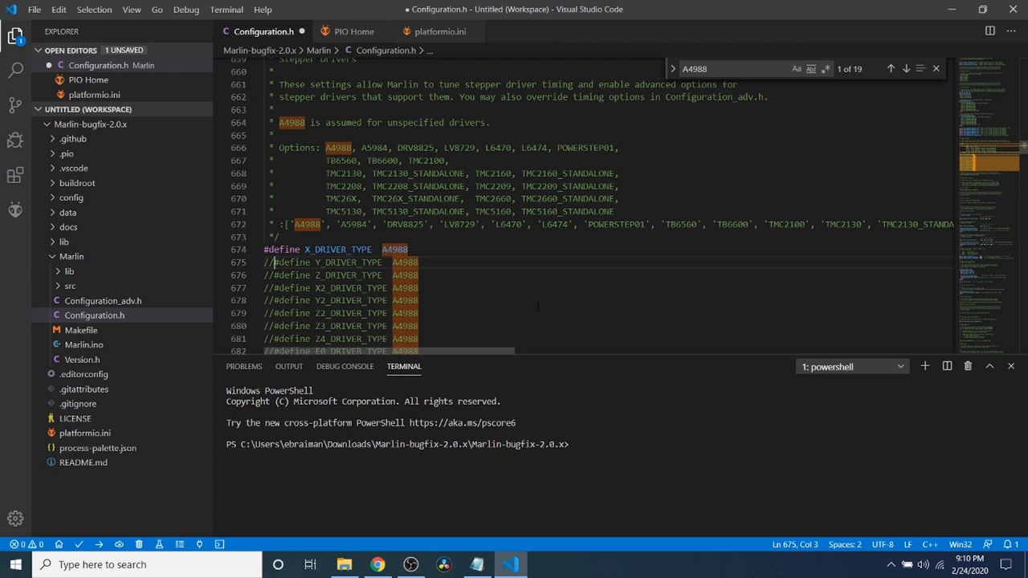
double_click(338, 249)
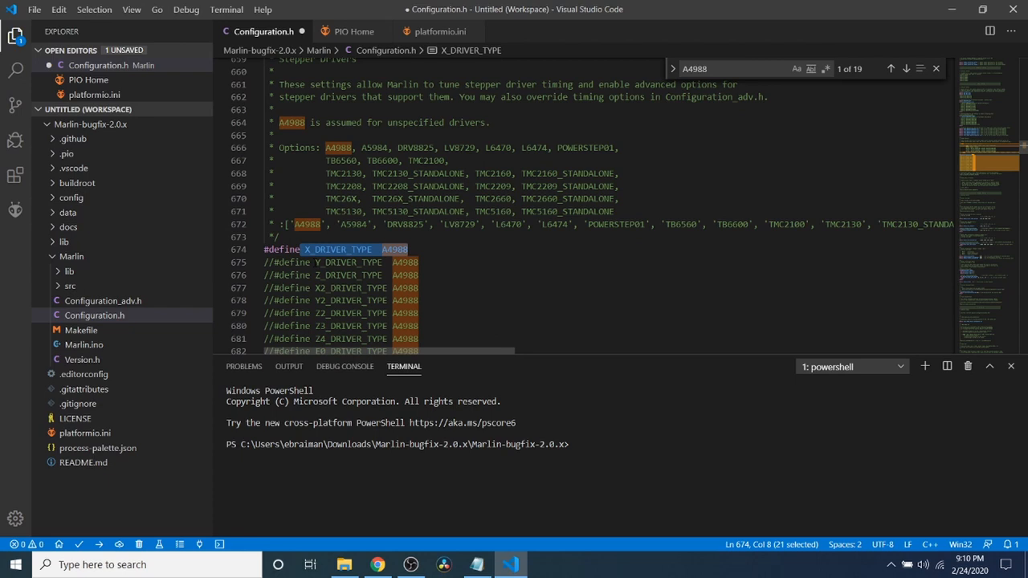
scroll("down", 3)
type("d")
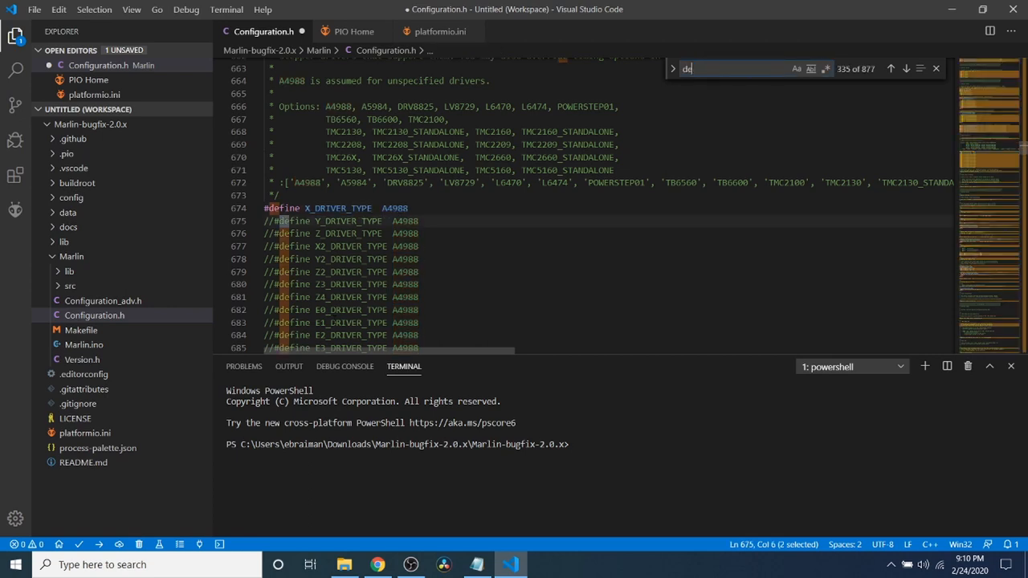
- Search default_axis to jump to DEFAULT_AXIS_STEPS_PER_UNIT (80, 80, 4000, 500)
type("efualt")
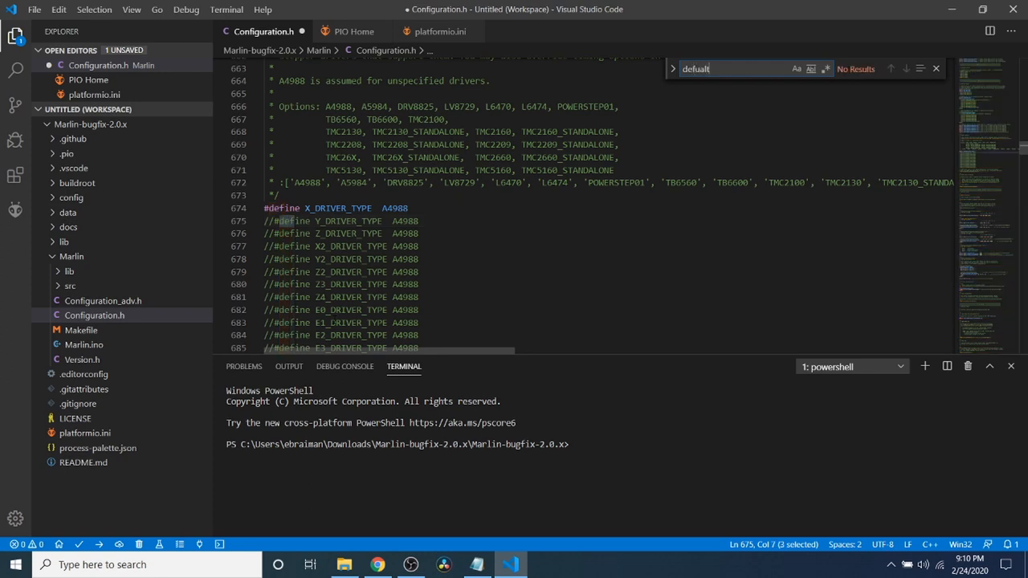
type(".")
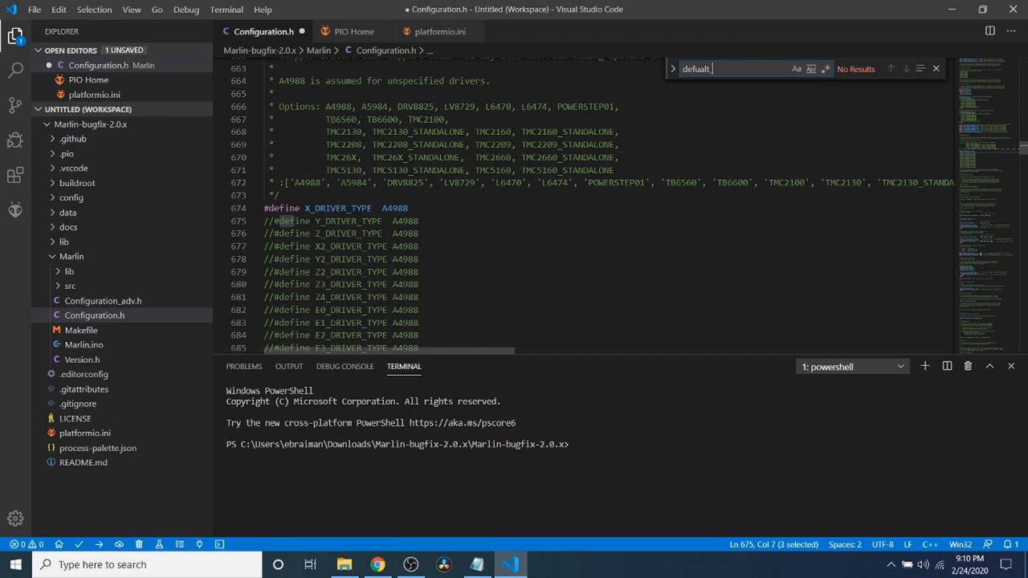
type("_axis")
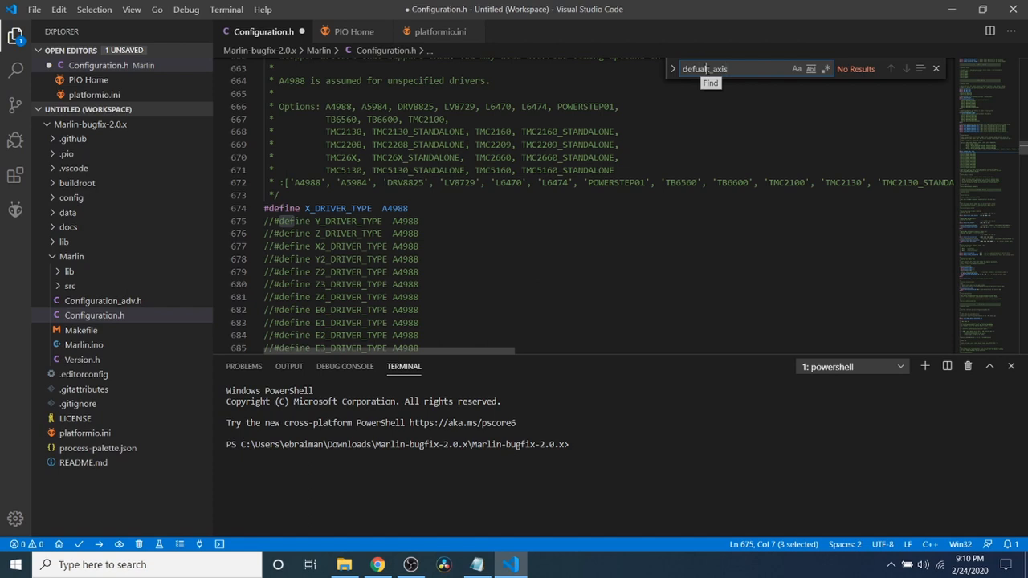
mouse_move(710, 48)
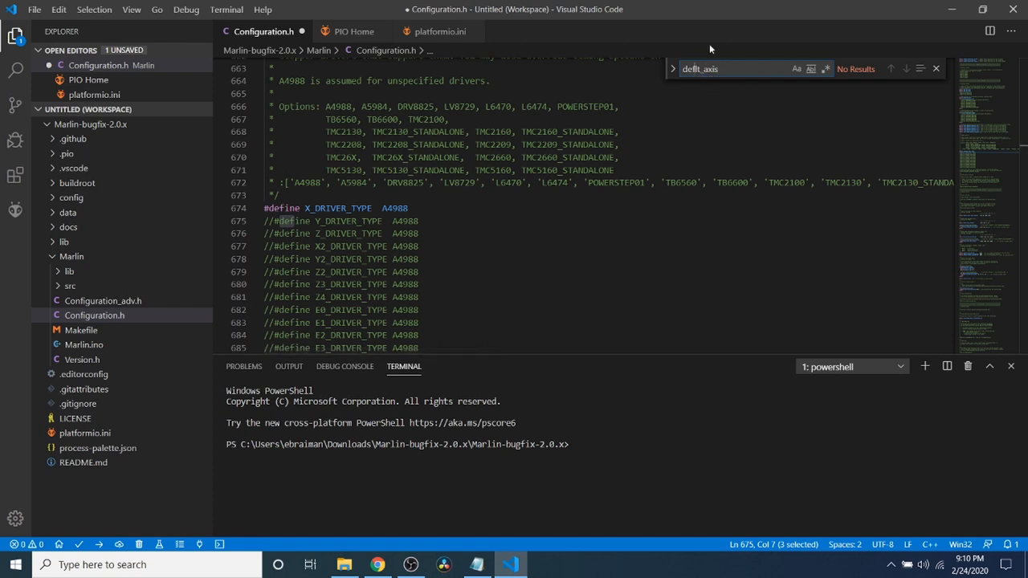
type("default_axis")
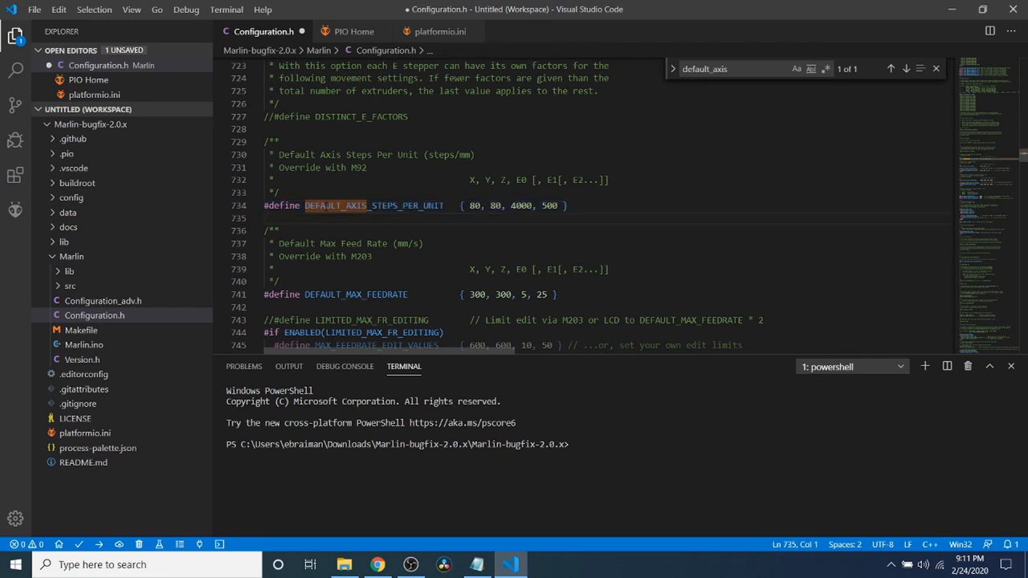
mouse_move(354, 205)
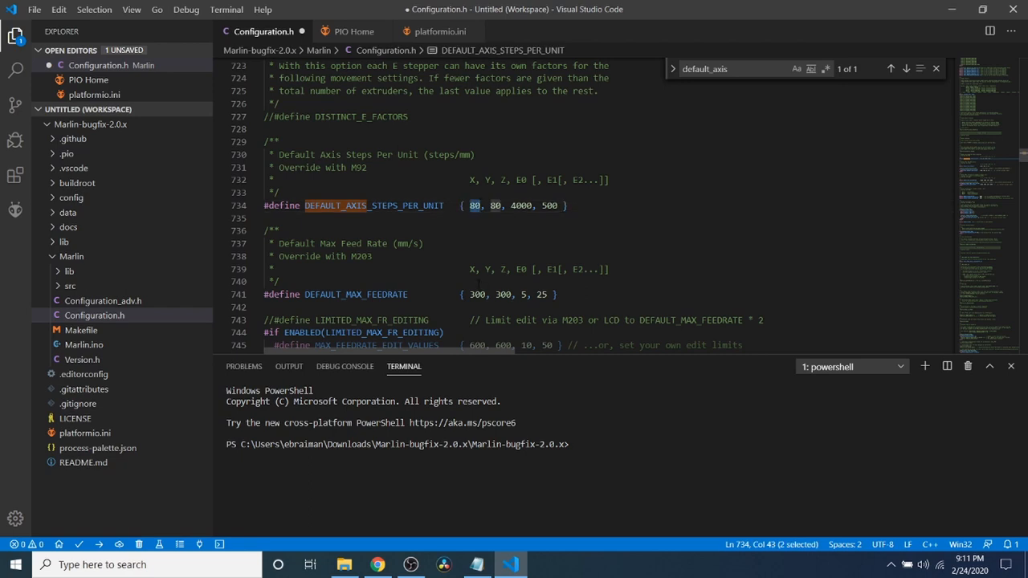
- Change the X and Y steps per unit from 80 to 400 and delete the 4000 Z entry
type("400")
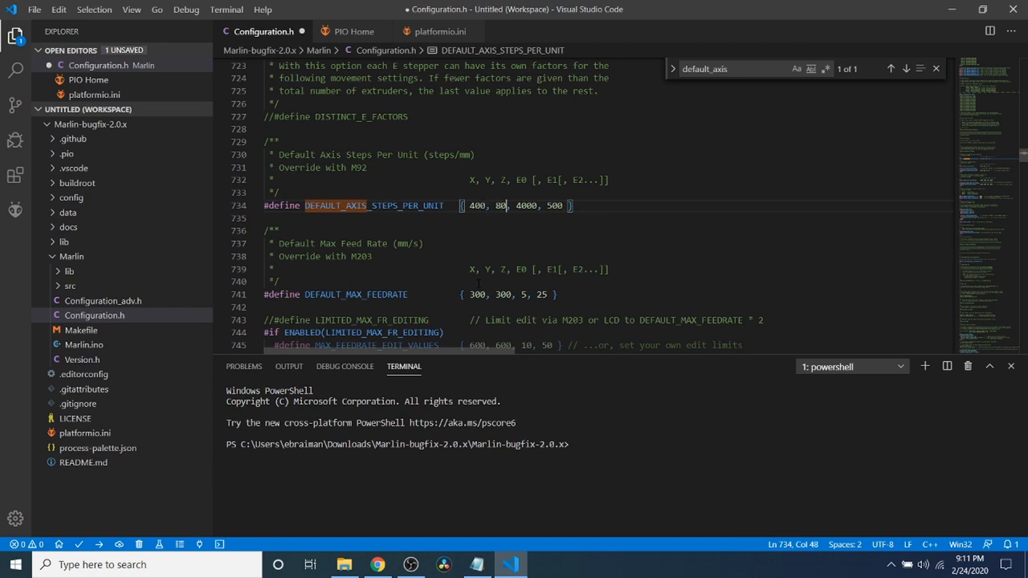
key("BackSpace")
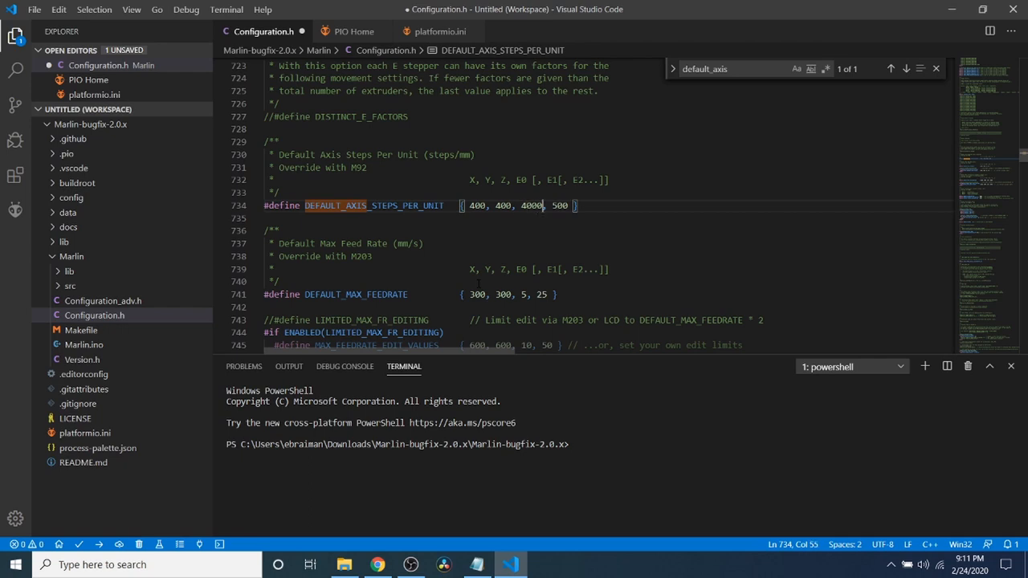
key("Backspace")
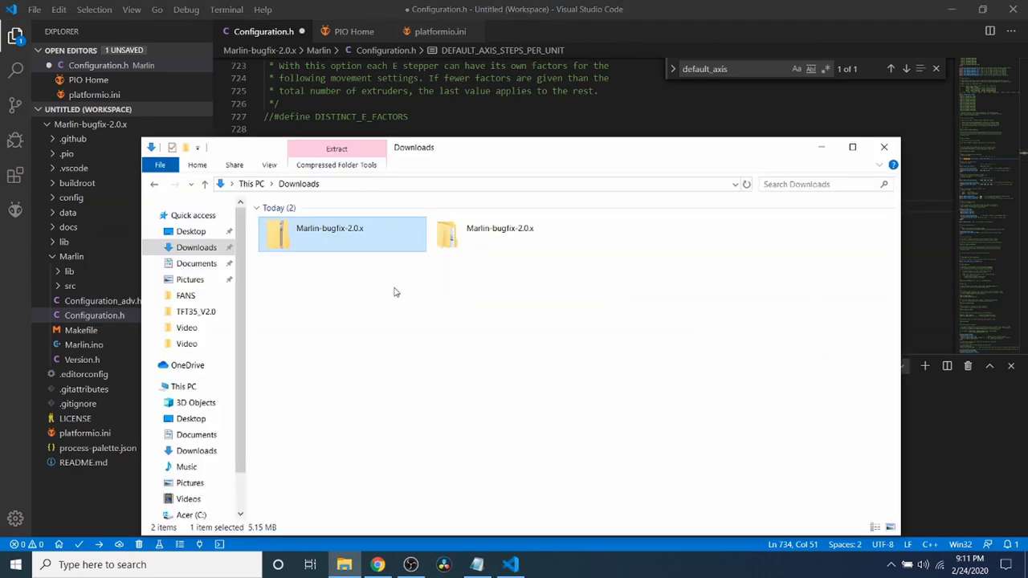
left_click(376, 566)
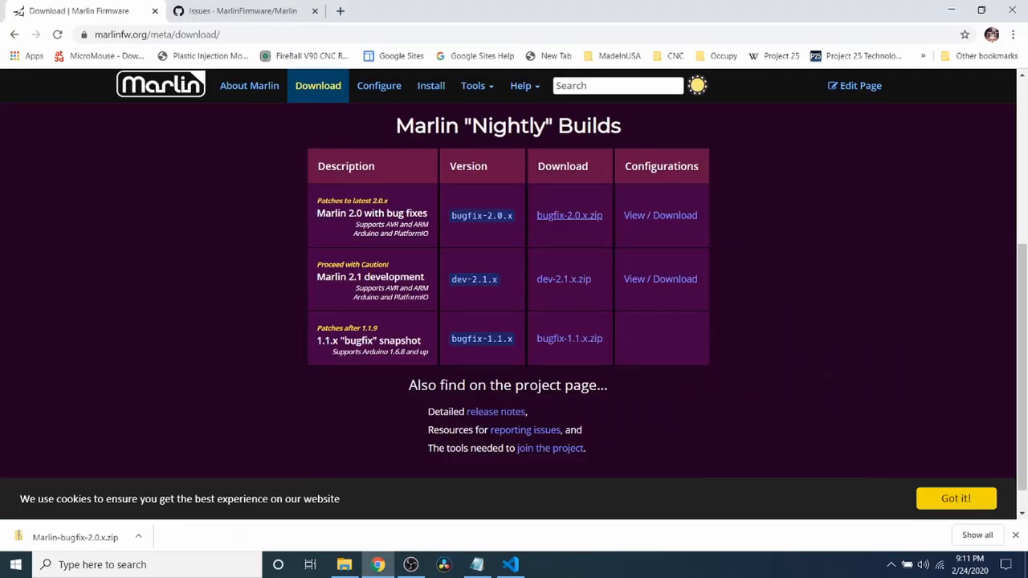
left_click(476, 565)
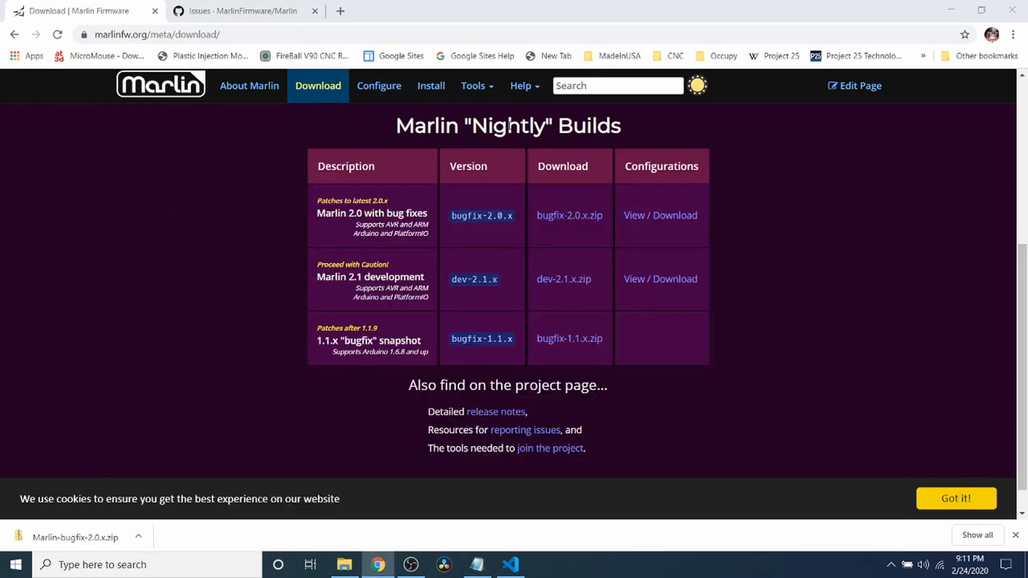
left_click(511, 566)
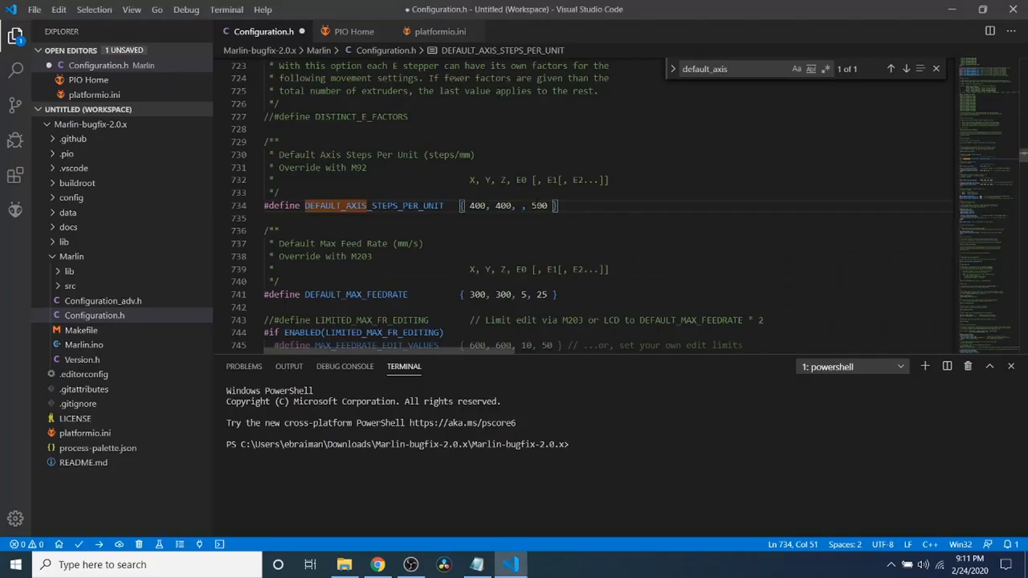
- Enter 5120.00 as the Z steps value, giving 400, 400, 5120.00, 500
type("5120.00")
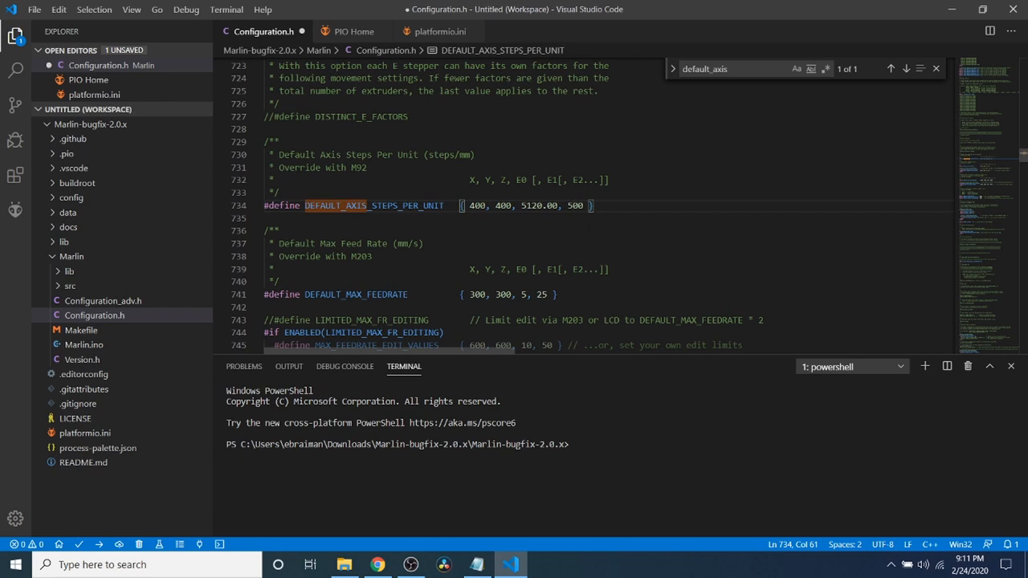
double_click(575, 206)
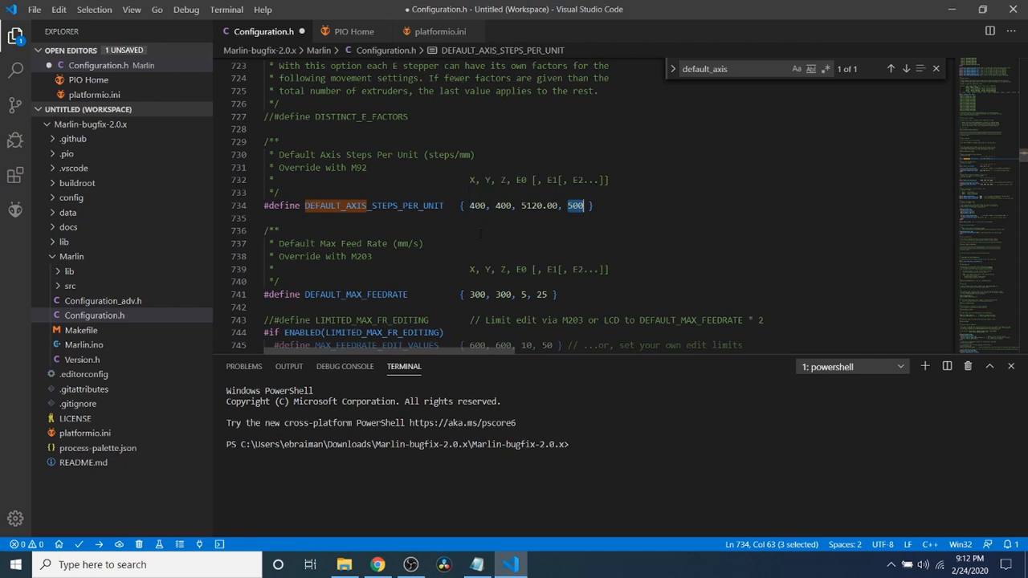
mouse_move(421, 231)
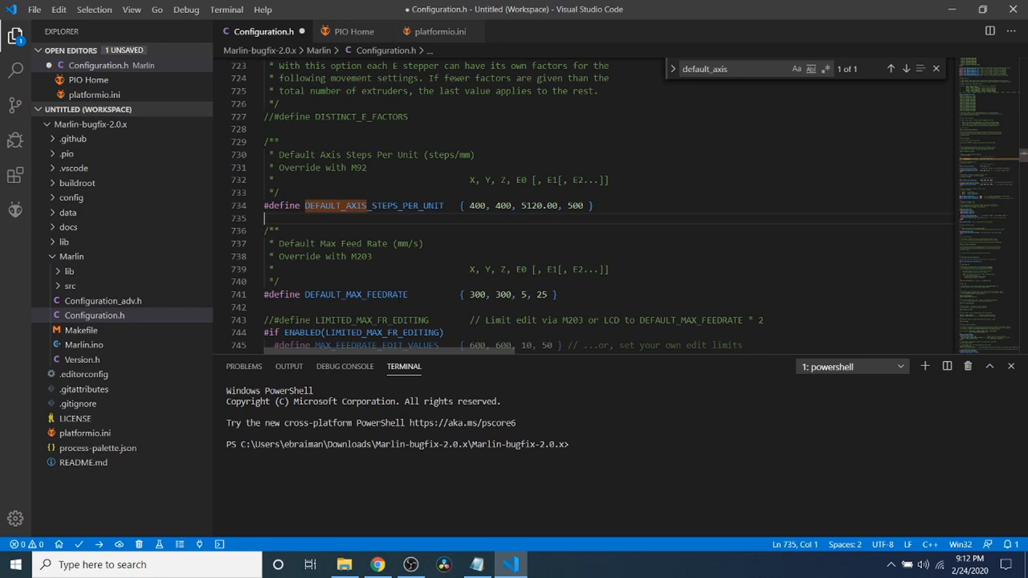
left_click_drag(346, 294, 559, 294)
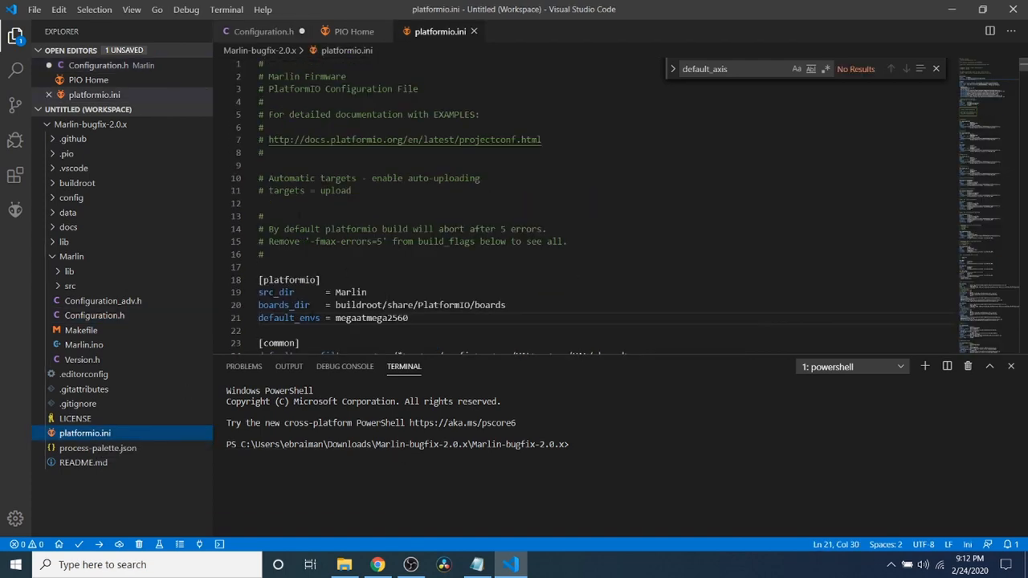
- Select the default_envs value megaatmega2560 in platformio.ini for review
double_click(289, 318)
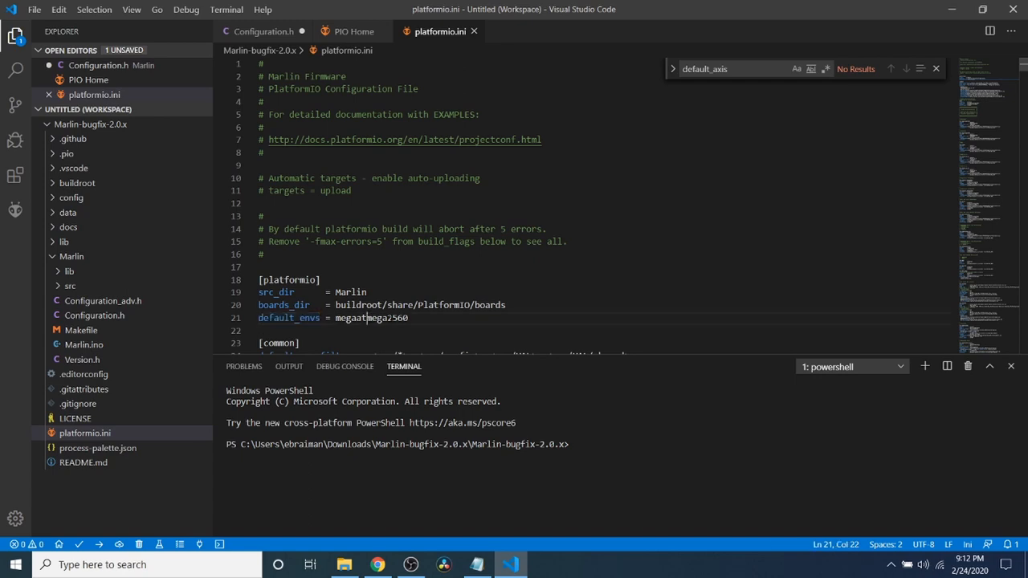
double_click(386, 318)
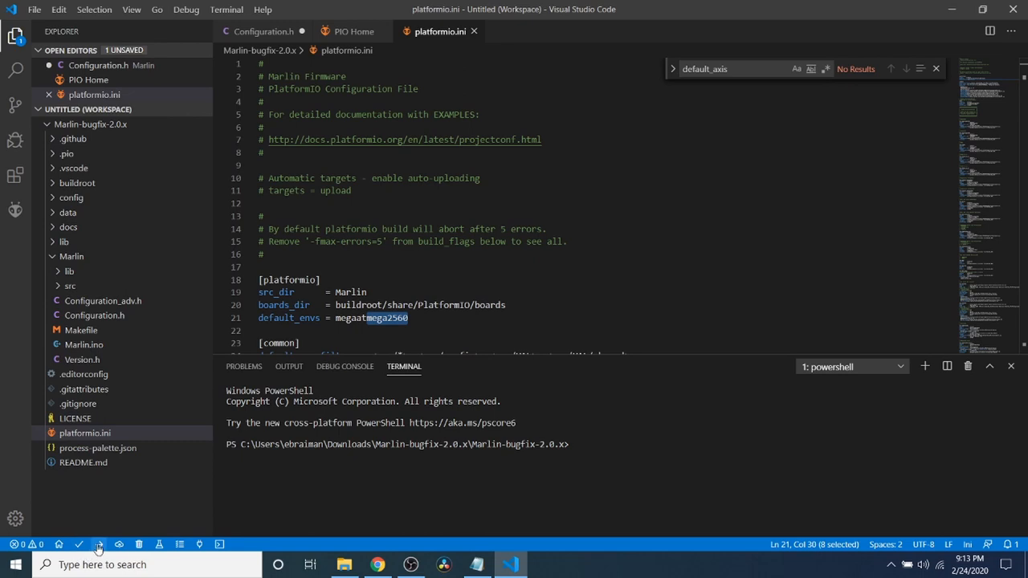
mouse_move(100, 544)
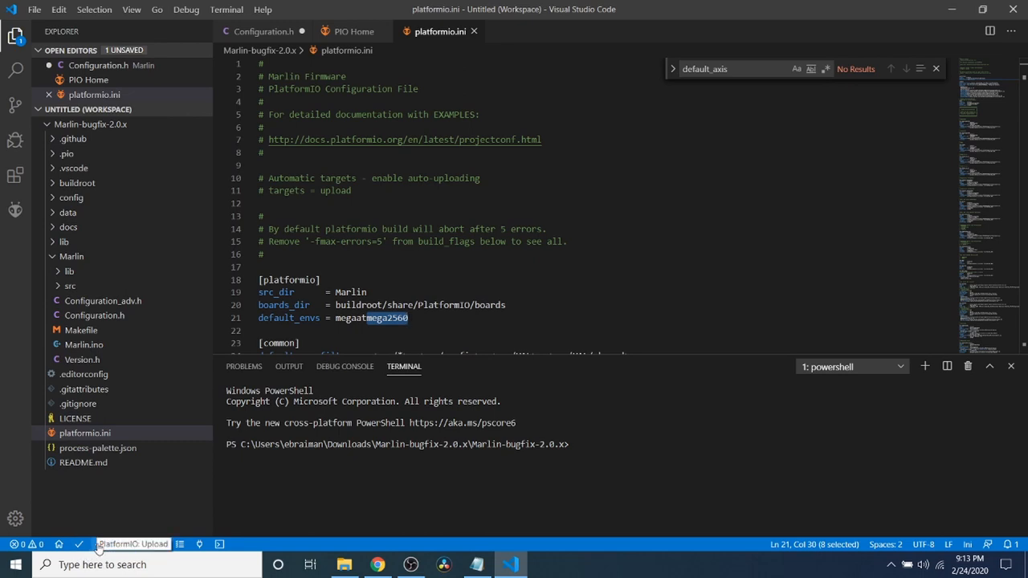